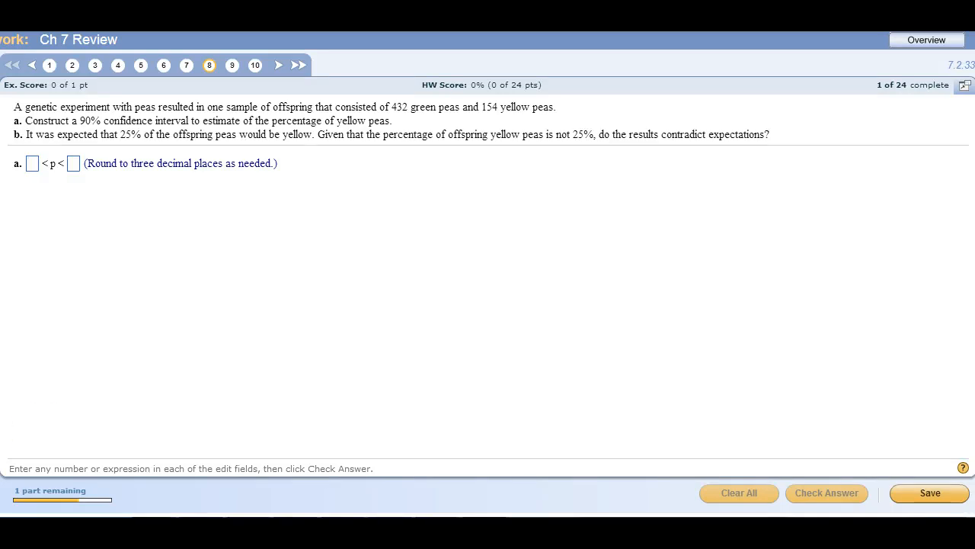
{"action": "mouse_move", "coordinate": [149, 284]}
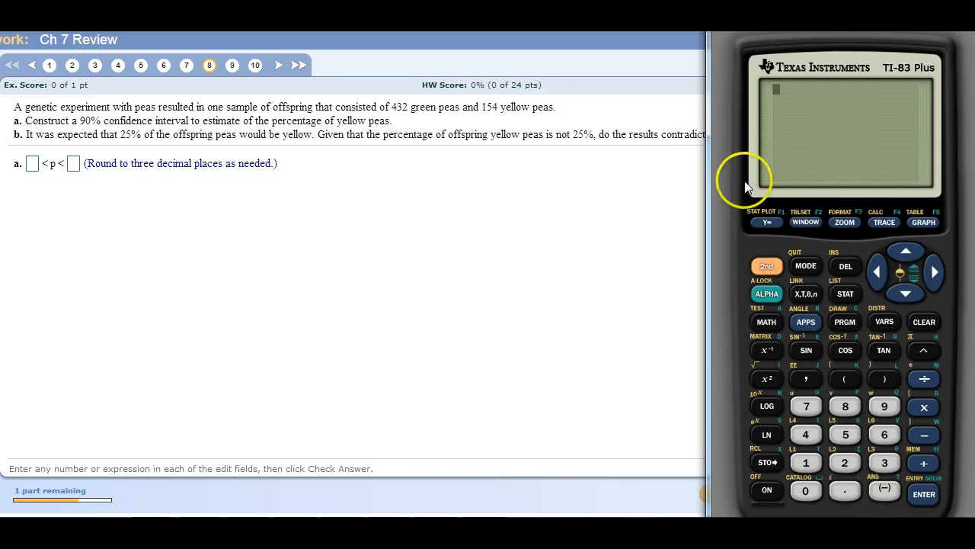
{"action": "mouse_move", "coordinate": [112, 105]}
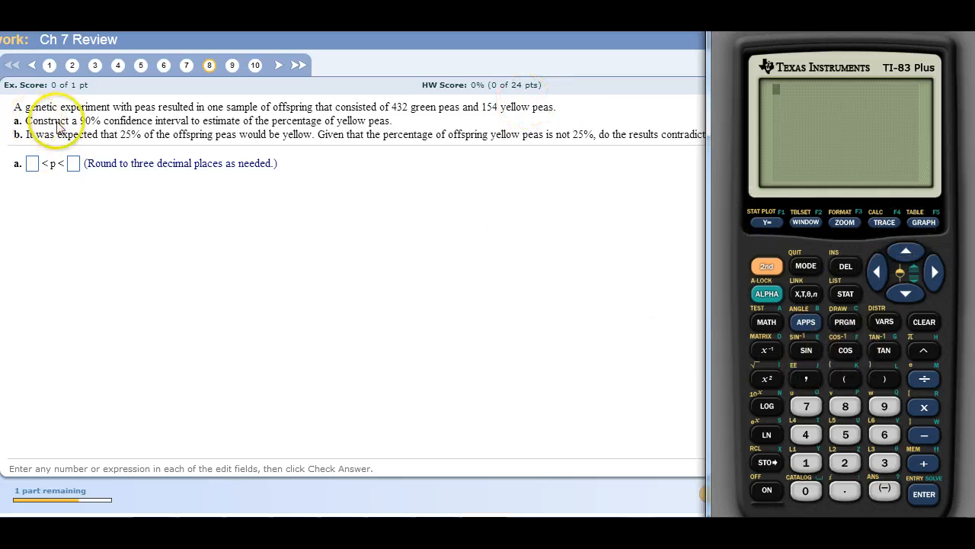
{"action": "mouse_move", "coordinate": [308, 130]}
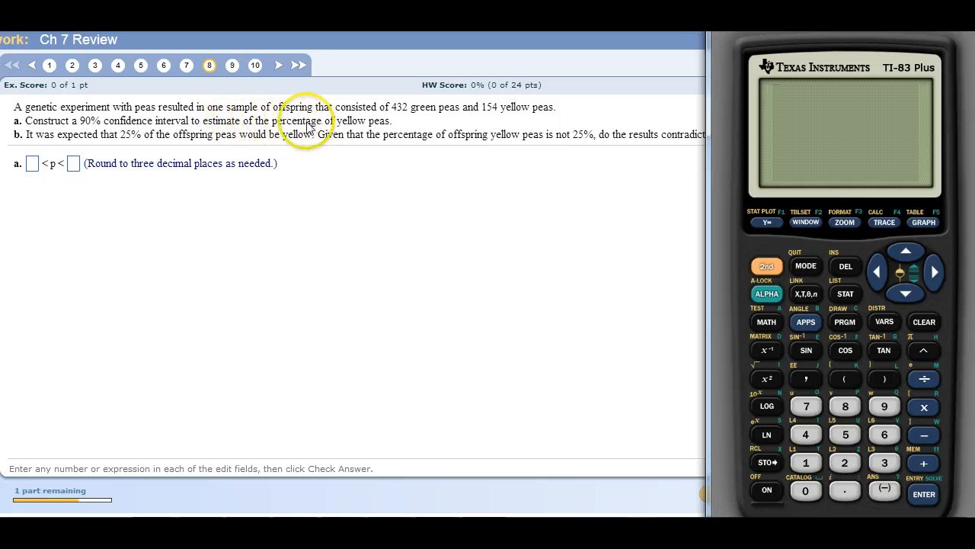
{"action": "mouse_move", "coordinate": [368, 112]}
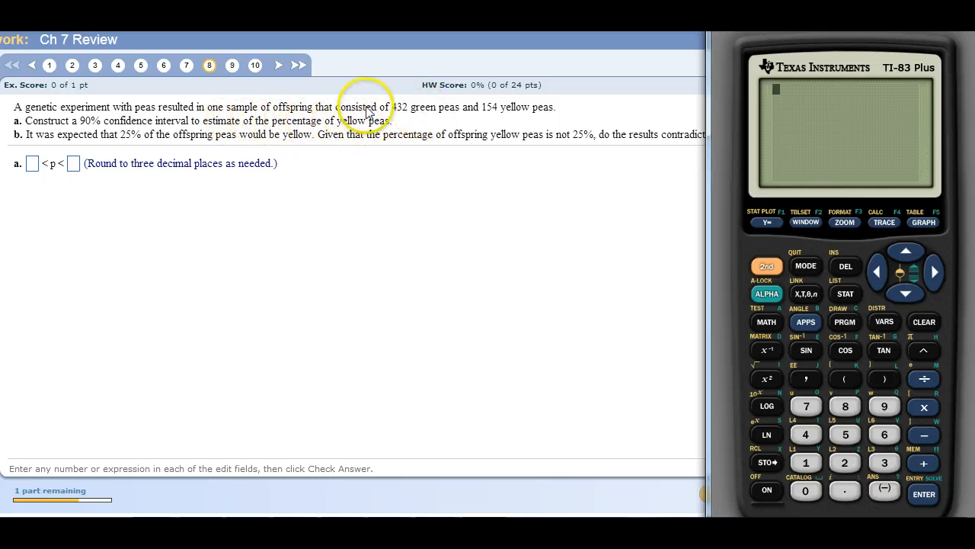
{"action": "mouse_move", "coordinate": [427, 113]}
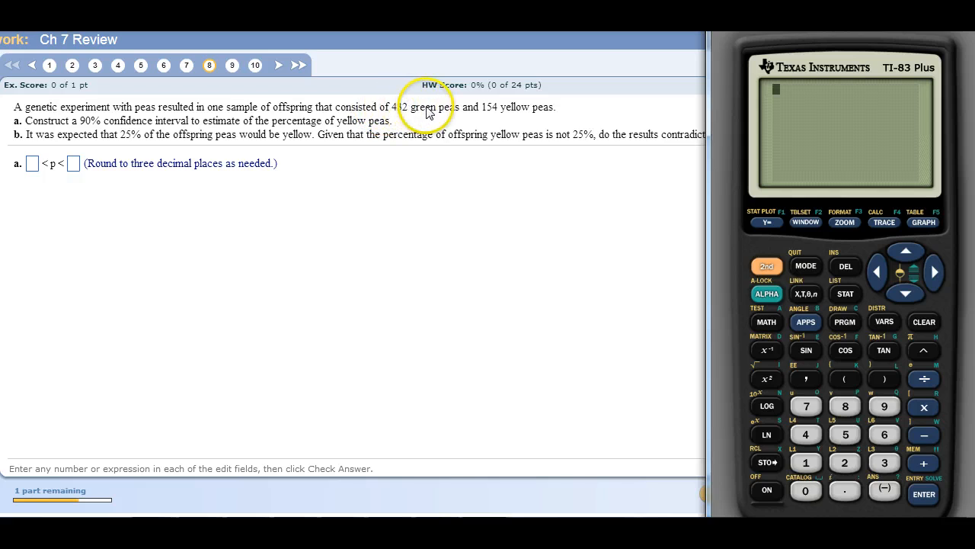
{"action": "mouse_move", "coordinate": [186, 126]}
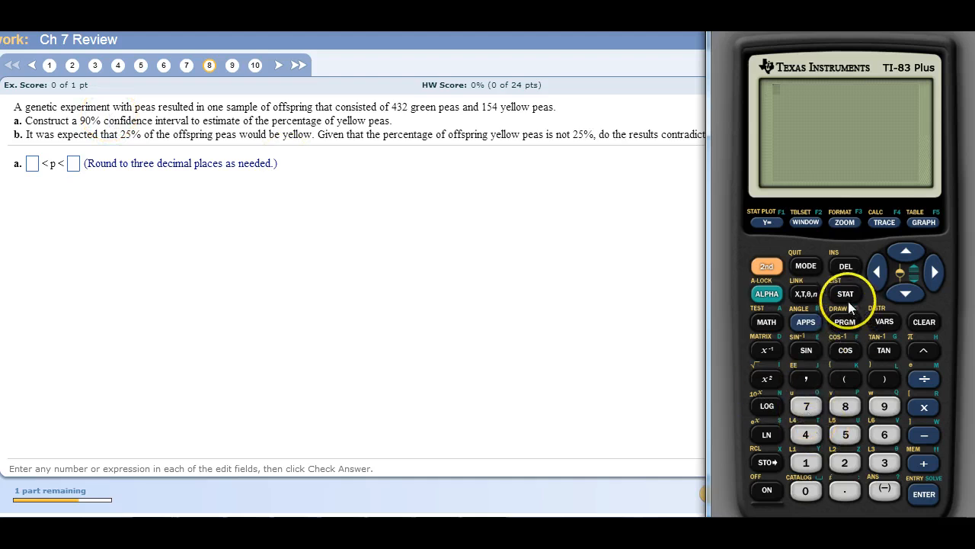
Navigate STAT > TESTS down to the 1-PropZInt interval
{"action": "left_click", "coordinate": [845, 293]}
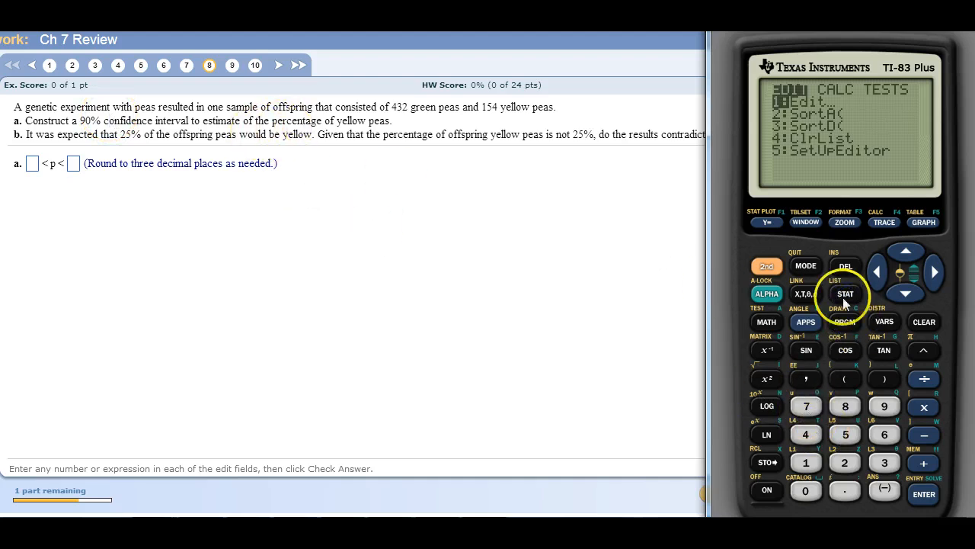
{"action": "left_click", "coordinate": [934, 271]}
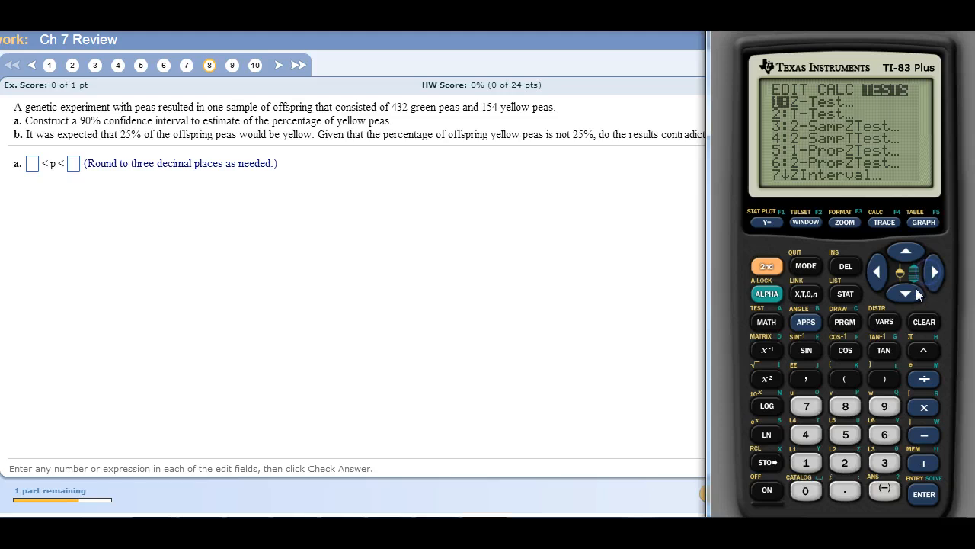
{"action": "left_click", "coordinate": [906, 294]}
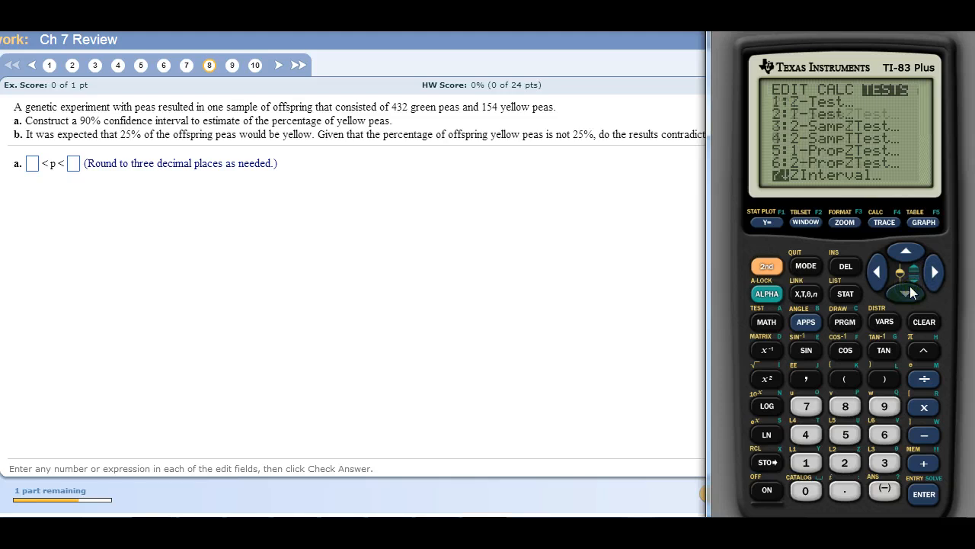
{"action": "left_click", "coordinate": [906, 293]}
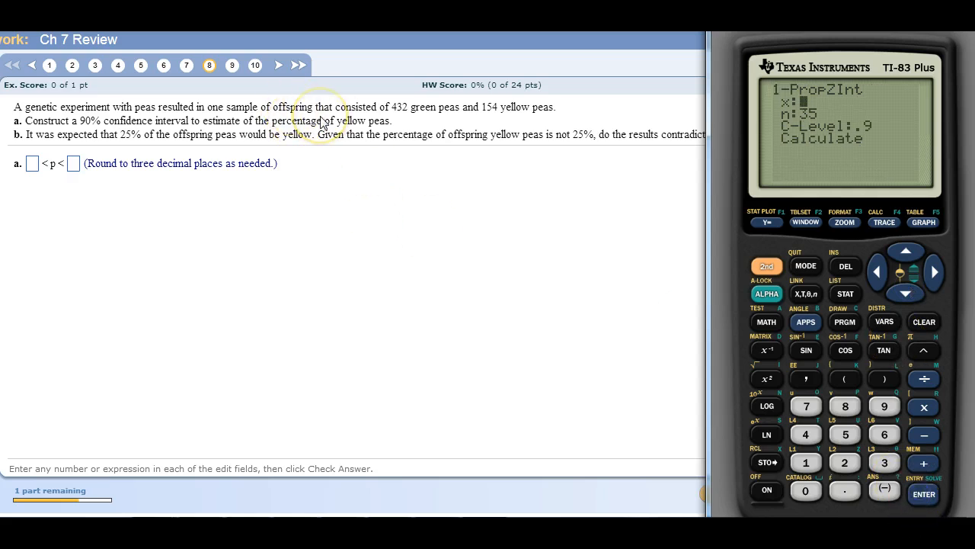
{"action": "mouse_move", "coordinate": [492, 114]}
{"action": "type", "text": "154"}
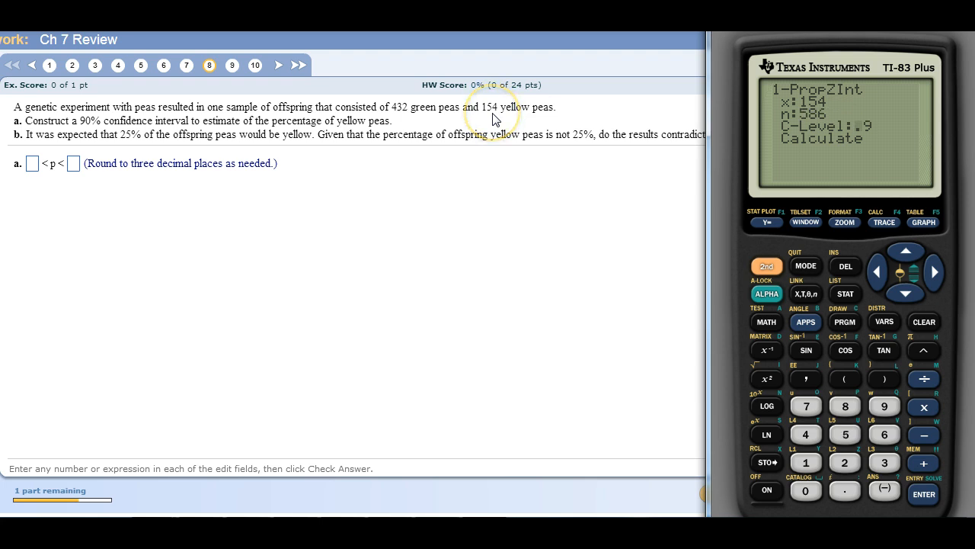
{"action": "mouse_move", "coordinate": [423, 122]}
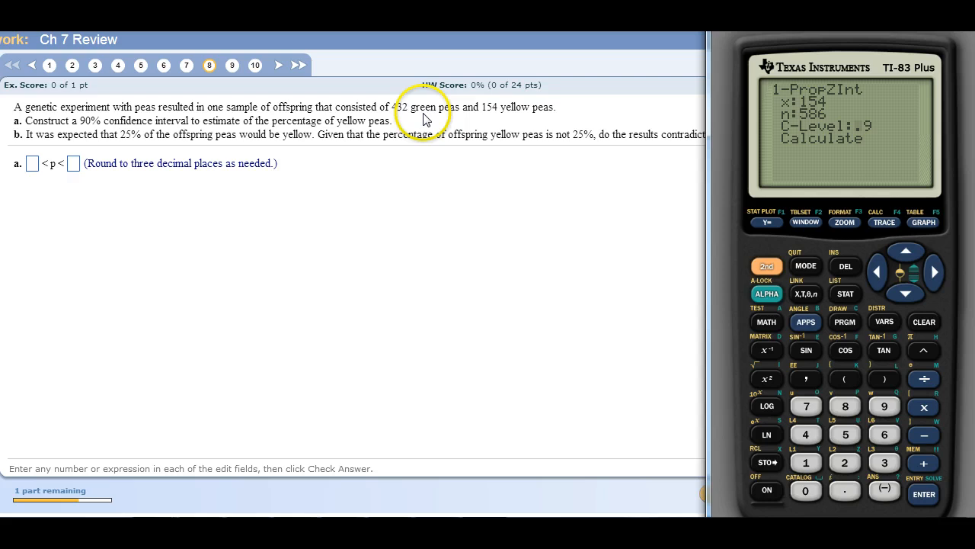
{"action": "mouse_move", "coordinate": [362, 115]}
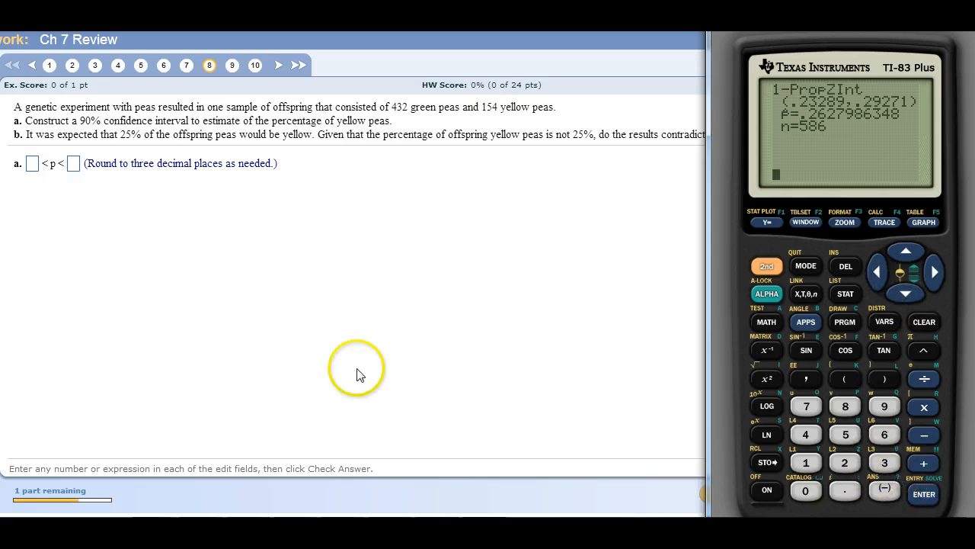
{"action": "mouse_move", "coordinate": [800, 113]}
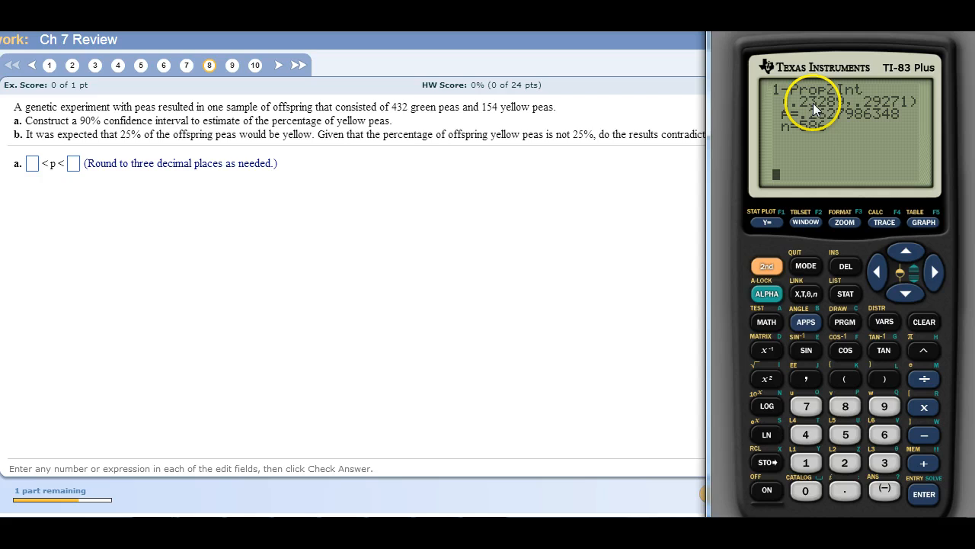
{"action": "mouse_move", "coordinate": [311, 199]}
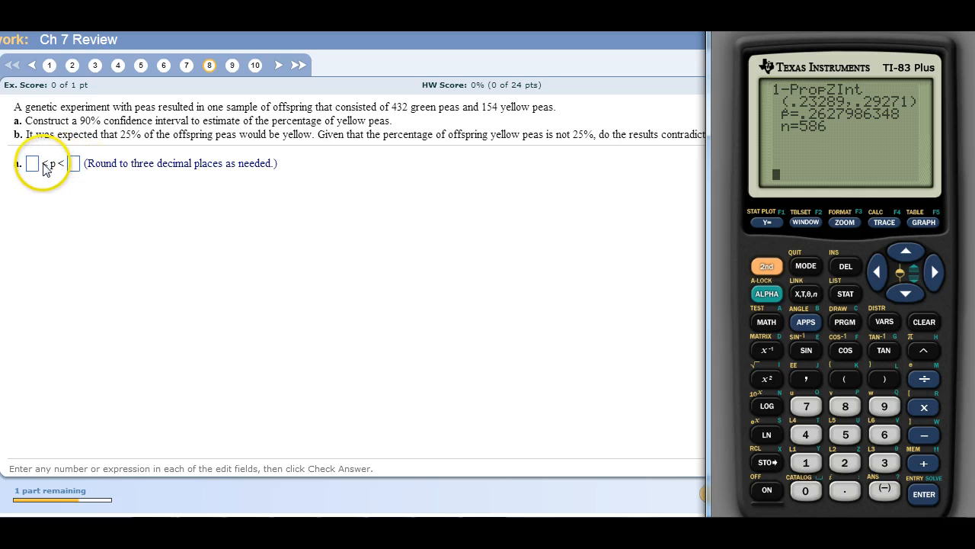
Bring the MyStatLab homework page forward after computing (.23289, .29271)
{"action": "left_click", "coordinate": [33, 163]}
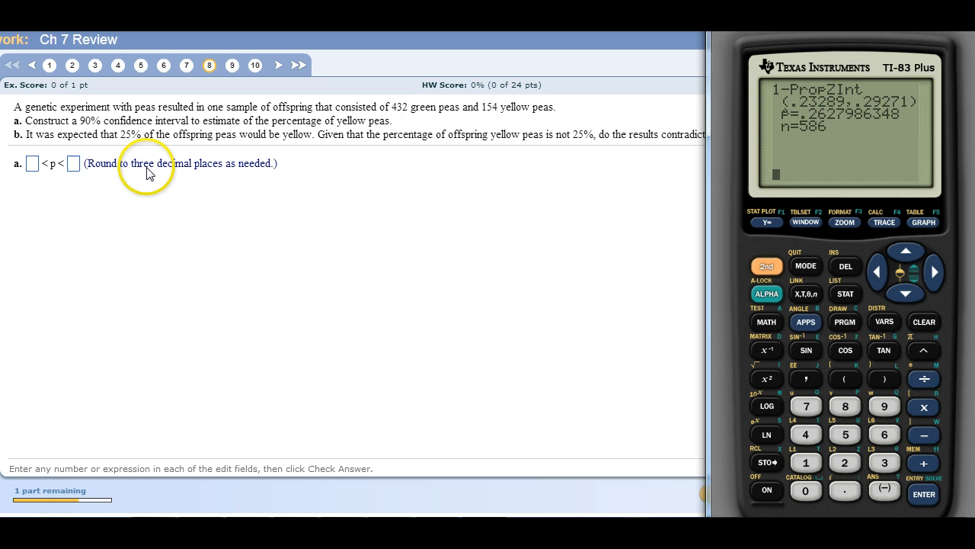
{"action": "mouse_move", "coordinate": [118, 175]}
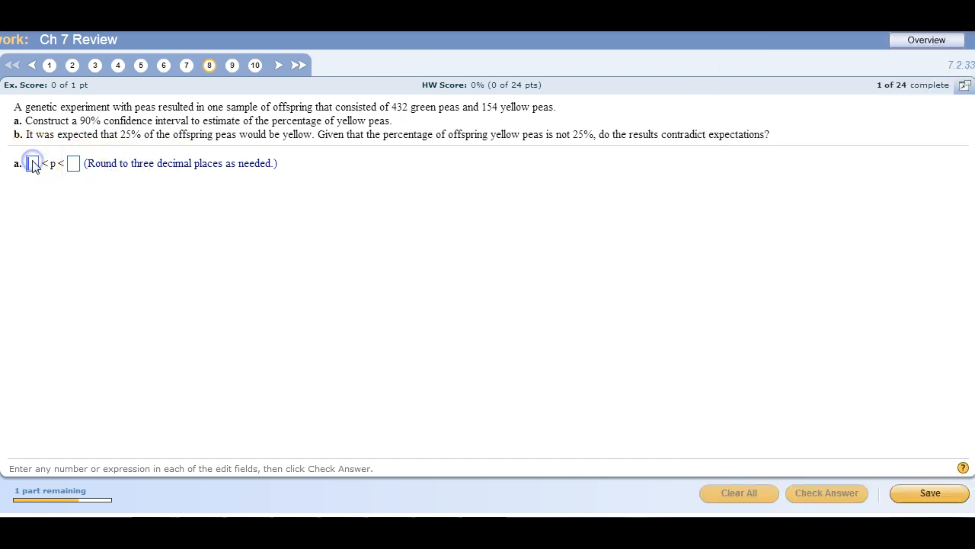
Enter .233 and .293 as the part a interval bounds
{"action": "type", "text": ".233"}
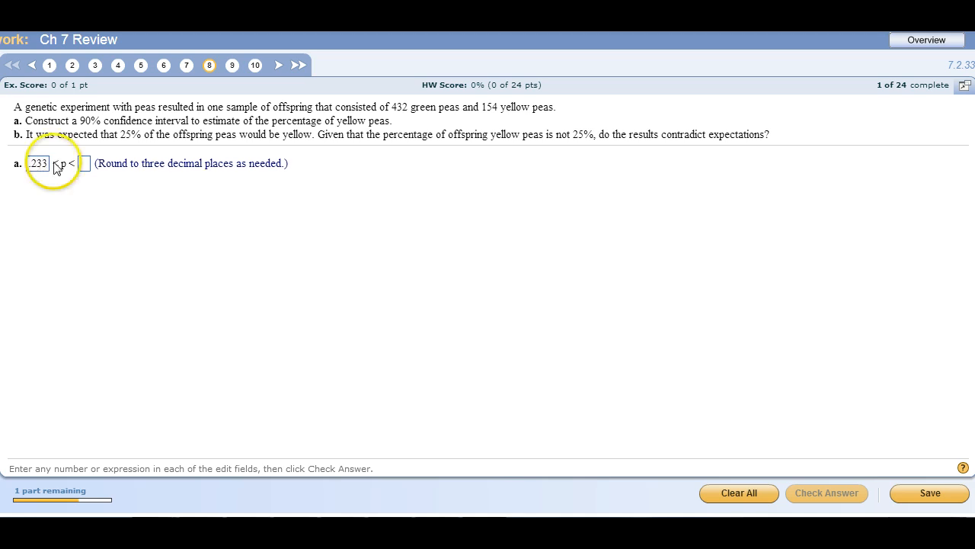
{"action": "mouse_move", "coordinate": [425, 510]}
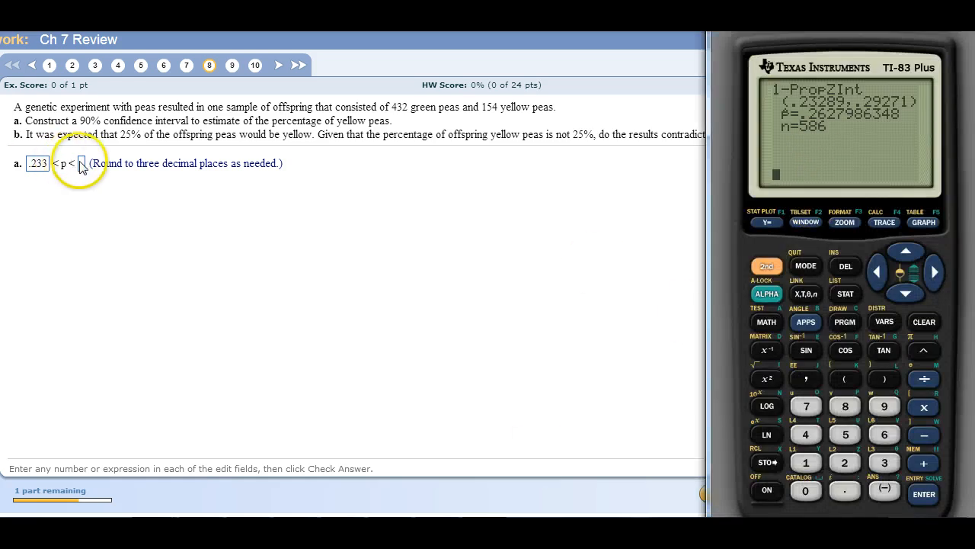
{"action": "type", "text": ".293"}
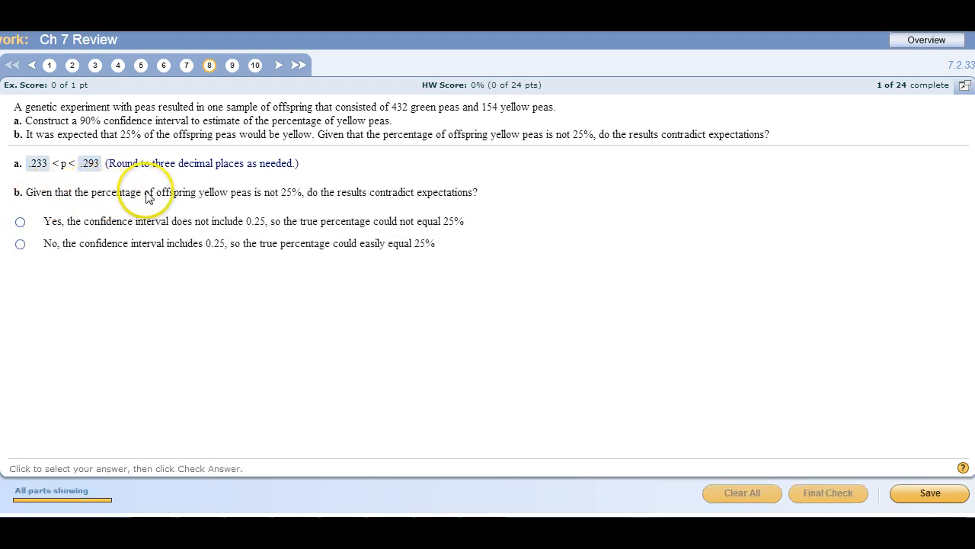
{"action": "mouse_move", "coordinate": [160, 200]}
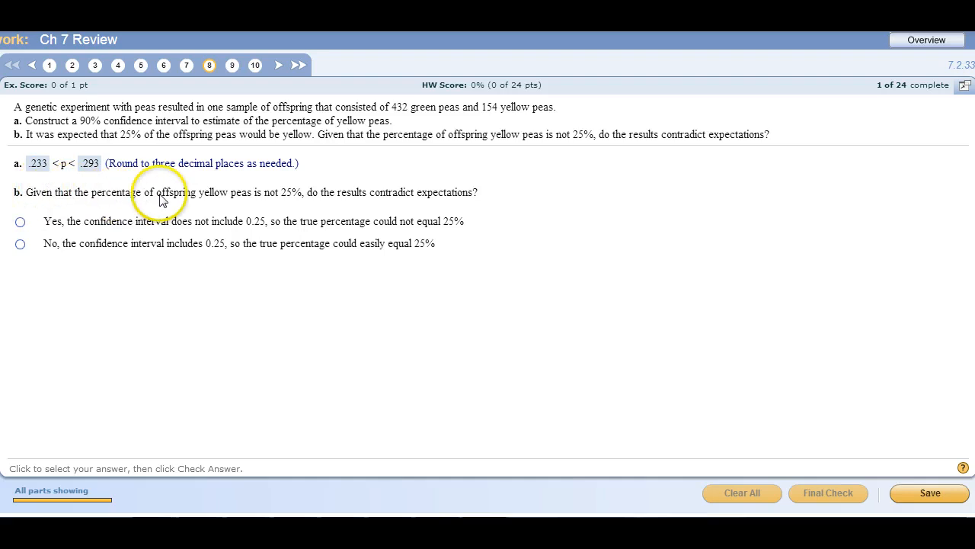
{"action": "mouse_move", "coordinate": [292, 196]}
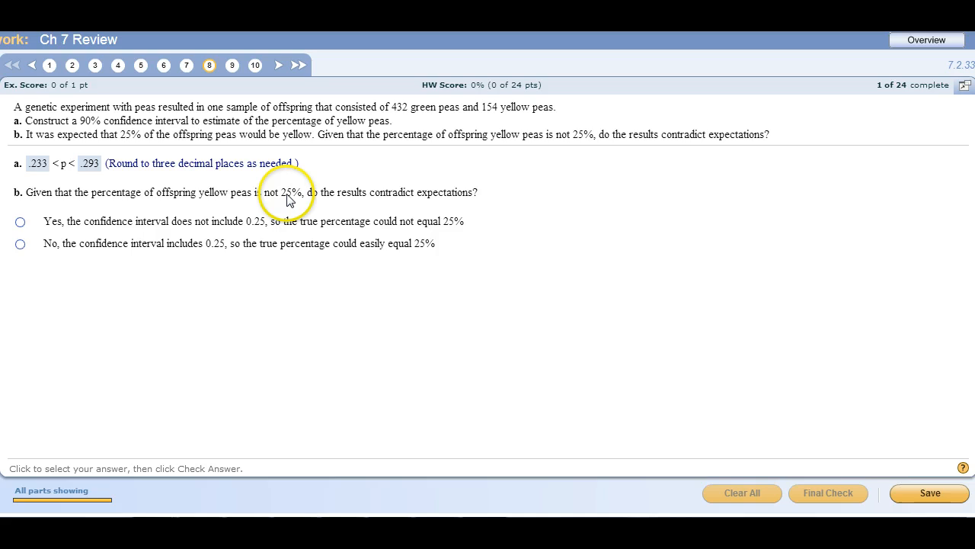
{"action": "mouse_move", "coordinate": [390, 198]}
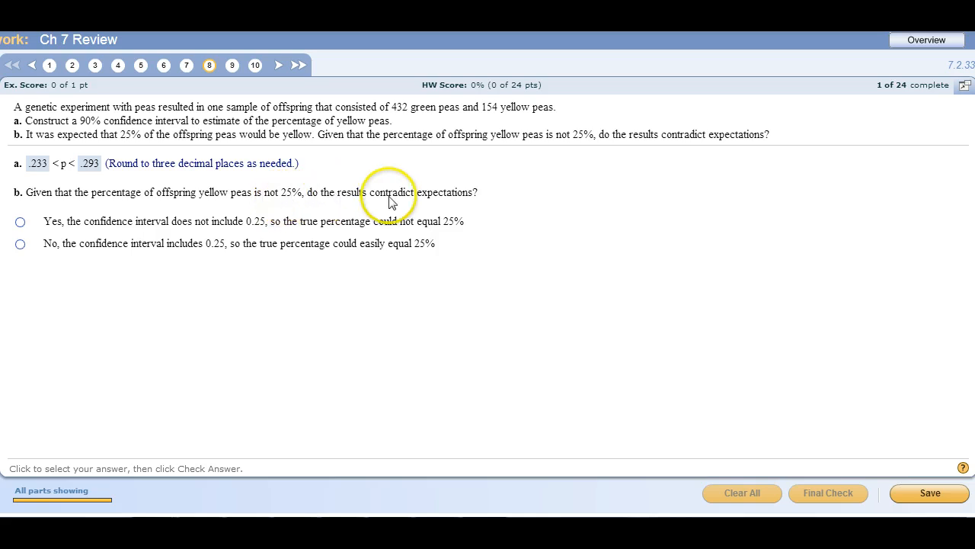
{"action": "mouse_move", "coordinate": [460, 198]}
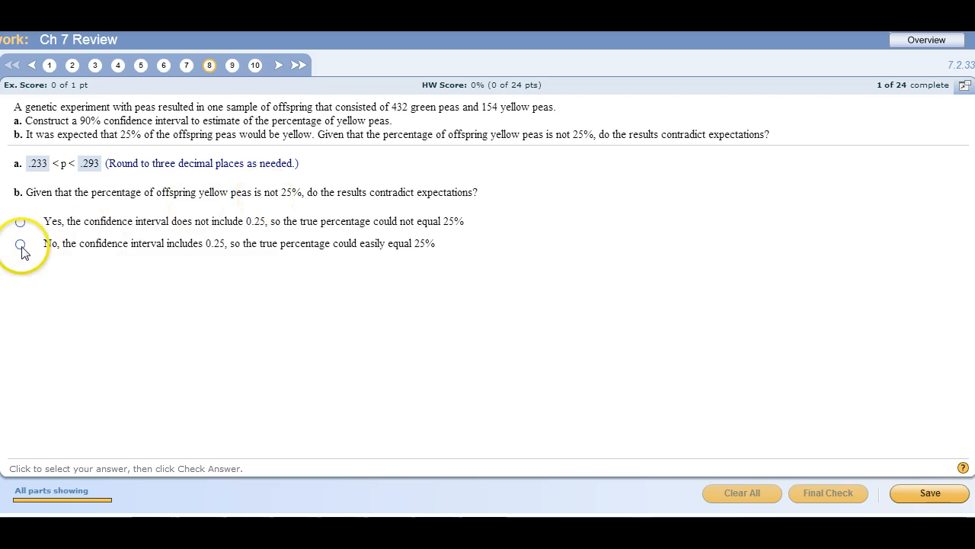
Choose 'No, the interval includes 0.25' and submit part b
{"action": "left_click", "coordinate": [21, 243]}
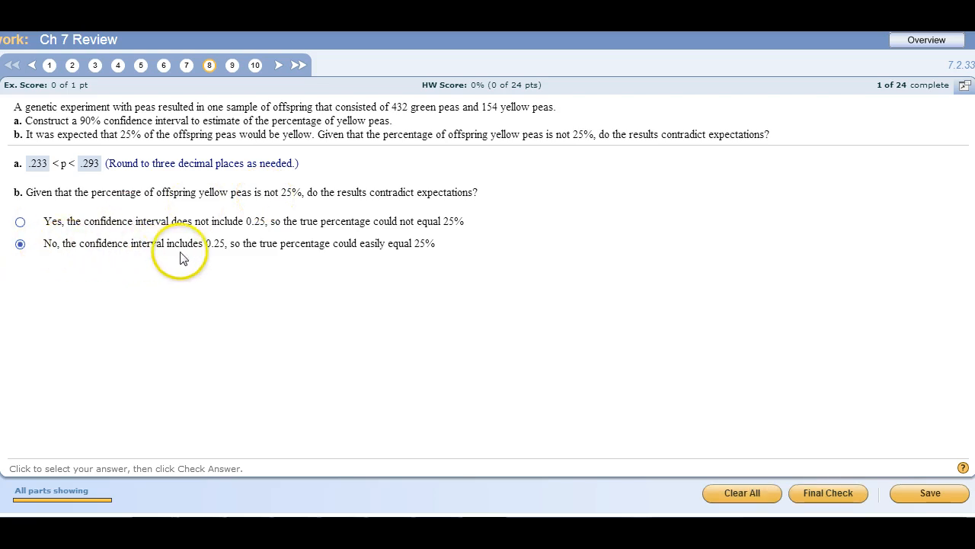
{"action": "mouse_move", "coordinate": [267, 255]}
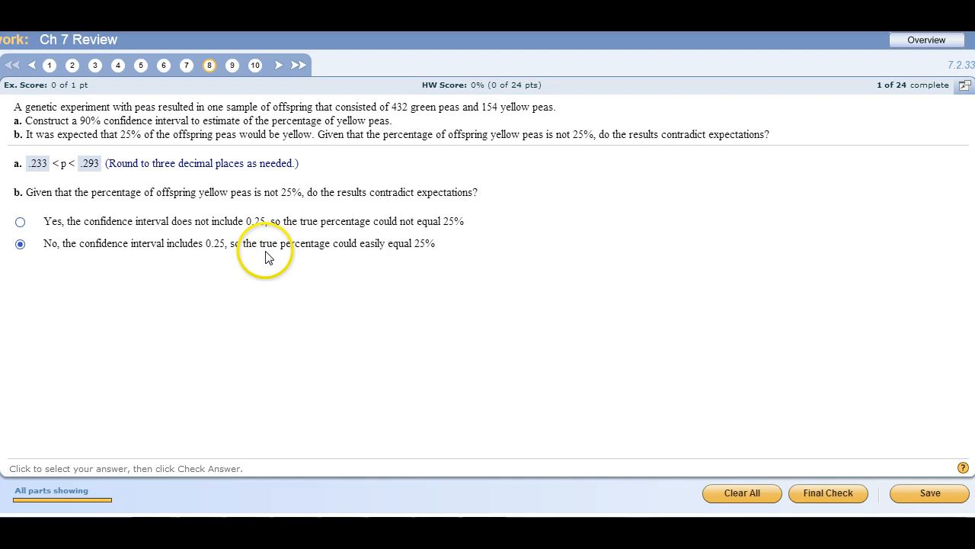
{"action": "mouse_move", "coordinate": [358, 251]}
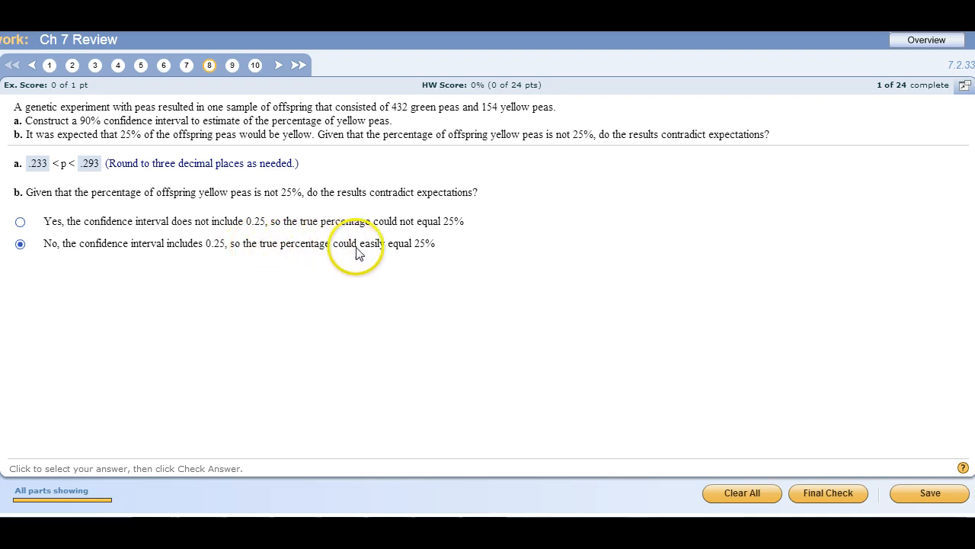
{"action": "mouse_move", "coordinate": [217, 240]}
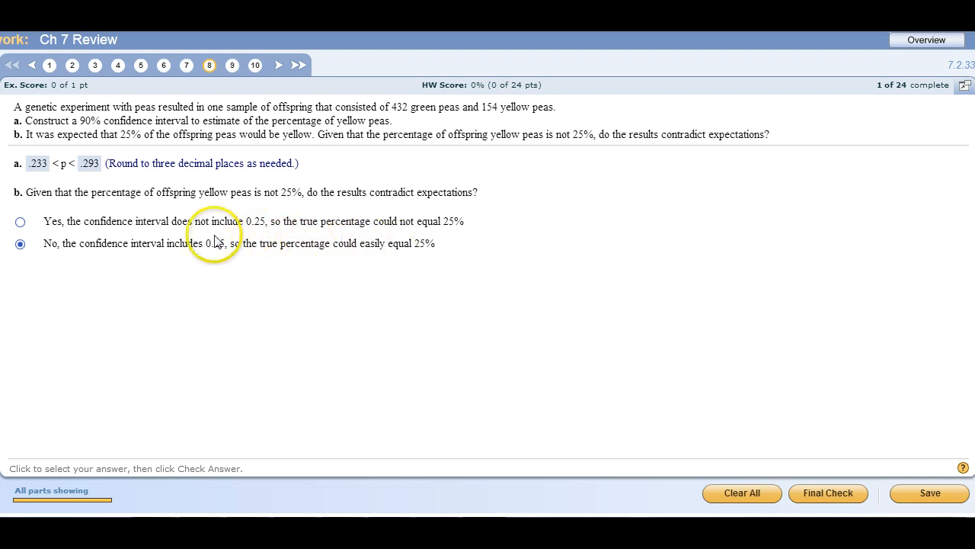
{"action": "mouse_move", "coordinate": [109, 199]}
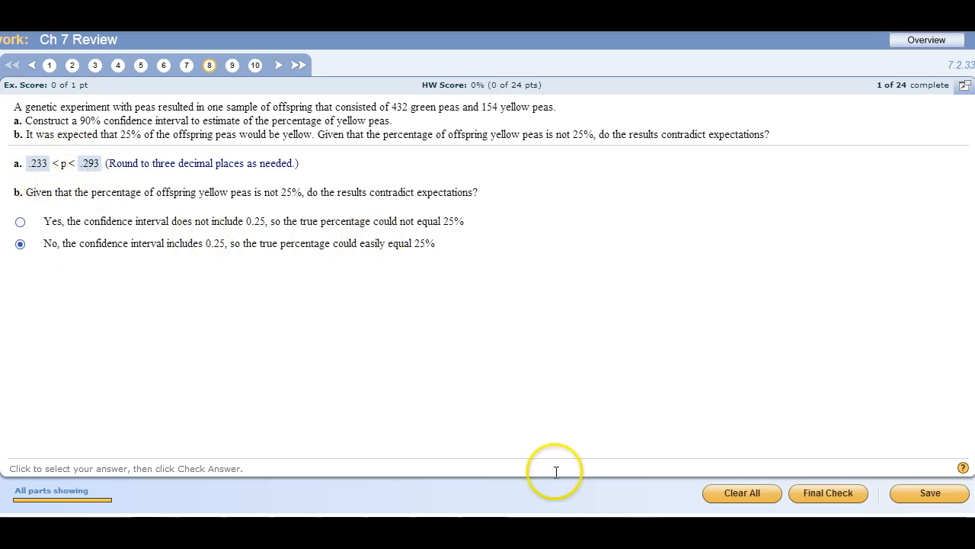
{"action": "left_click", "coordinate": [828, 492]}
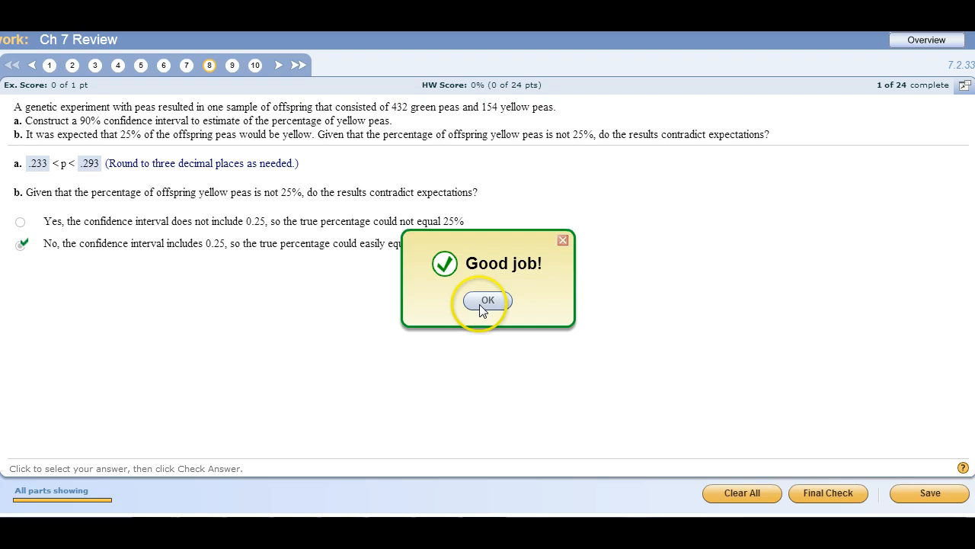
Dismiss the 'Good job!' pop-up so question 8 shows 1 of 1 point
{"action": "left_click", "coordinate": [487, 299]}
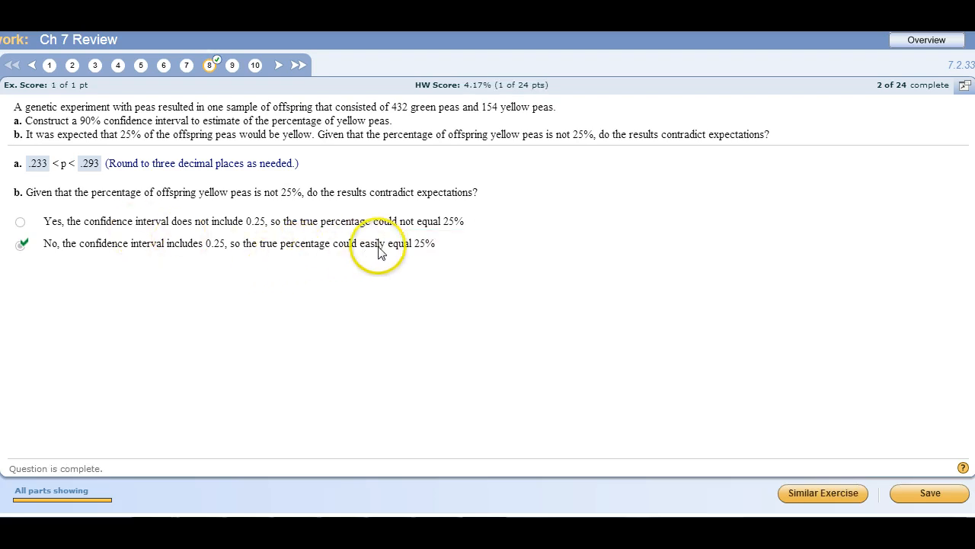
{"action": "mouse_move", "coordinate": [419, 254]}
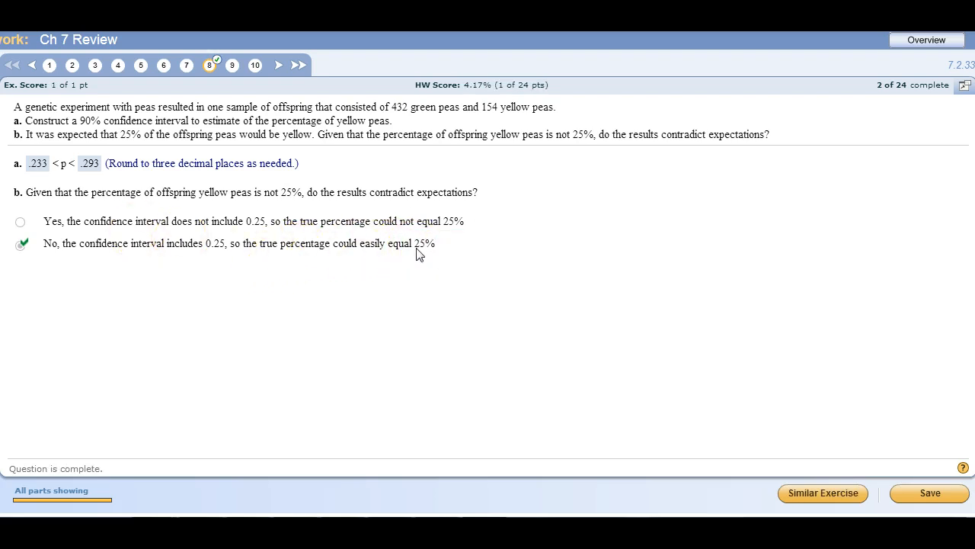
{"action": "mouse_move", "coordinate": [426, 232]}
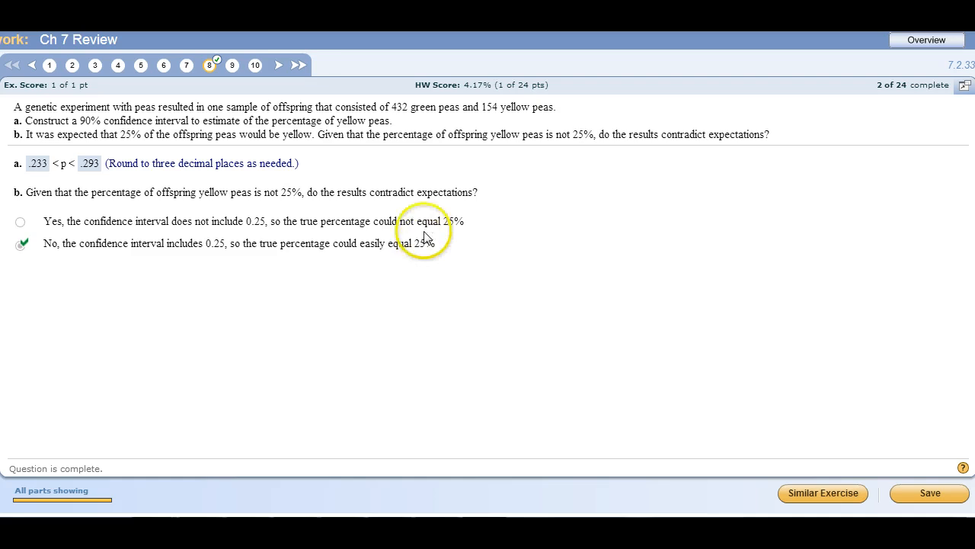
{"action": "mouse_move", "coordinate": [119, 202]}
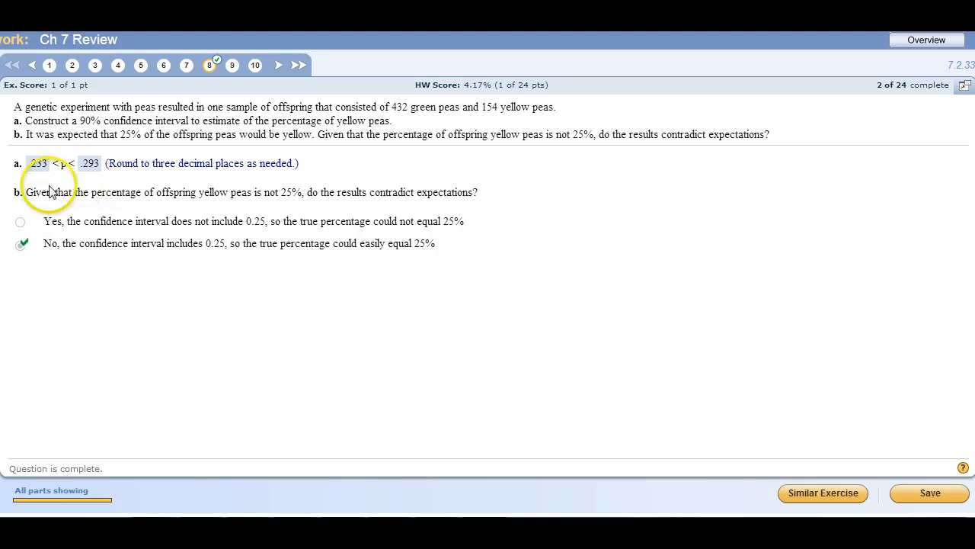
{"action": "mouse_move", "coordinate": [90, 171]}
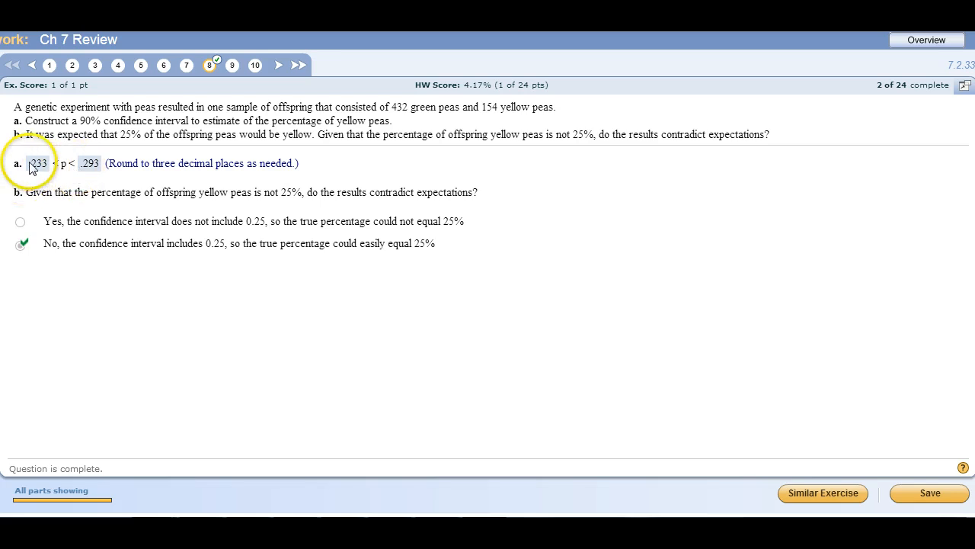
{"action": "mouse_move", "coordinate": [69, 217]}
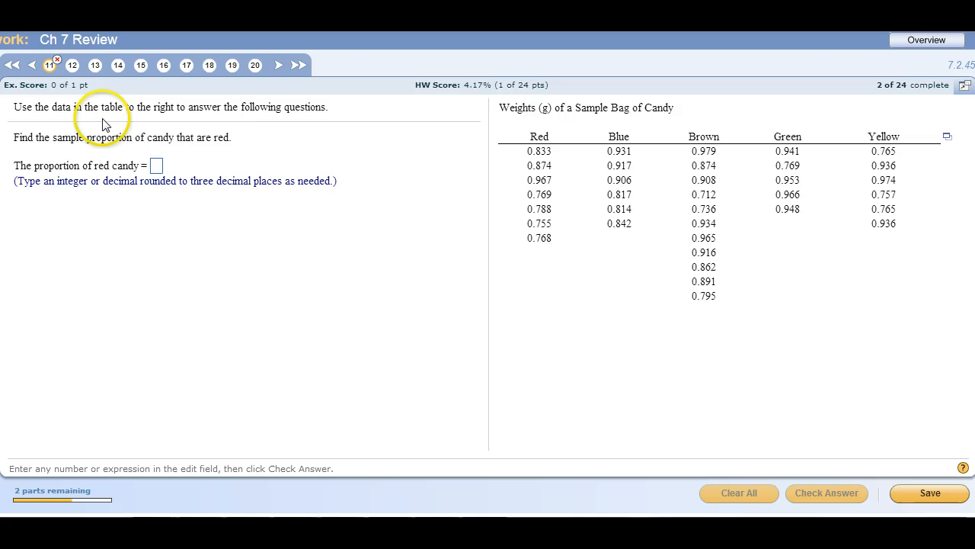
{"action": "mouse_move", "coordinate": [523, 125]}
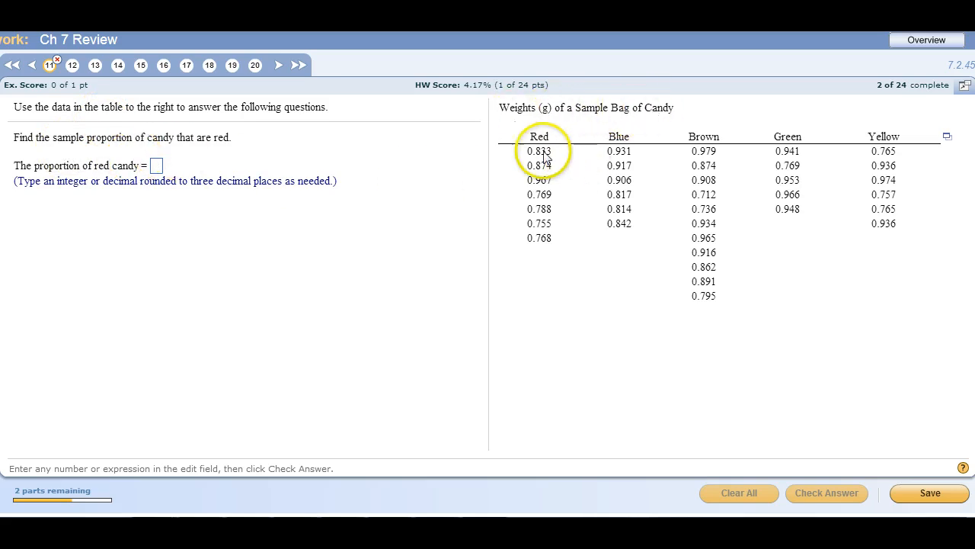
{"action": "mouse_move", "coordinate": [853, 192]}
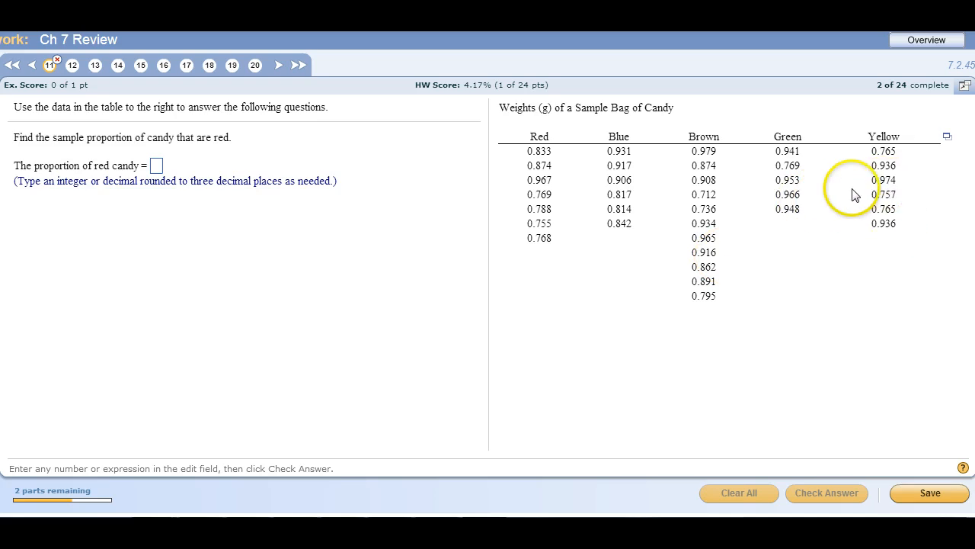
{"action": "mouse_move", "coordinate": [41, 198]}
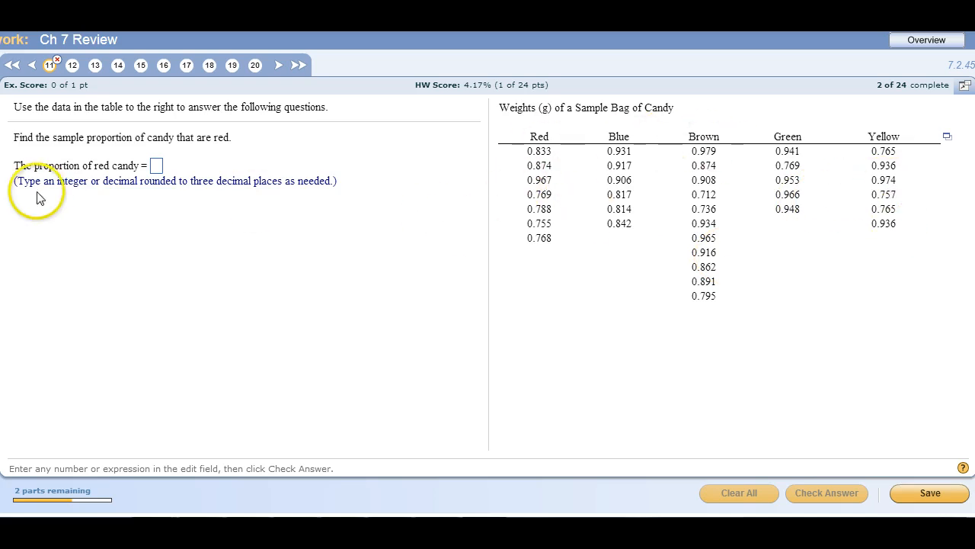
{"action": "mouse_move", "coordinate": [635, 158]}
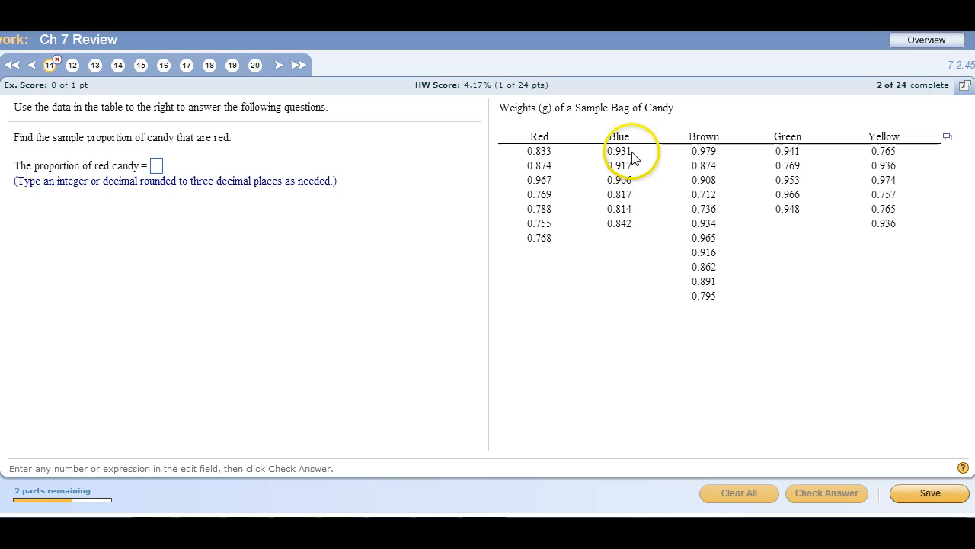
{"action": "mouse_move", "coordinate": [513, 223]}
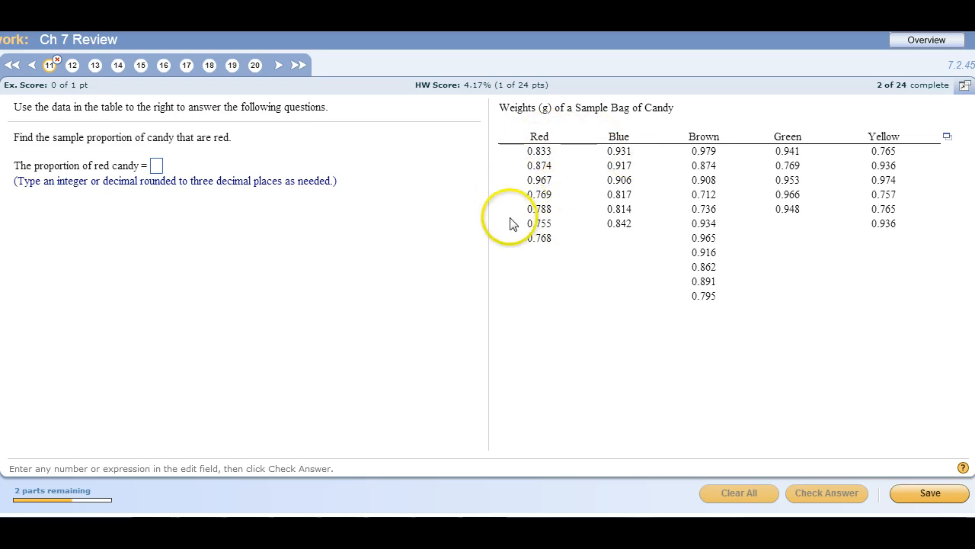
{"action": "mouse_move", "coordinate": [544, 149]}
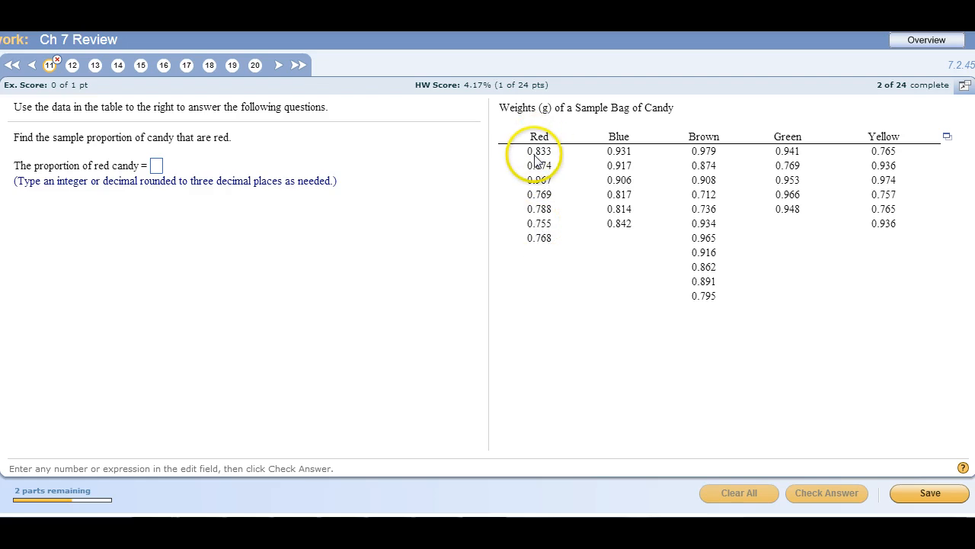
{"action": "mouse_move", "coordinate": [594, 191]}
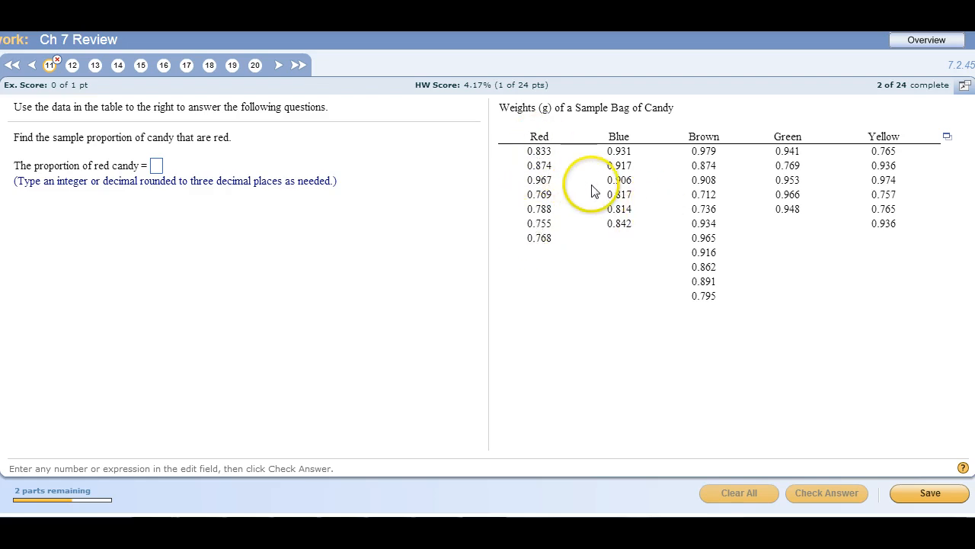
{"action": "mouse_move", "coordinate": [511, 424]}
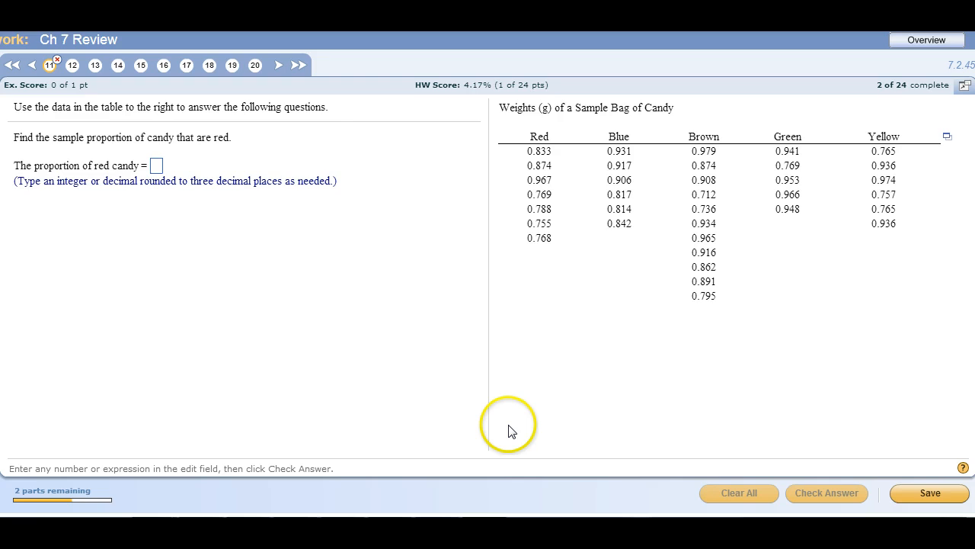
{"action": "mouse_move", "coordinate": [542, 202]}
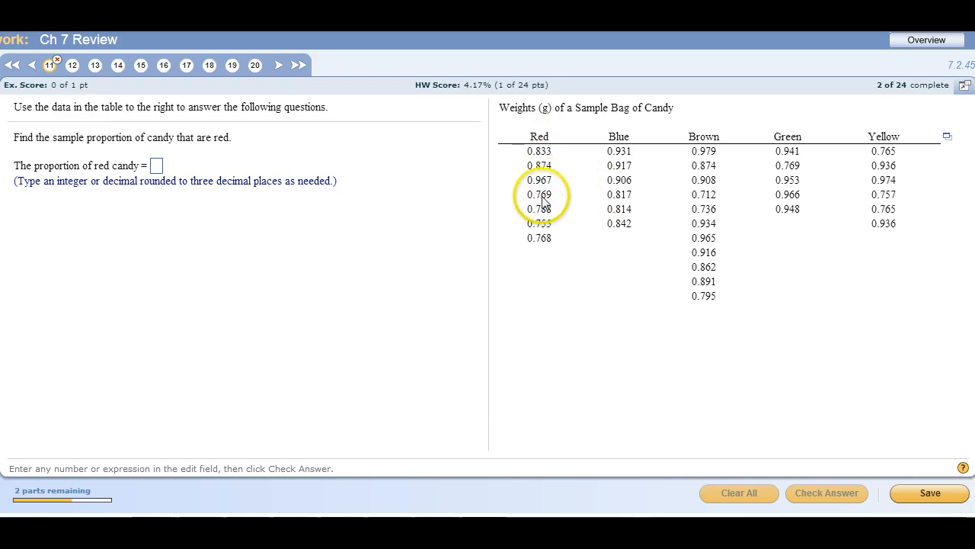
{"action": "mouse_move", "coordinate": [537, 248]}
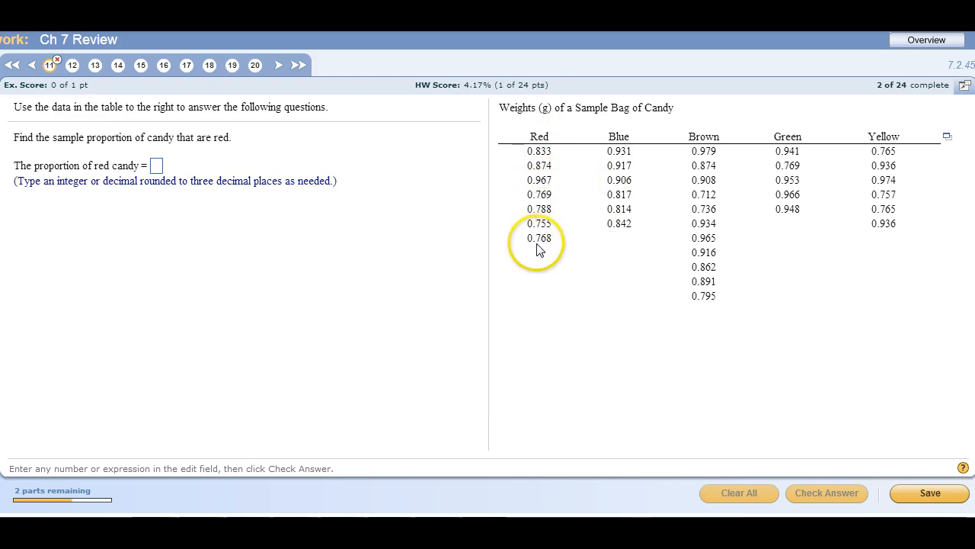
{"action": "mouse_move", "coordinate": [613, 215]}
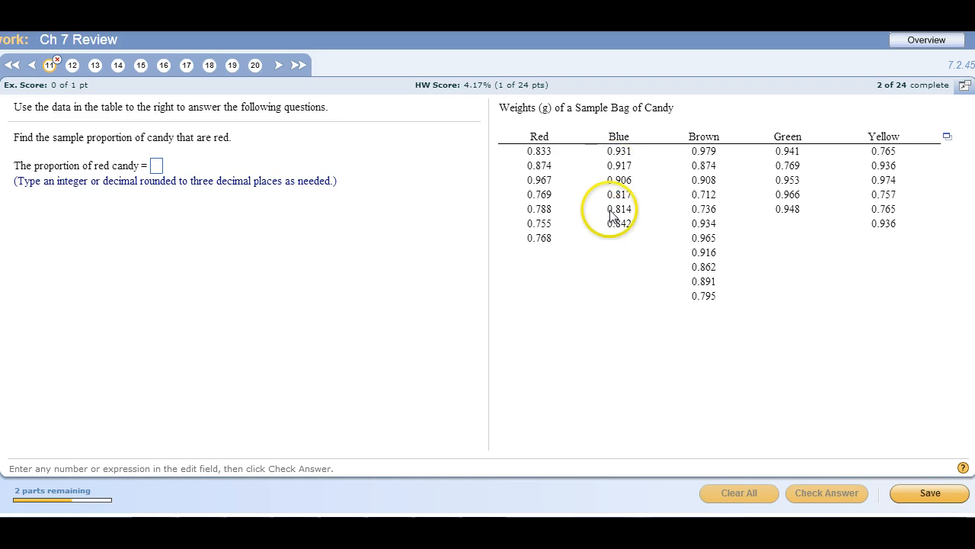
{"action": "mouse_move", "coordinate": [647, 244]}
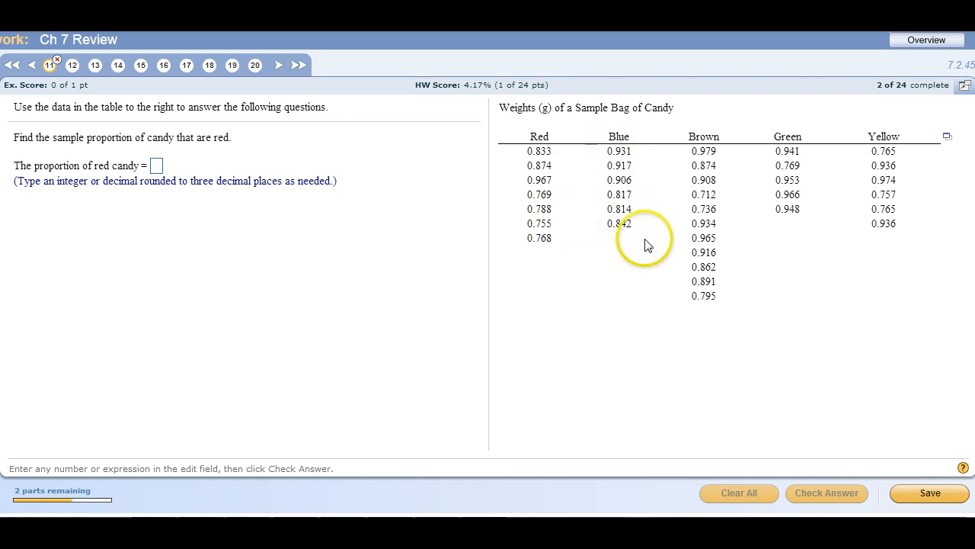
{"action": "mouse_move", "coordinate": [701, 237]}
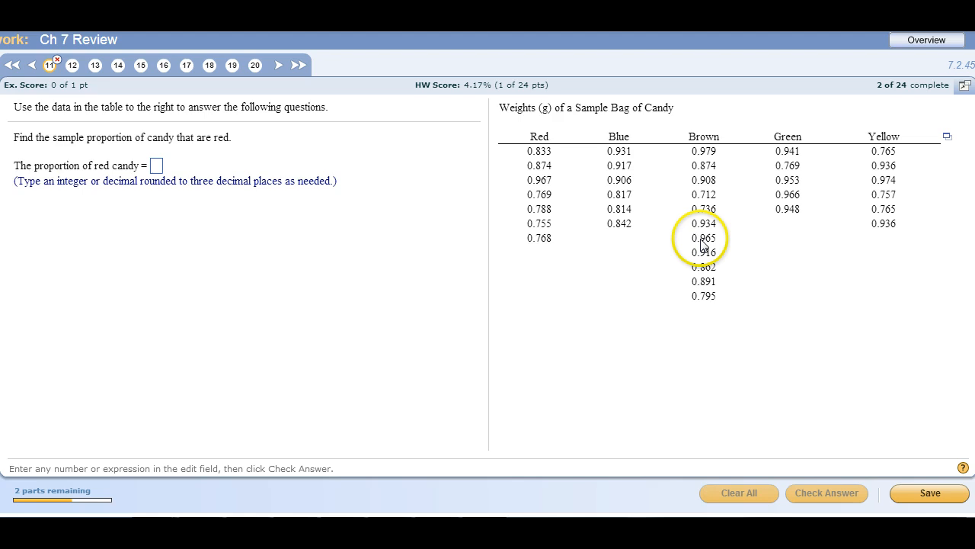
{"action": "mouse_move", "coordinate": [702, 297]}
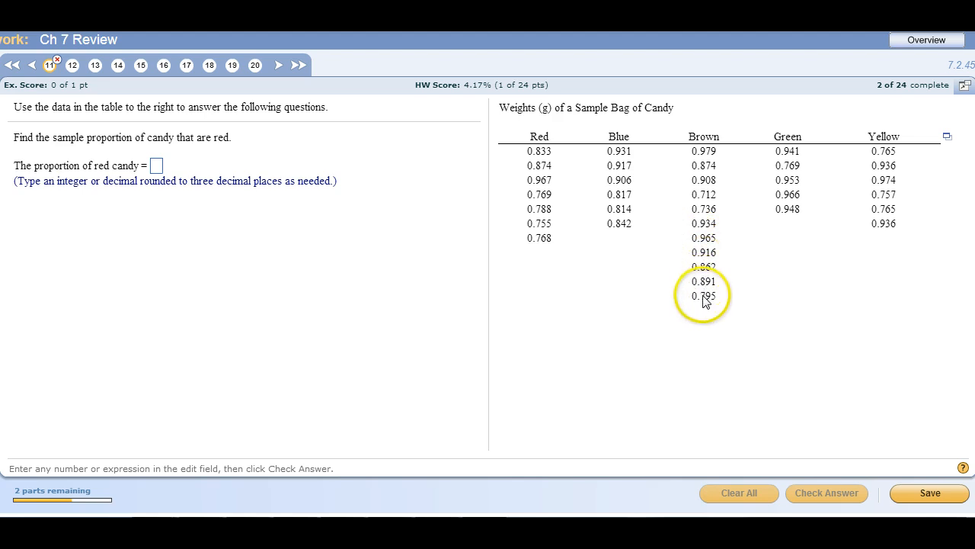
{"action": "mouse_move", "coordinate": [792, 217]}
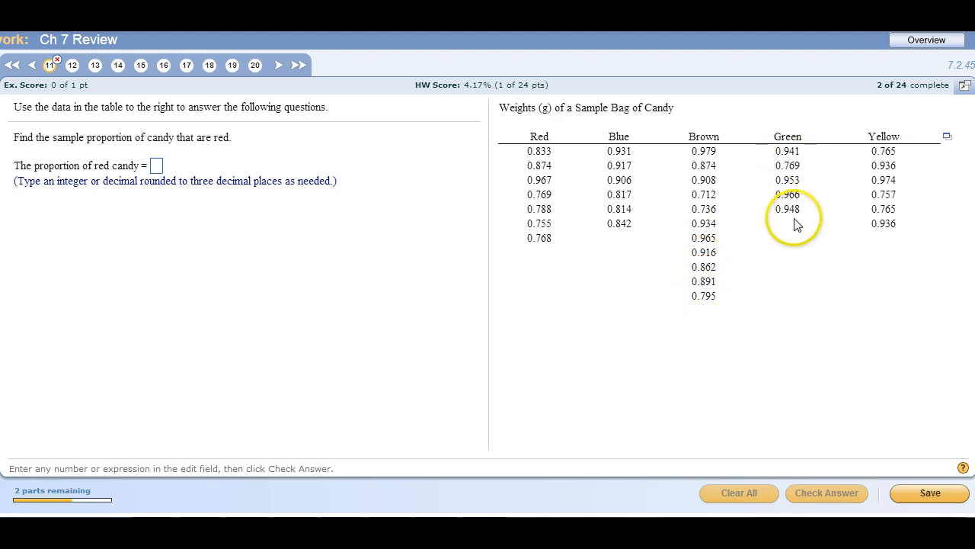
{"action": "mouse_move", "coordinate": [880, 202]}
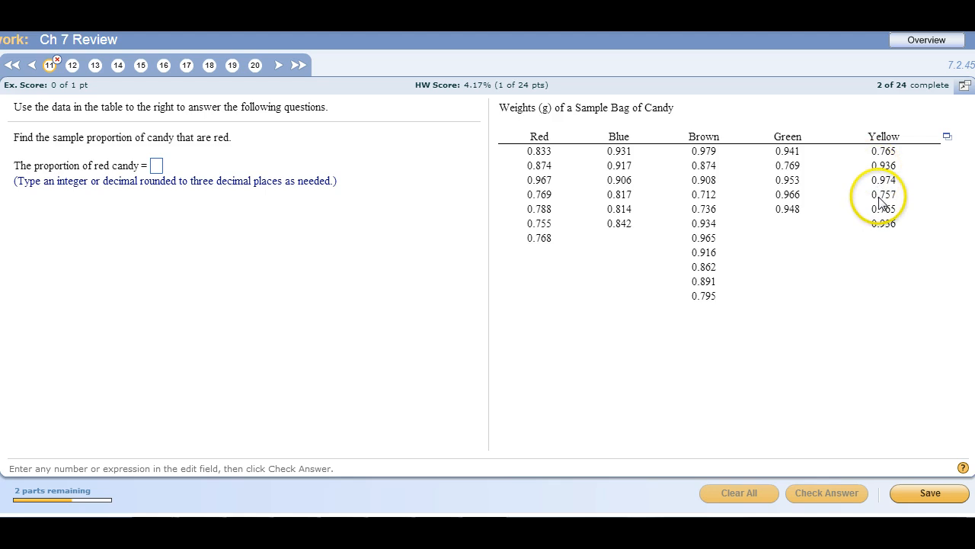
{"action": "mouse_move", "coordinate": [167, 187]}
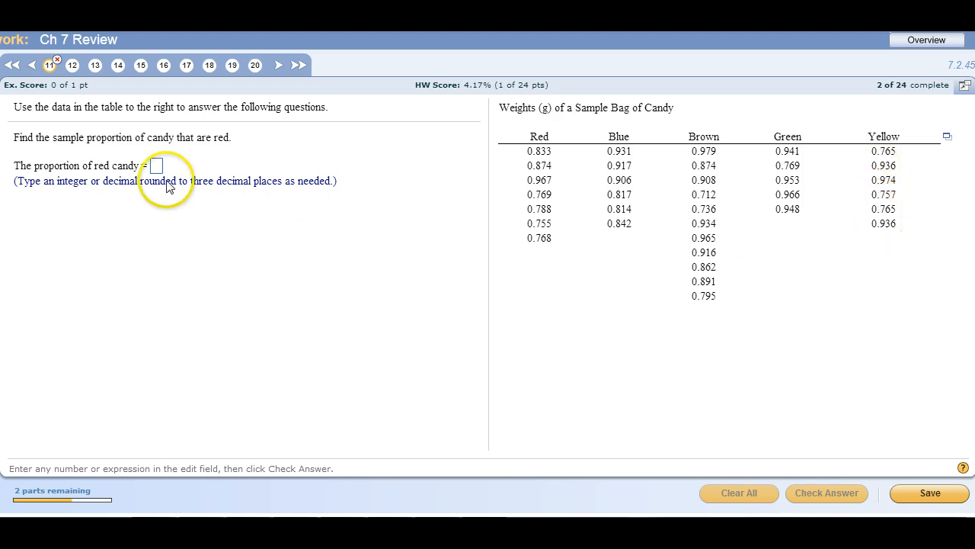
{"action": "mouse_move", "coordinate": [548, 187]}
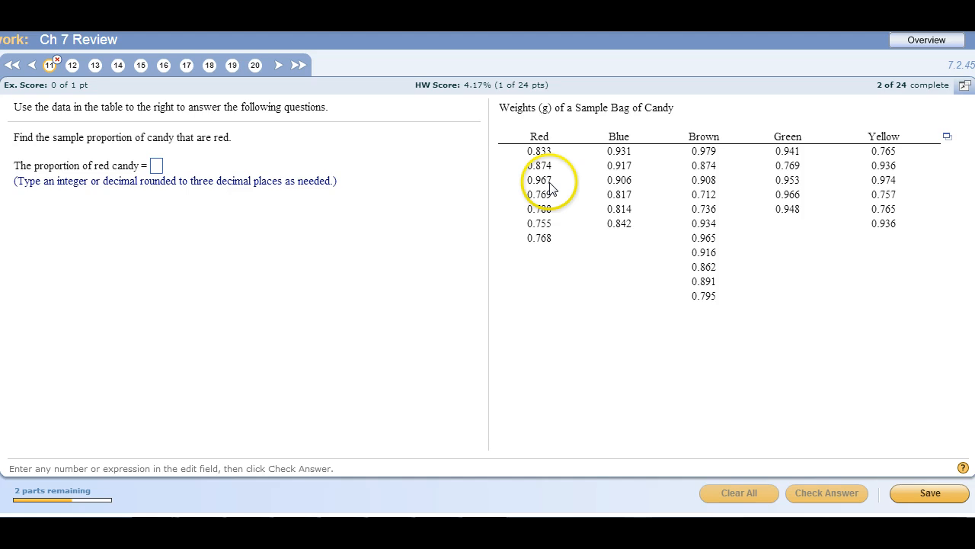
{"action": "mouse_move", "coordinate": [545, 236]}
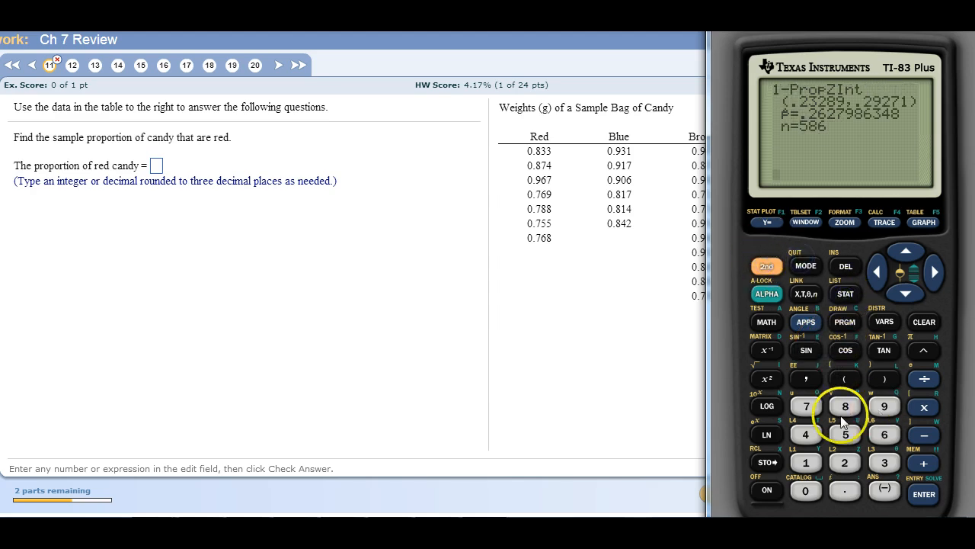
Compute 7/35 on the calculator and enter .2 as the red proportion
{"action": "left_click", "coordinate": [805, 405]}
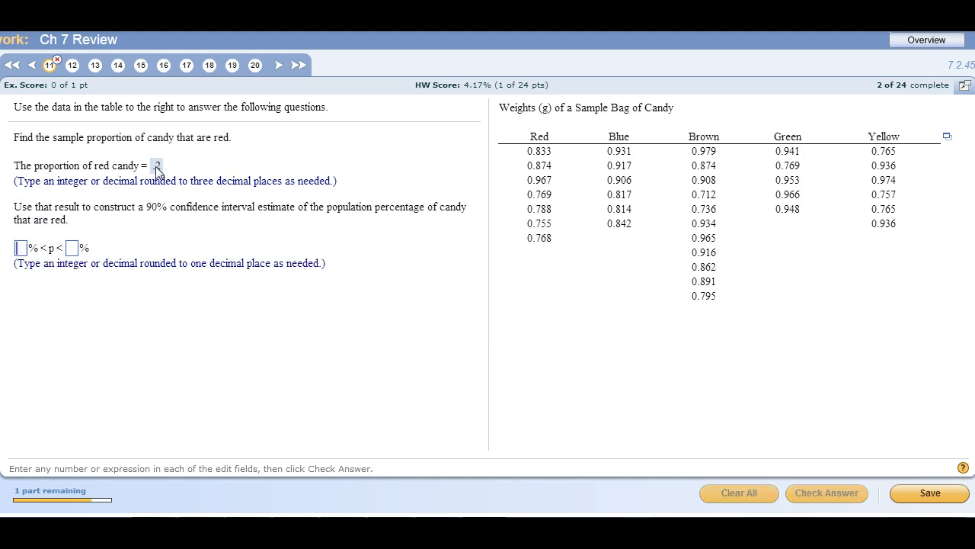
{"action": "type", "text": ".2"}
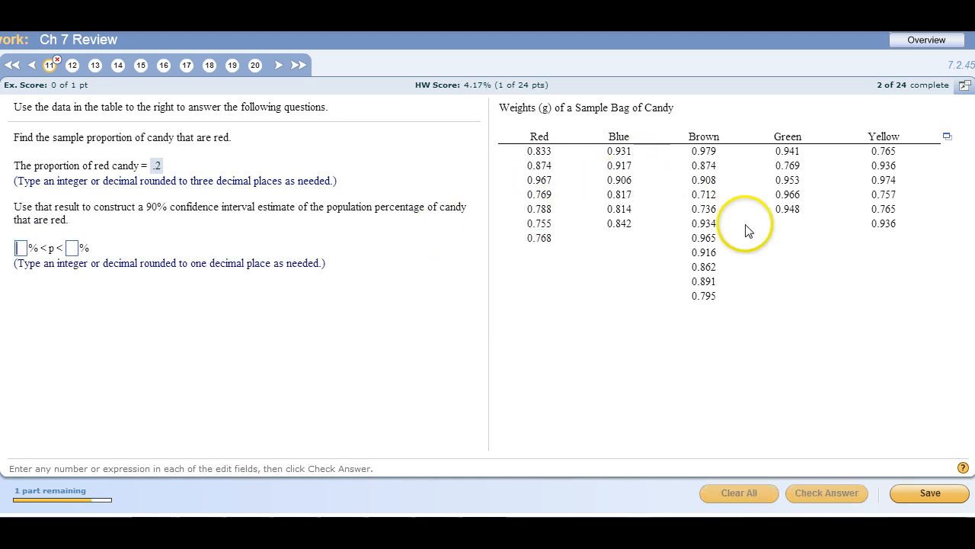
{"action": "mouse_move", "coordinate": [111, 206]}
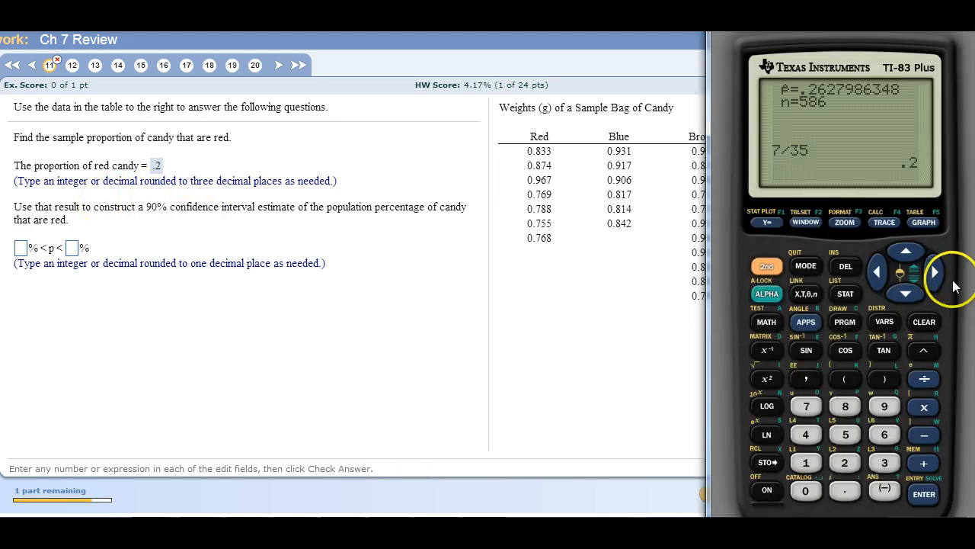
Reopen the 1-PropZInt setup for the red candy interval
{"action": "left_click", "coordinate": [845, 293]}
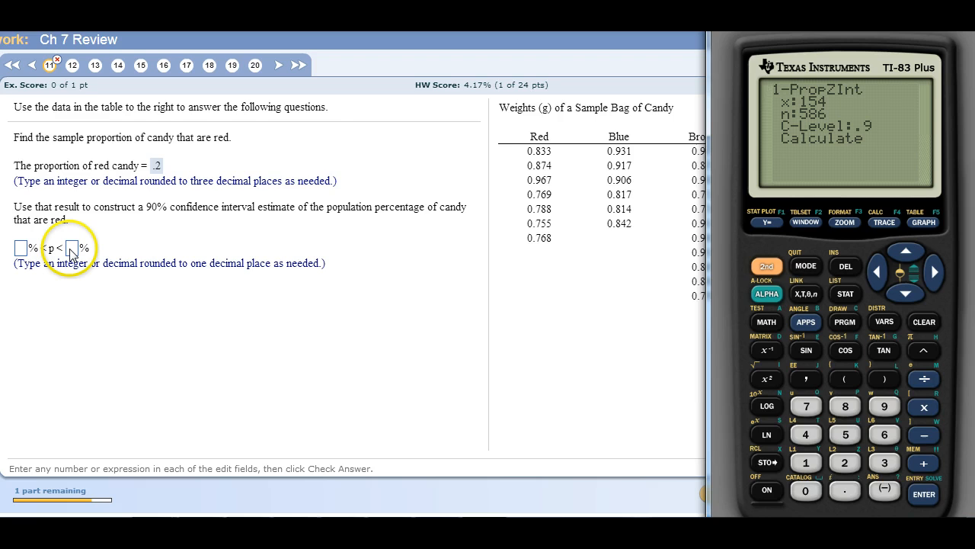
{"action": "mouse_move", "coordinate": [320, 359]}
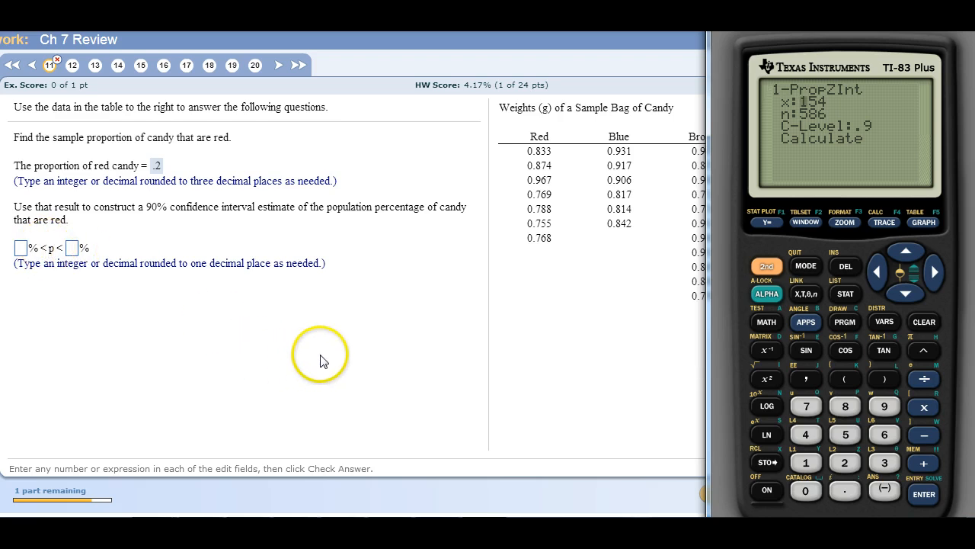
{"action": "mouse_move", "coordinate": [493, 165]}
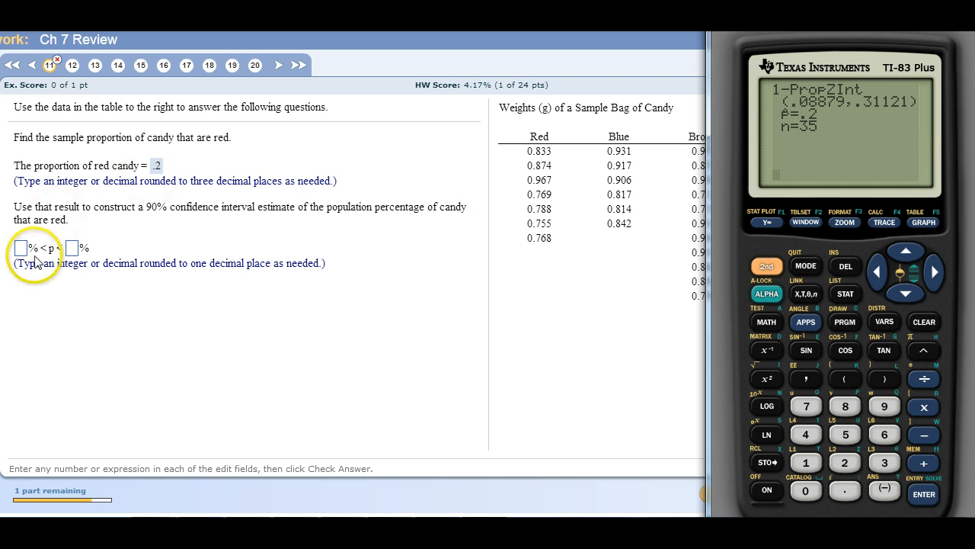
{"action": "mouse_move", "coordinate": [796, 109]}
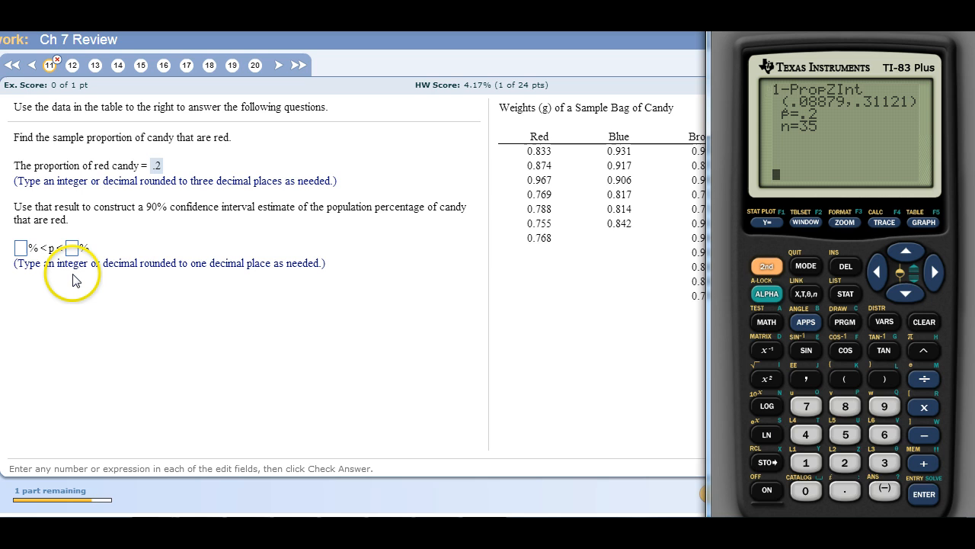
{"action": "mouse_move", "coordinate": [639, 222]}
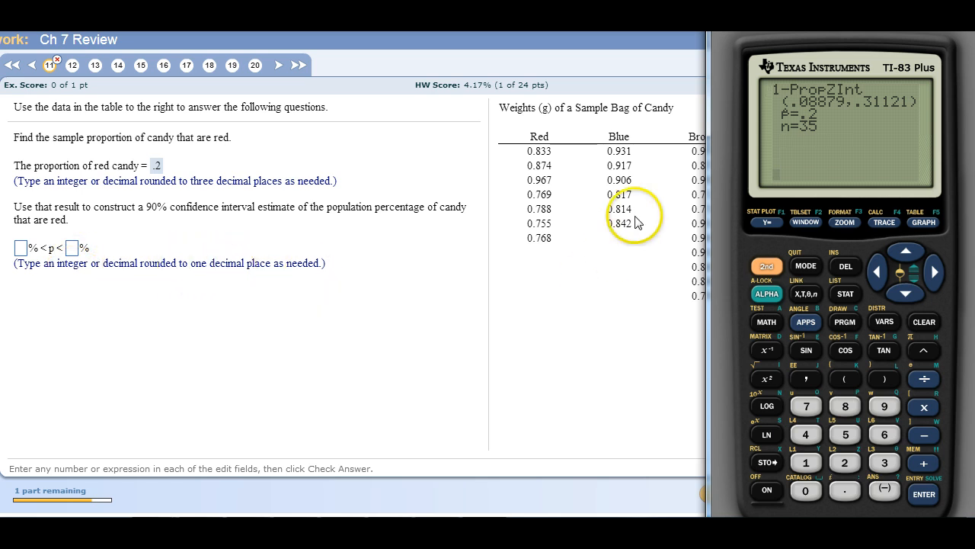
{"action": "mouse_move", "coordinate": [816, 111]}
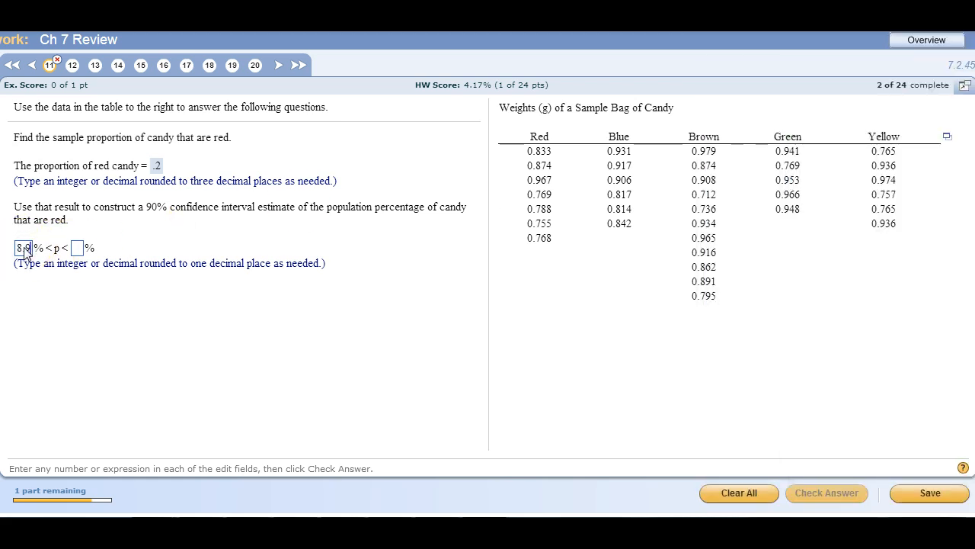
Enter the 8.9% < p < 31.1% interval, submit the answers, and dismiss 'Well done'
{"action": "type", "text": "8.9"}
{"action": "left_click", "coordinate": [77, 248]}
{"action": "type", "text": "31.1"}
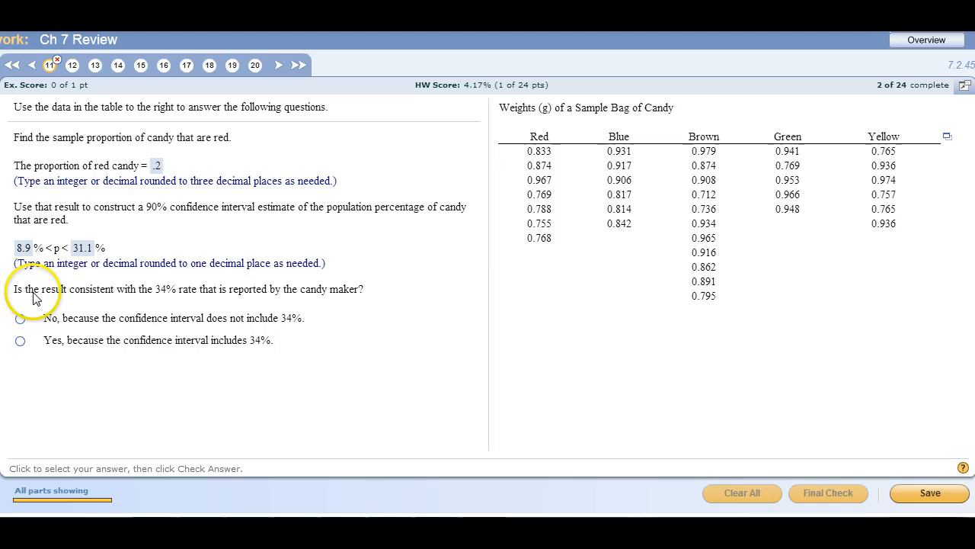
{"action": "mouse_move", "coordinate": [174, 296]}
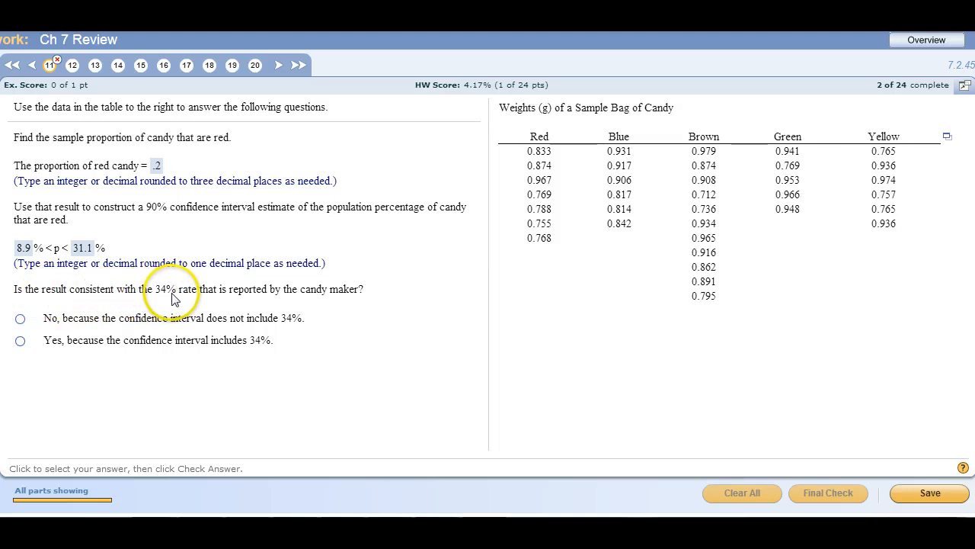
{"action": "mouse_move", "coordinate": [34, 267]}
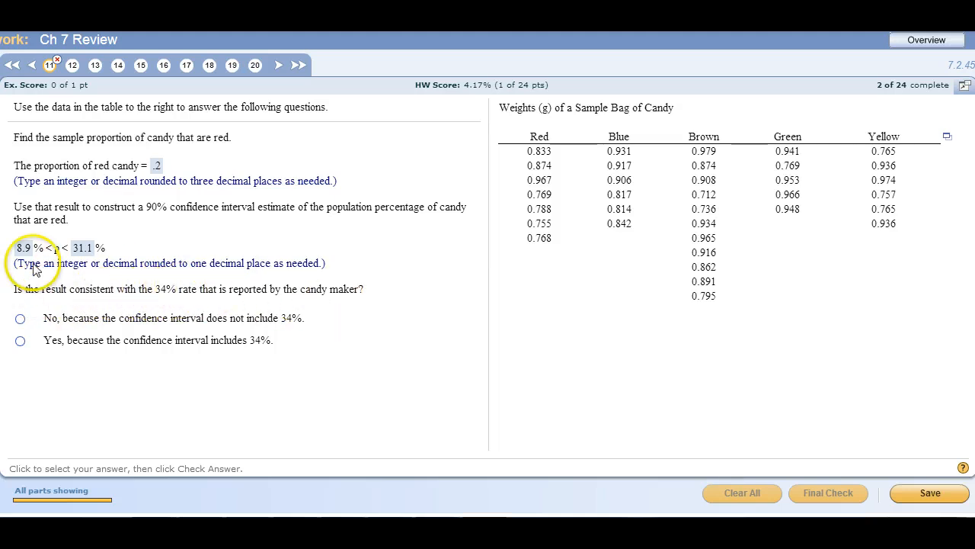
{"action": "mouse_move", "coordinate": [60, 316]}
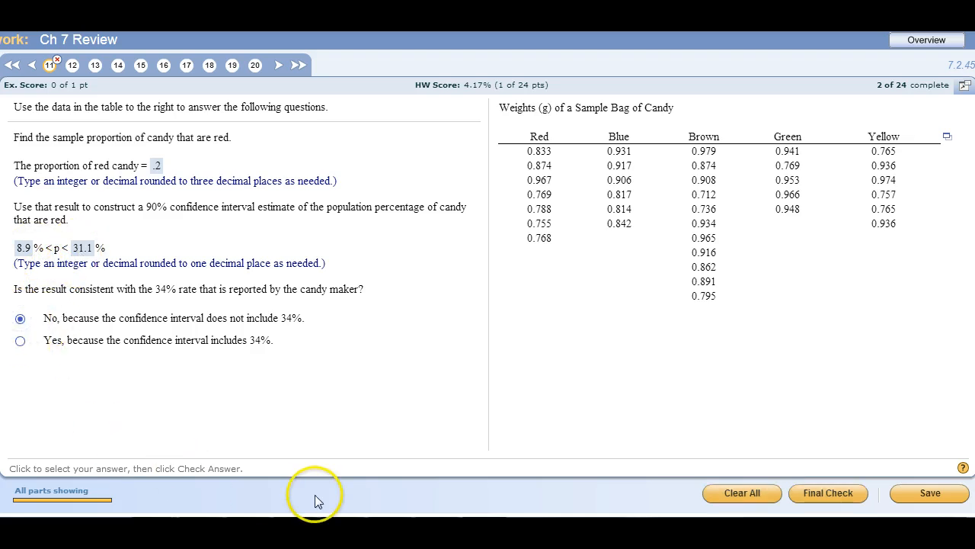
{"action": "left_click", "coordinate": [829, 493]}
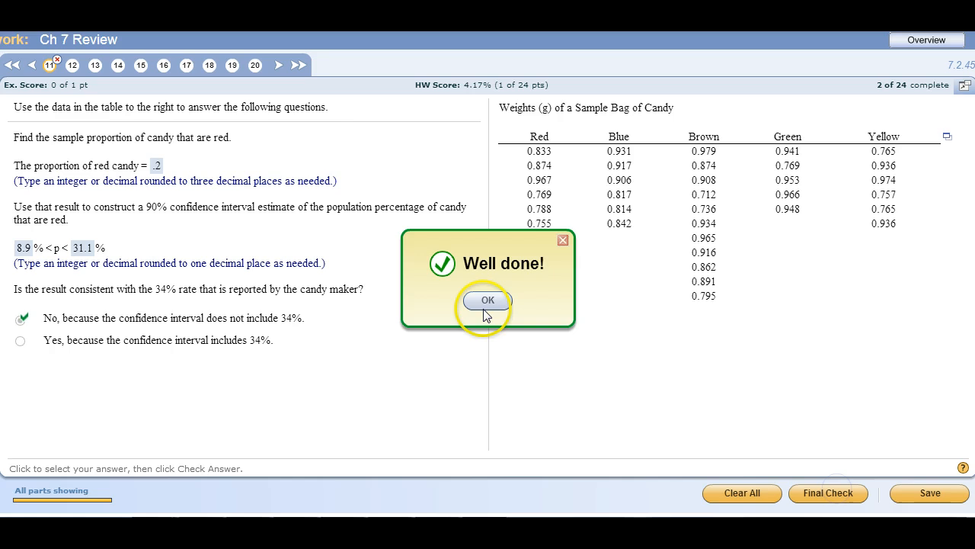
{"action": "left_click", "coordinate": [487, 299]}
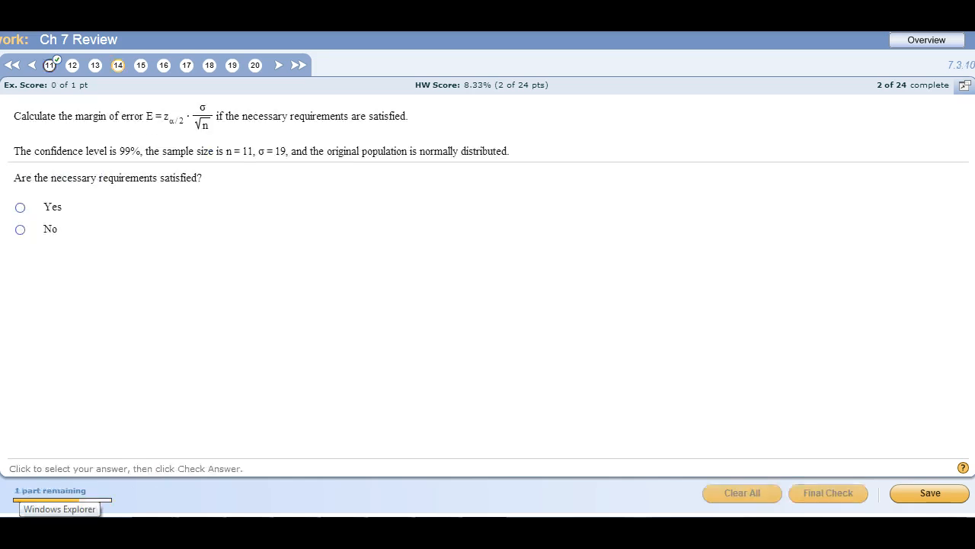
{"action": "mouse_move", "coordinate": [120, 137]}
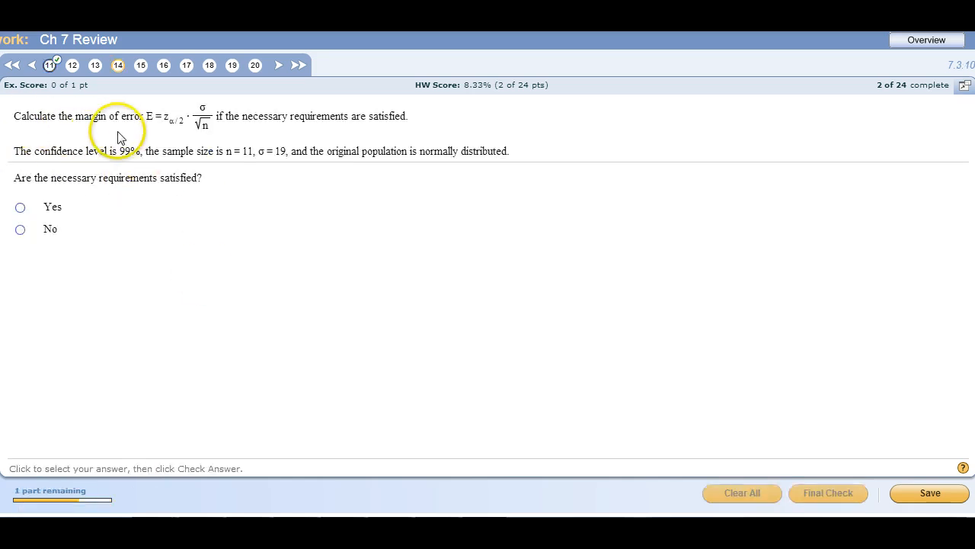
{"action": "mouse_move", "coordinate": [177, 122]}
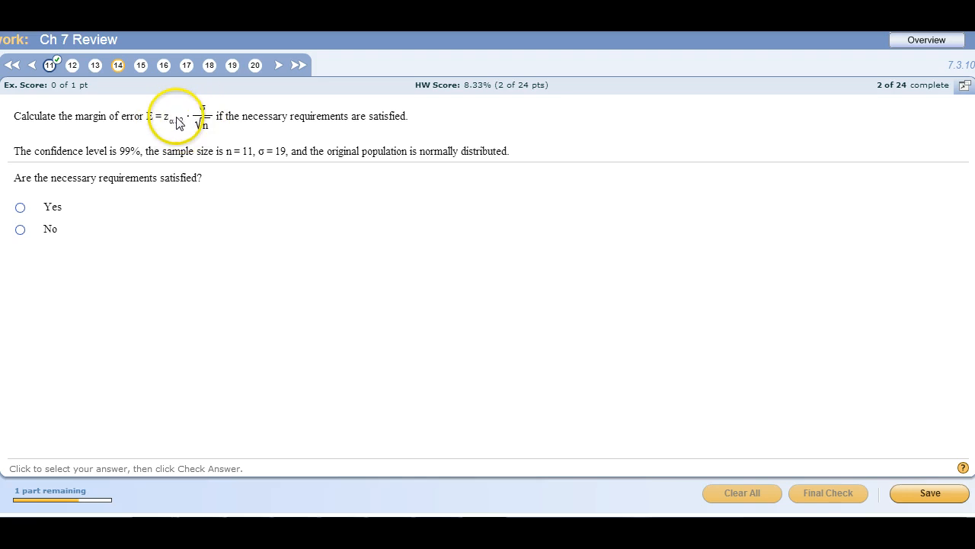
{"action": "mouse_move", "coordinate": [204, 124]}
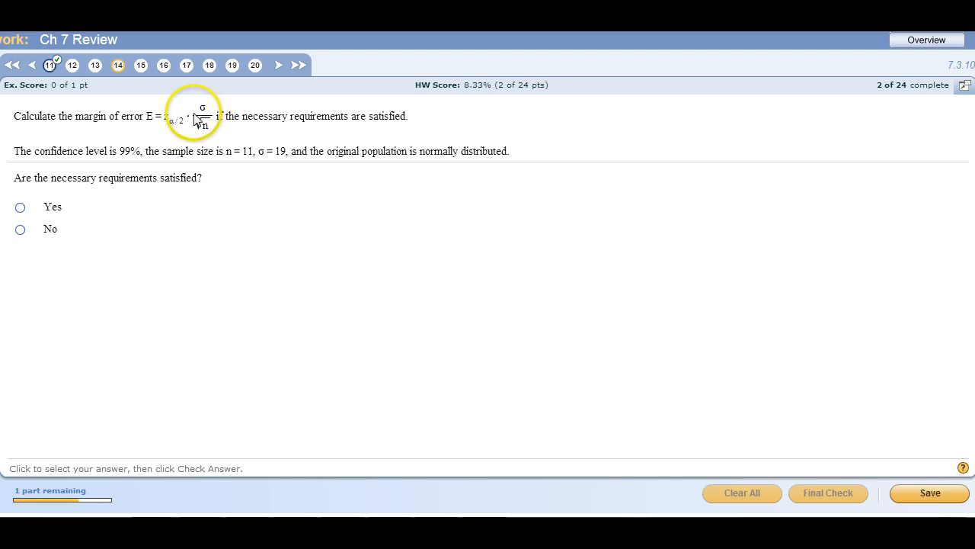
{"action": "mouse_move", "coordinate": [220, 122]}
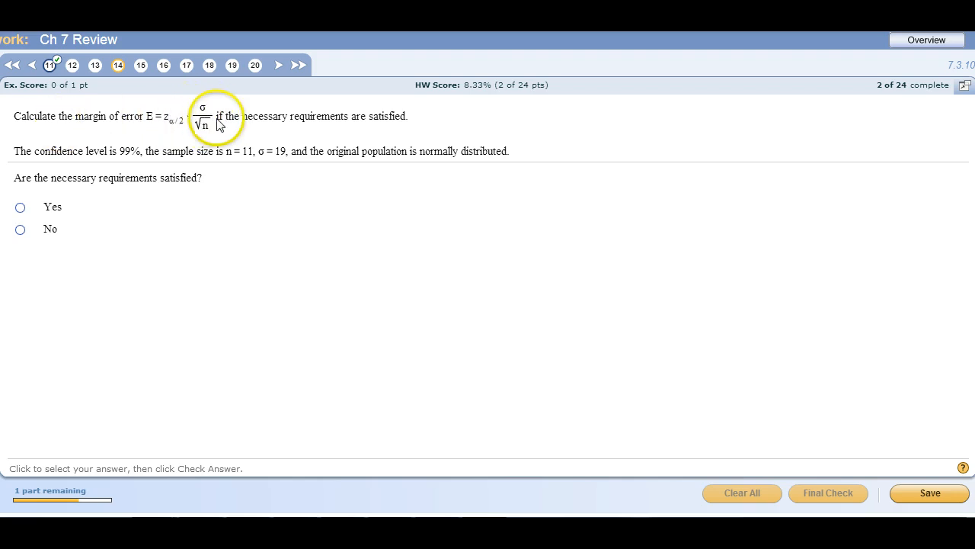
{"action": "mouse_move", "coordinate": [101, 160]}
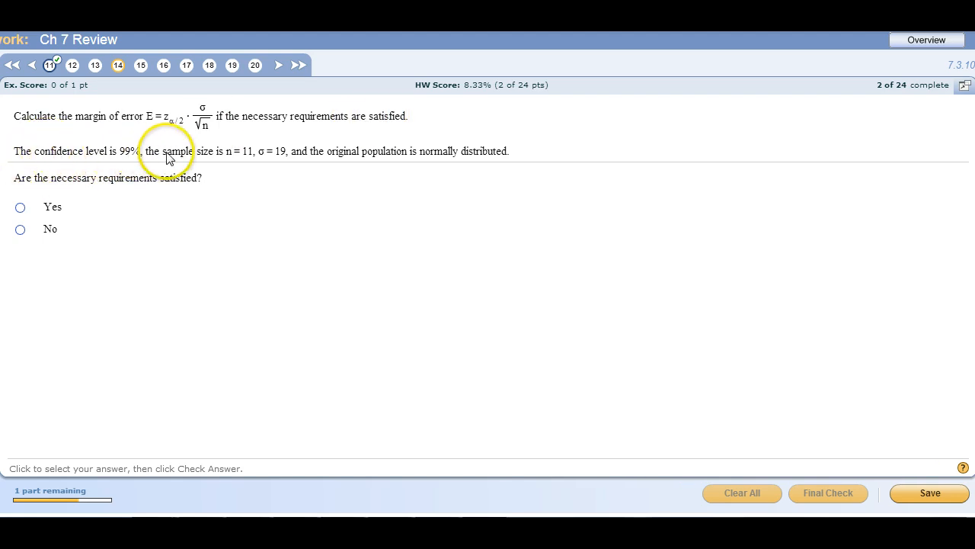
{"action": "mouse_move", "coordinate": [238, 162]}
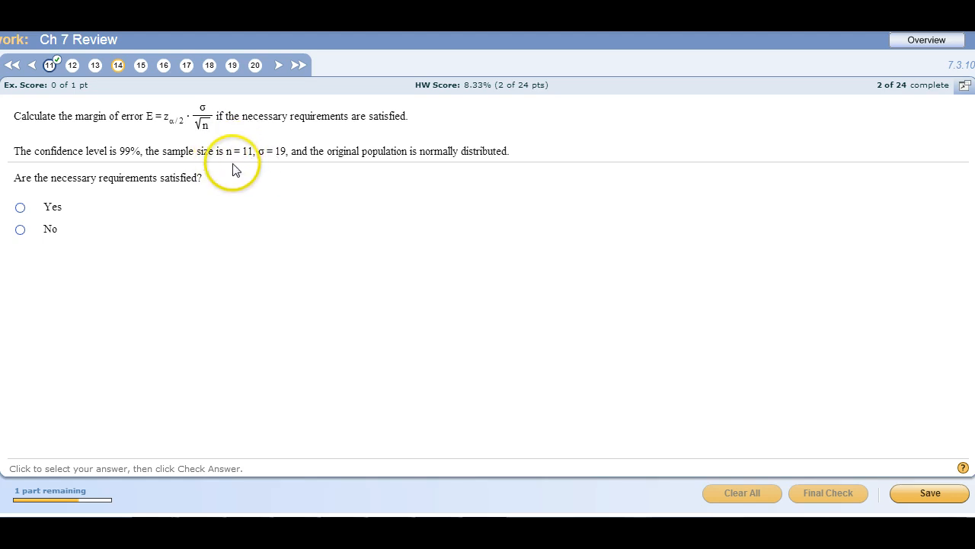
{"action": "mouse_move", "coordinate": [394, 162]}
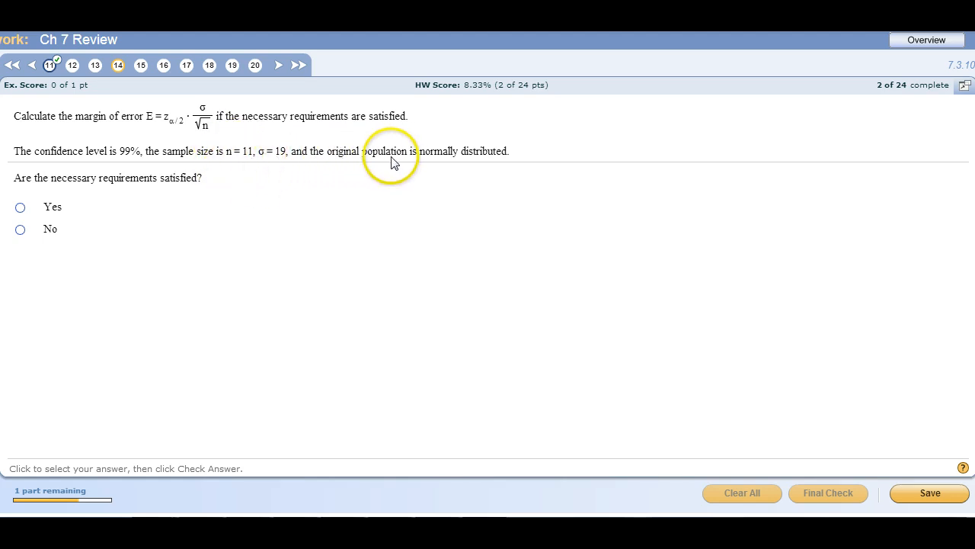
{"action": "mouse_move", "coordinate": [238, 149]}
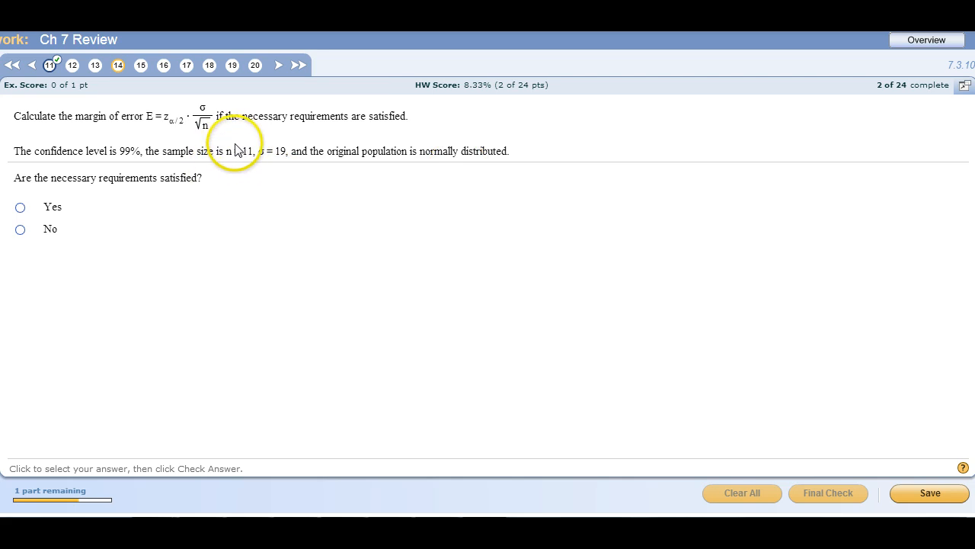
{"action": "mouse_move", "coordinate": [484, 156]}
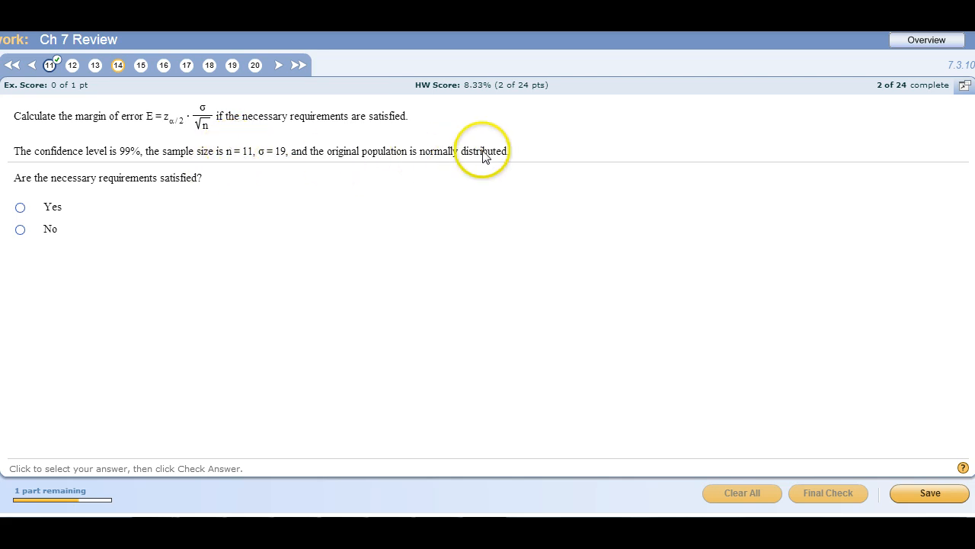
{"action": "mouse_move", "coordinate": [234, 160]}
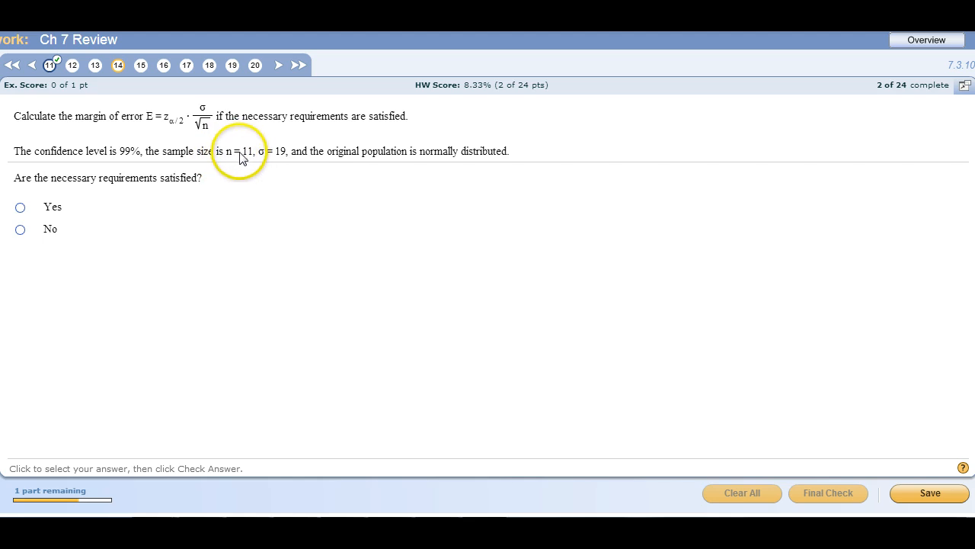
{"action": "mouse_move", "coordinate": [234, 160]}
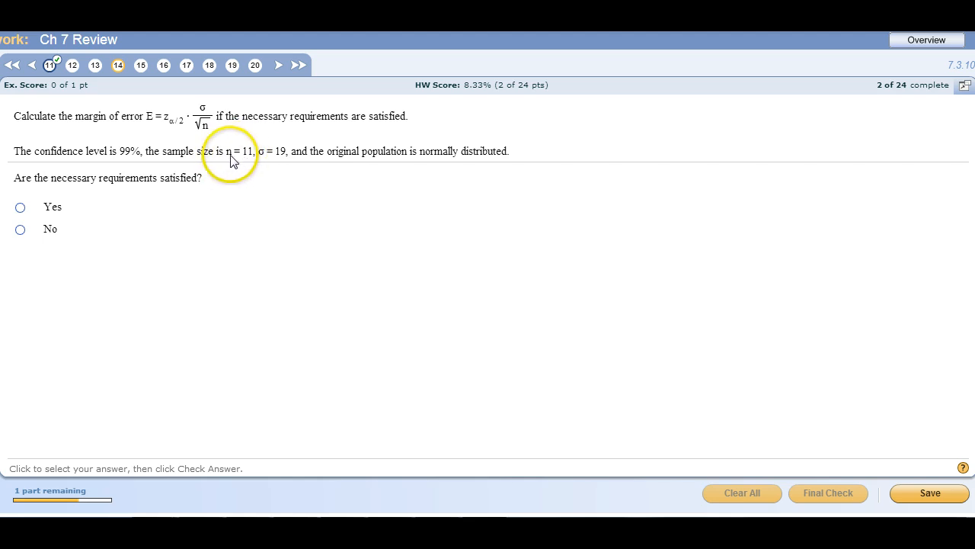
{"action": "mouse_move", "coordinate": [418, 160]}
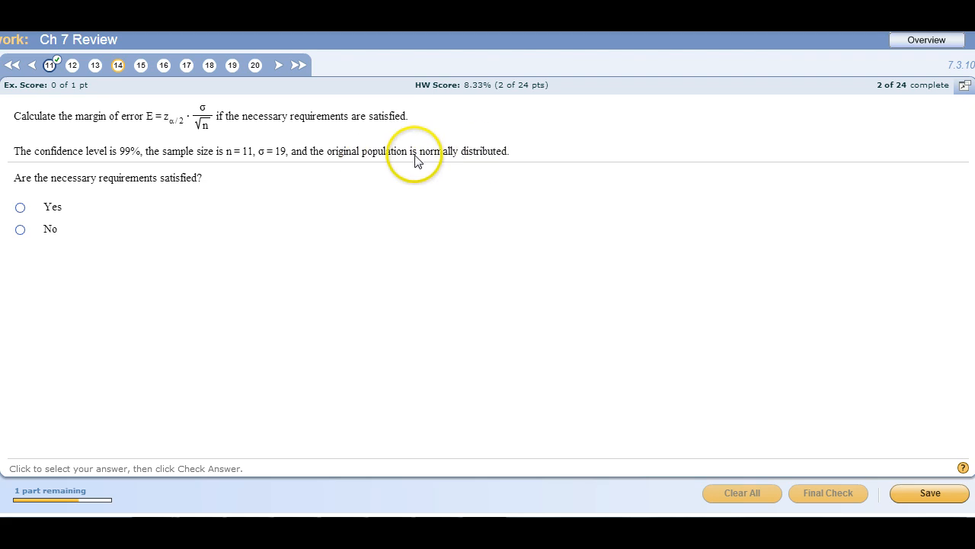
{"action": "mouse_move", "coordinate": [21, 212]}
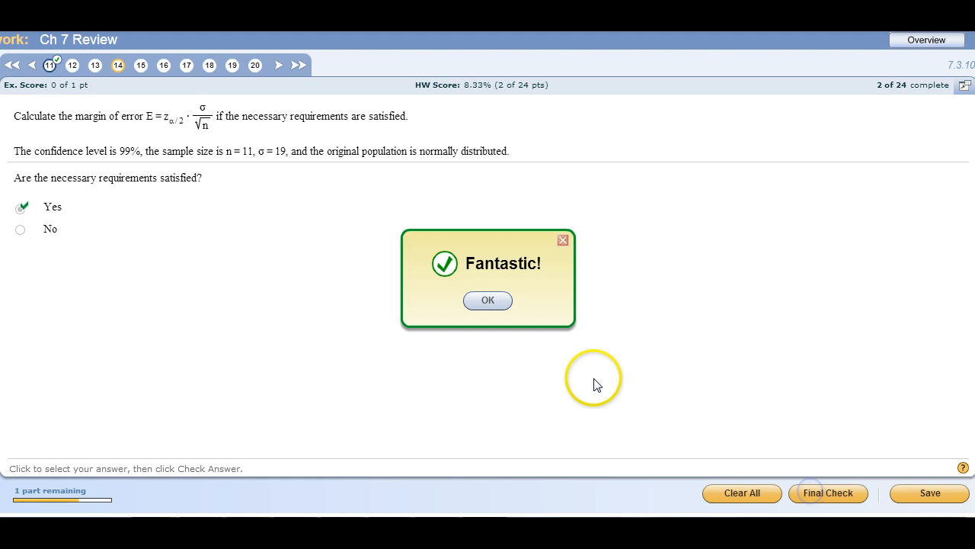
Dismiss the 'Fantastic' message to reveal the empty E field
{"action": "left_click", "coordinate": [487, 299]}
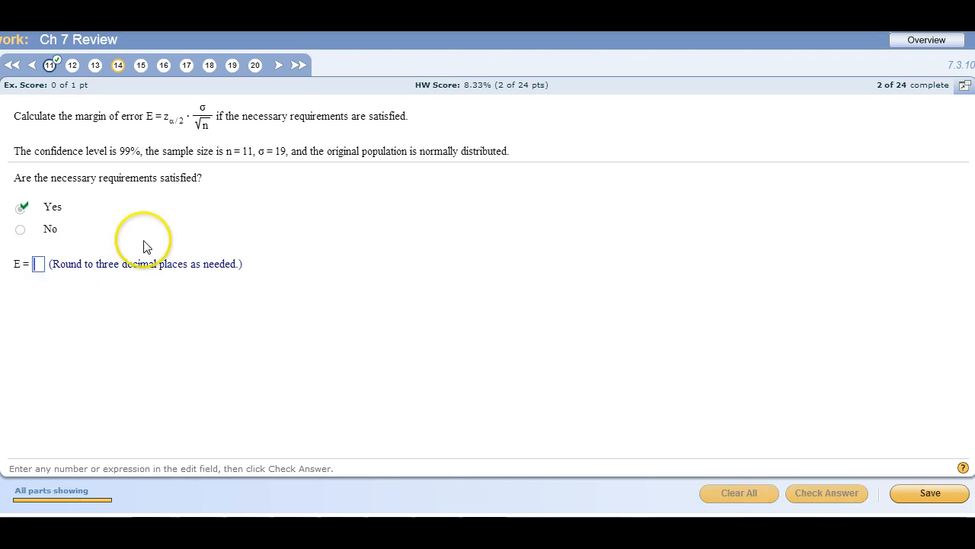
{"action": "mouse_move", "coordinate": [124, 156]}
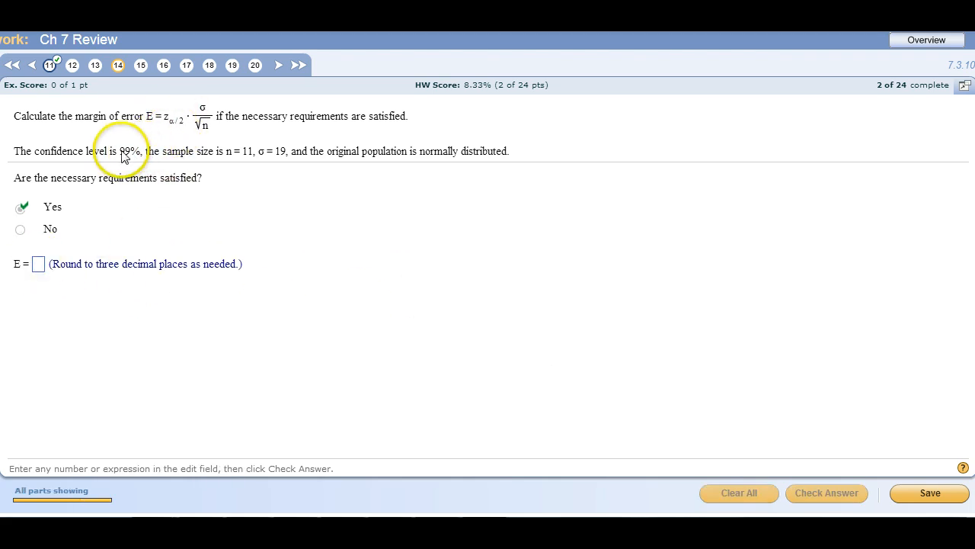
{"action": "mouse_move", "coordinate": [166, 121]}
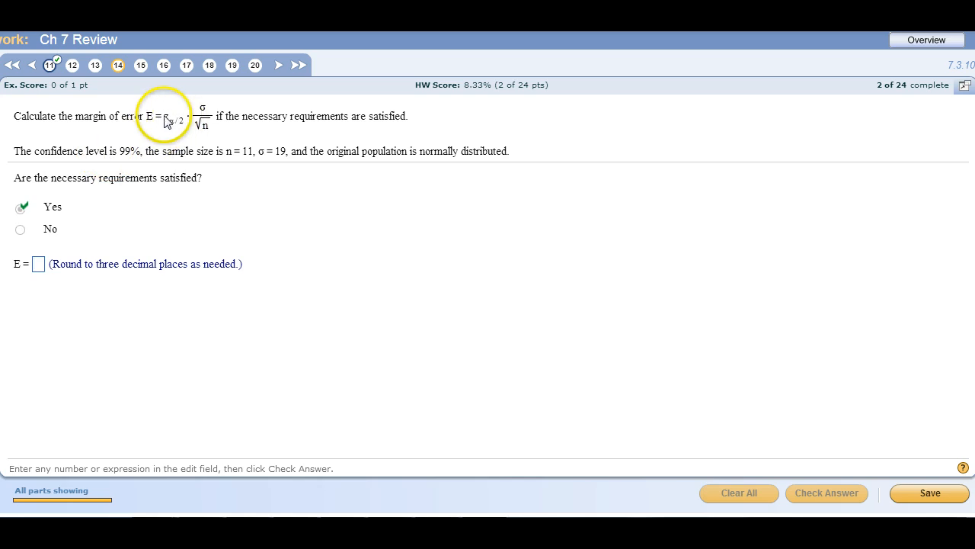
{"action": "mouse_move", "coordinate": [131, 150]}
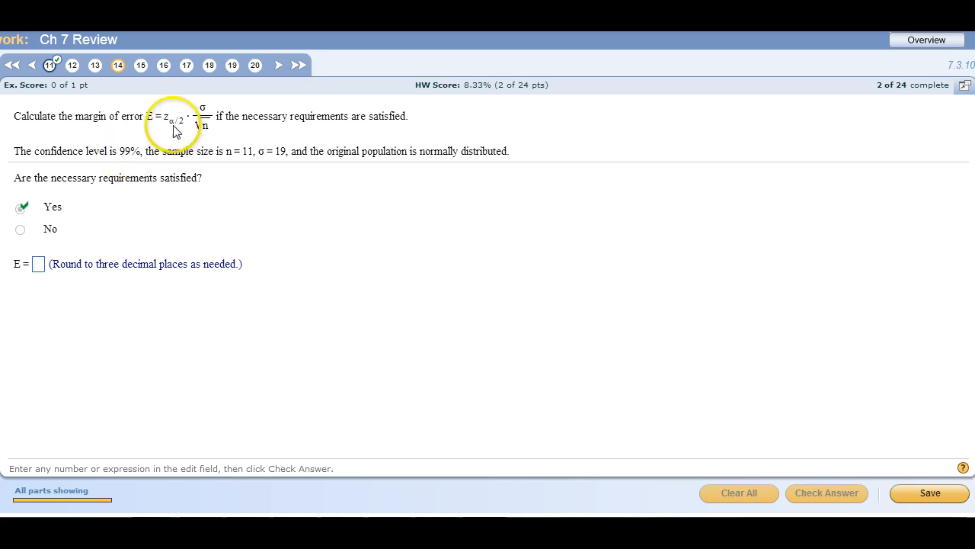
{"action": "mouse_move", "coordinate": [127, 161]}
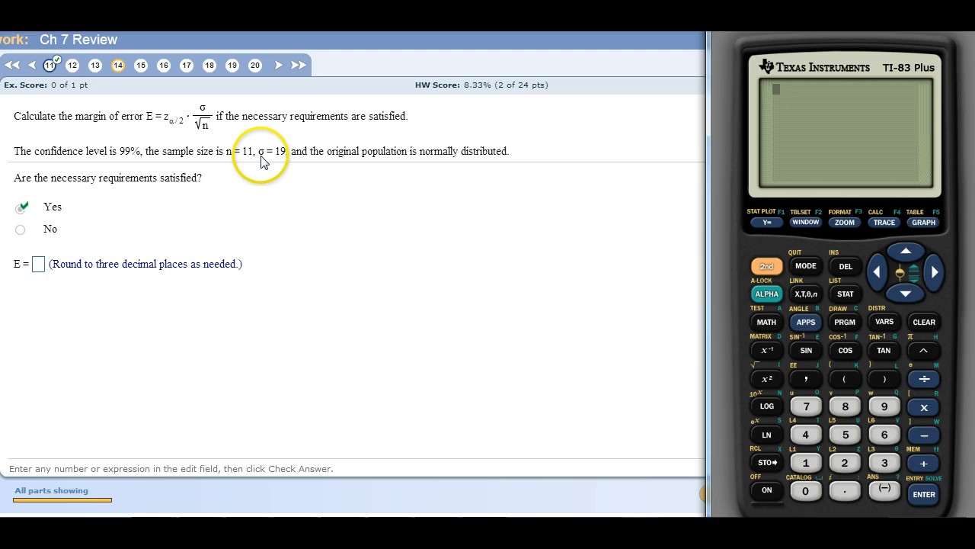
{"action": "mouse_move", "coordinate": [177, 127]}
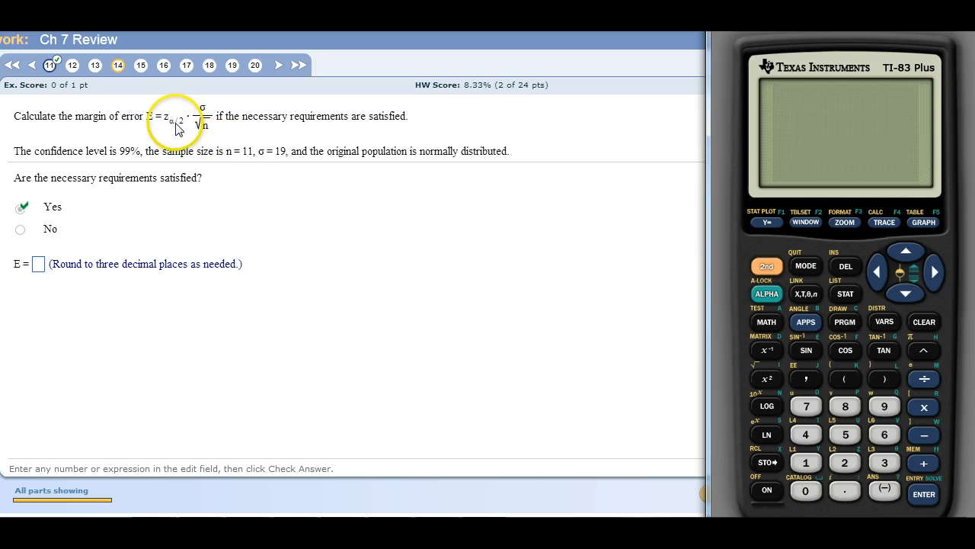
{"action": "mouse_move", "coordinate": [189, 183]}
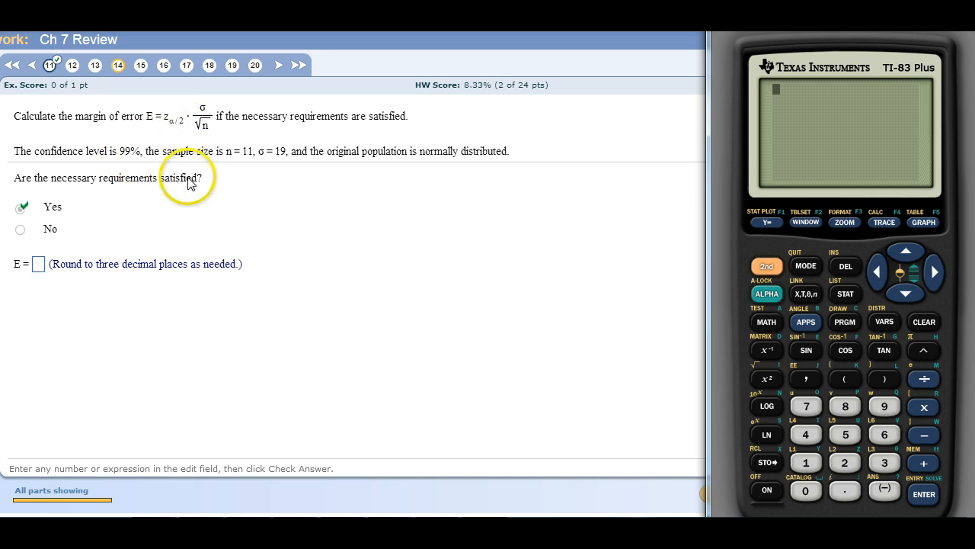
{"action": "mouse_move", "coordinate": [860, 494]}
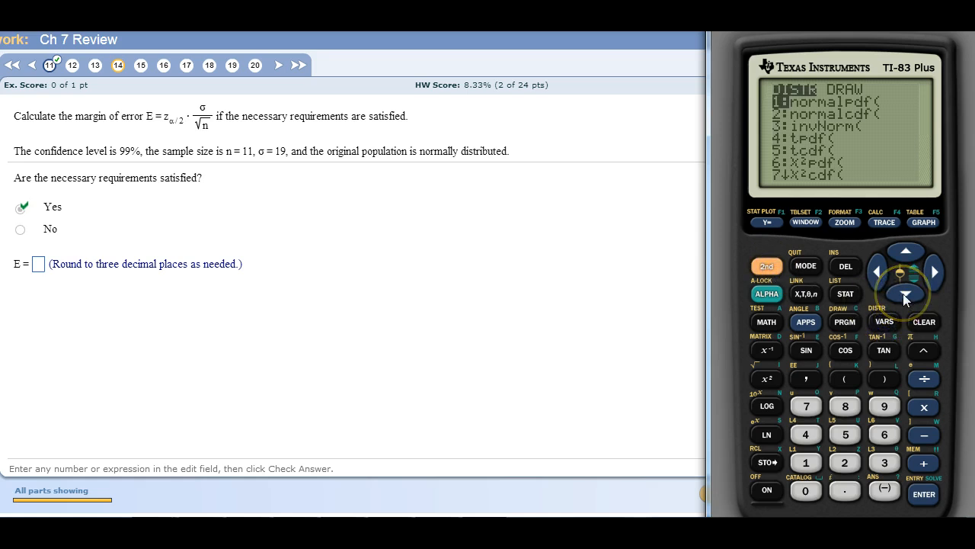
Evaluate invNorm(1-.01/2) = 2.575829303 and store it as Z
{"action": "left_click", "coordinate": [906, 296]}
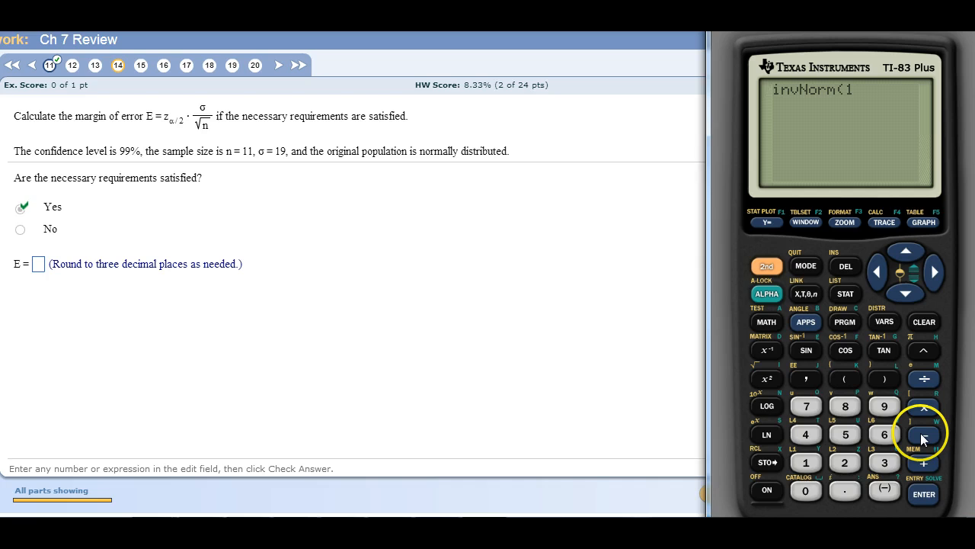
{"action": "left_click", "coordinate": [924, 434]}
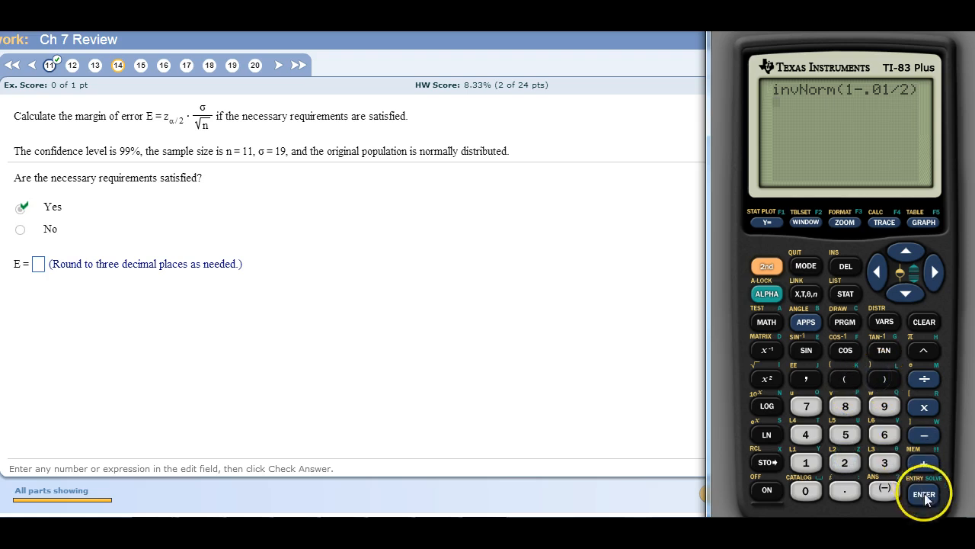
{"action": "left_click", "coordinate": [924, 494]}
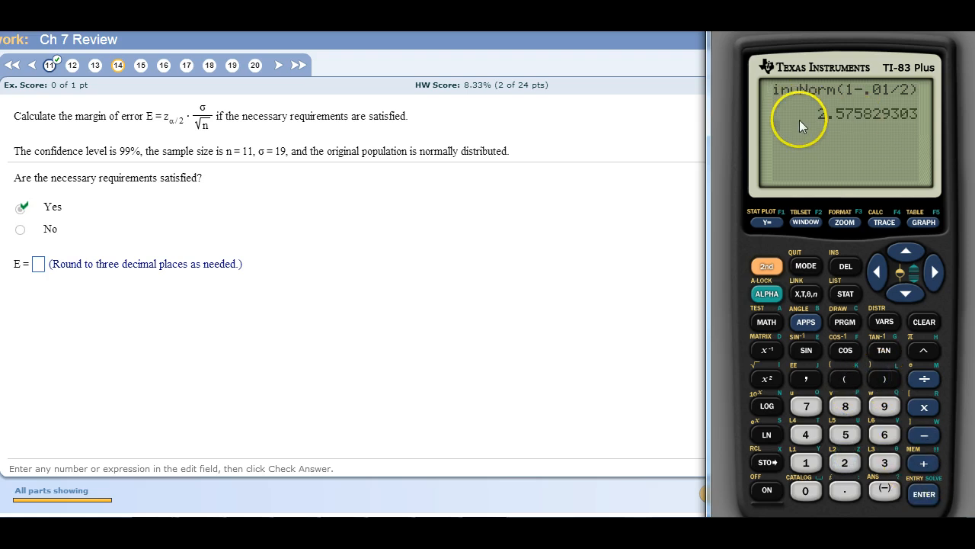
{"action": "mouse_move", "coordinate": [197, 158]}
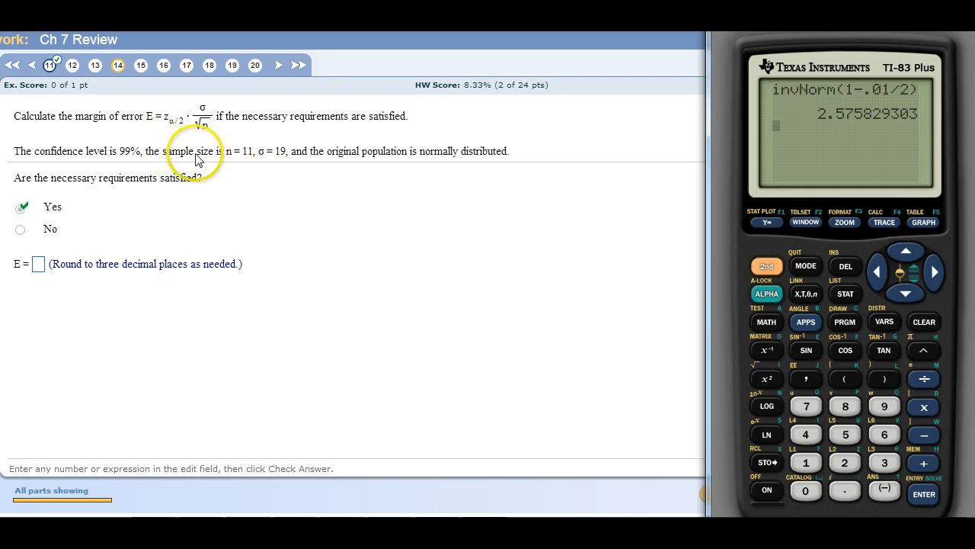
{"action": "mouse_move", "coordinate": [787, 414]}
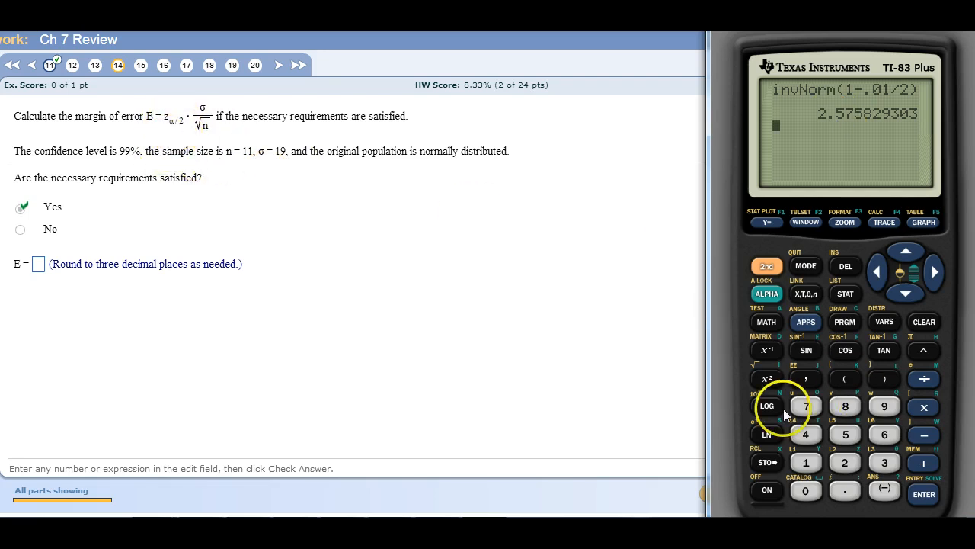
{"action": "mouse_move", "coordinate": [766, 462]}
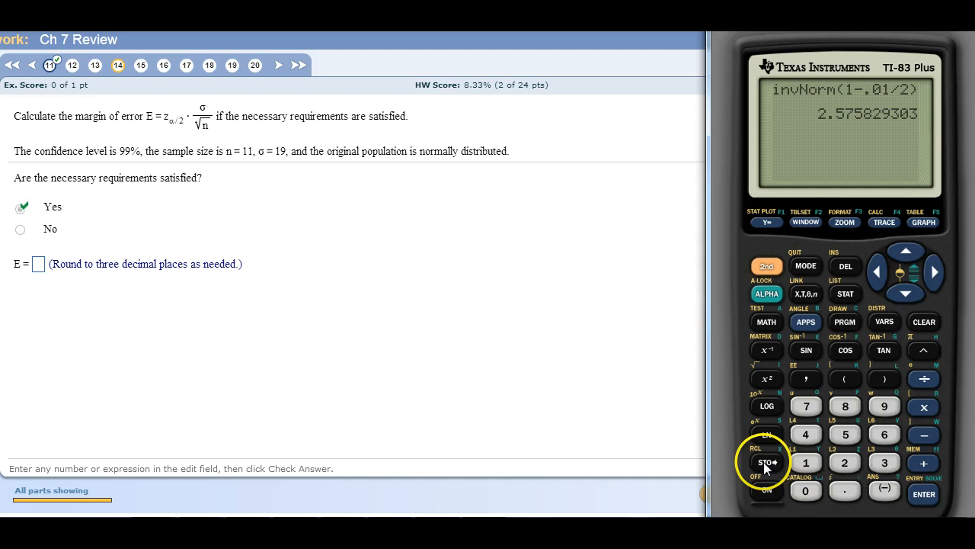
{"action": "left_click", "coordinate": [767, 462]}
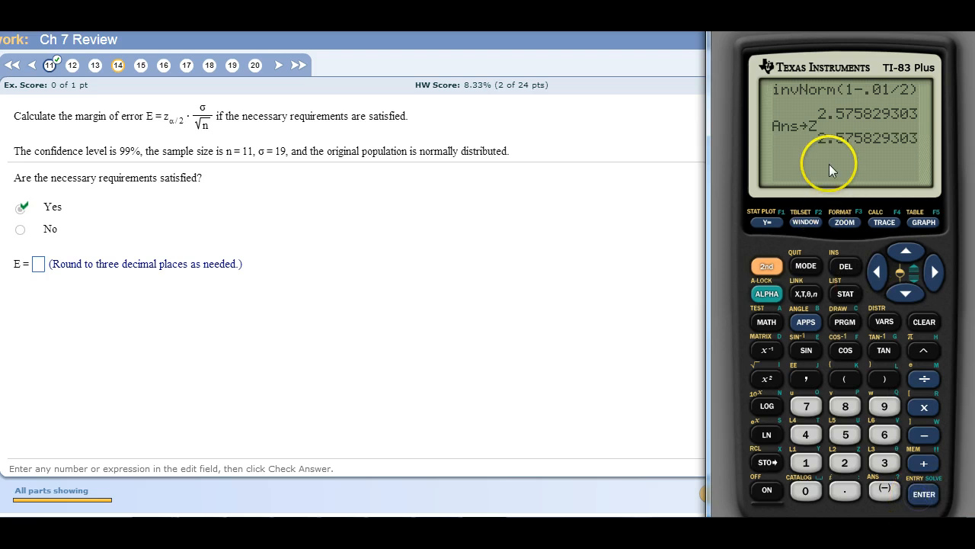
{"action": "mouse_move", "coordinate": [503, 145]}
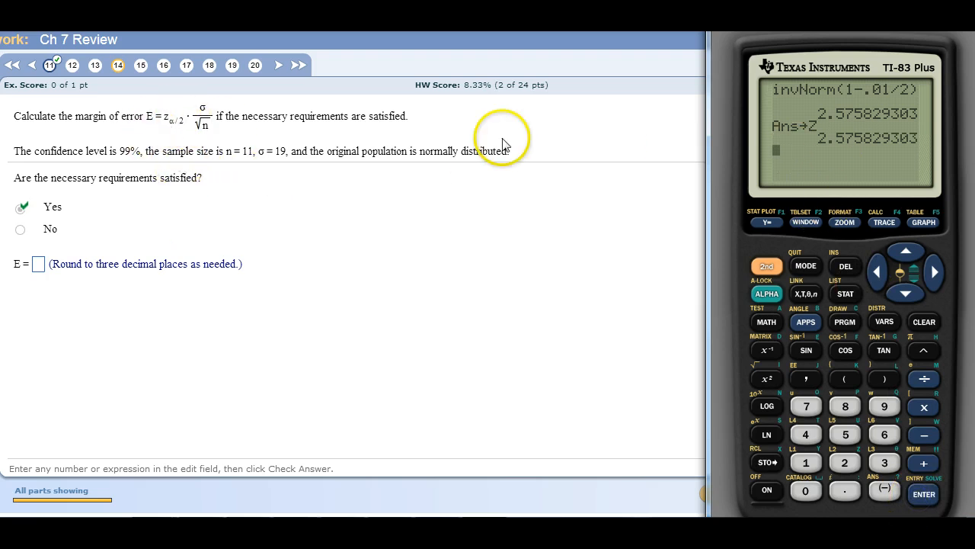
{"action": "mouse_move", "coordinate": [198, 141]}
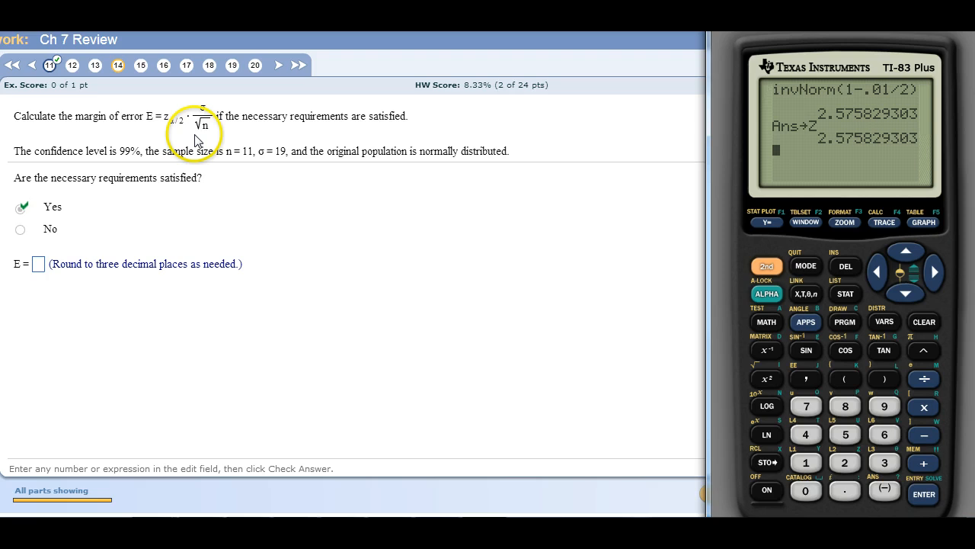
{"action": "mouse_move", "coordinate": [269, 168]}
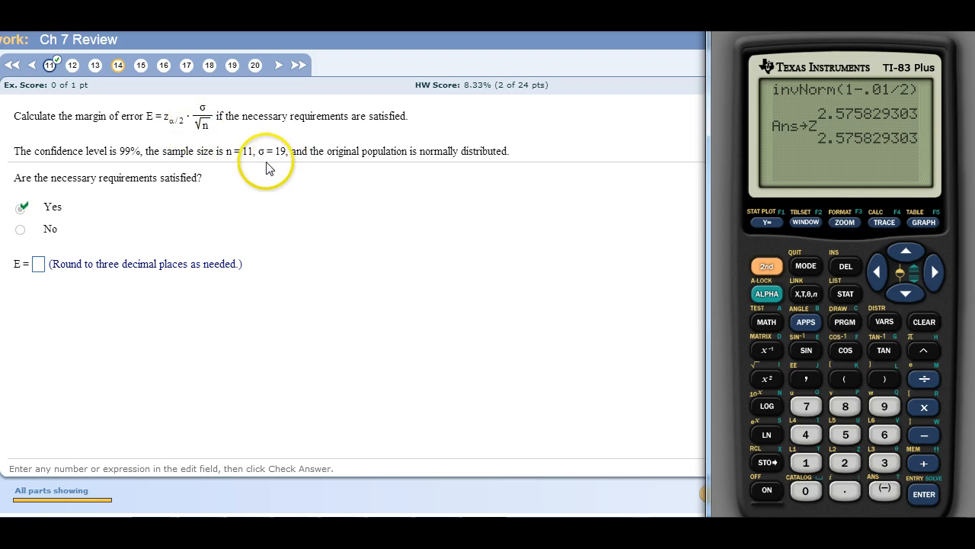
{"action": "mouse_move", "coordinate": [233, 147]}
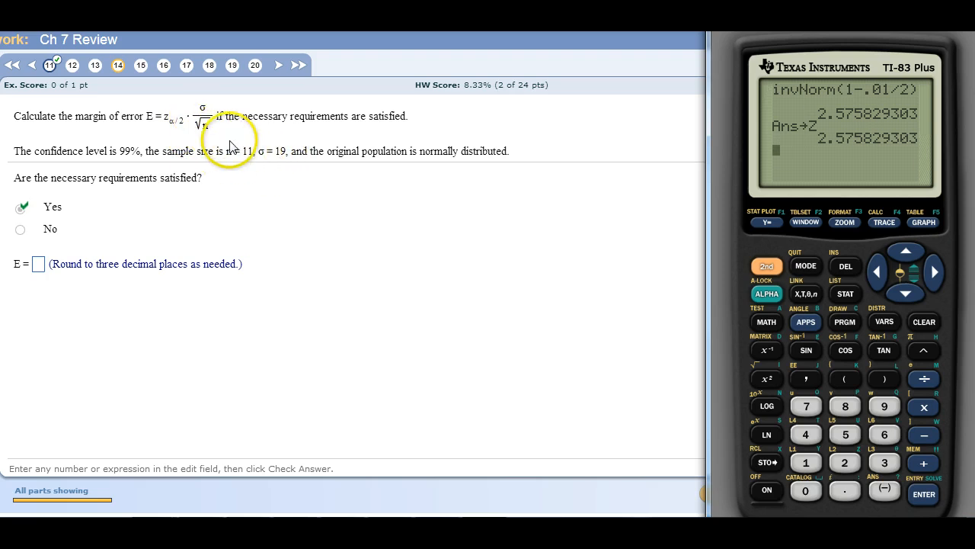
{"action": "mouse_move", "coordinate": [823, 449]}
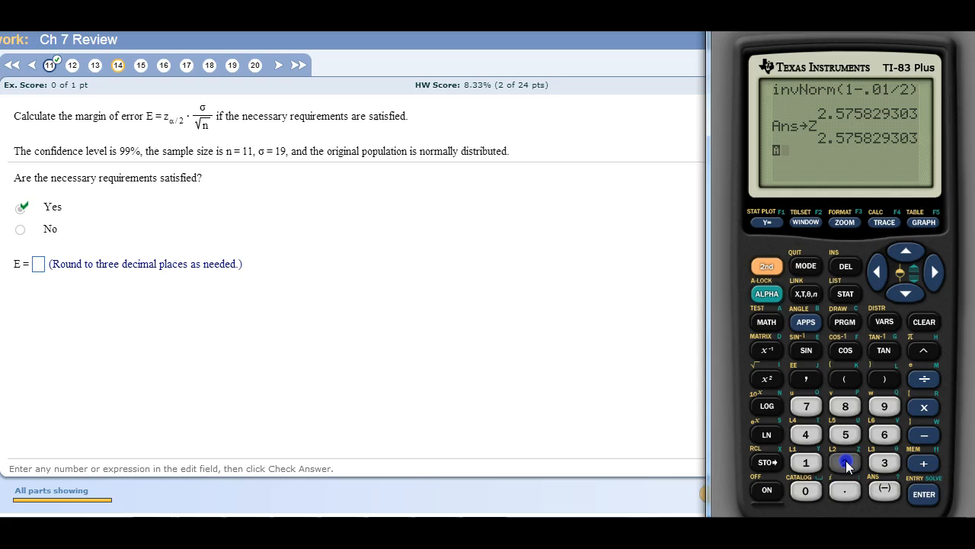
Compute Z×19÷√(11) on the emulator with stored Z, yielding 14.75619337
{"action": "left_click", "coordinate": [844, 462]}
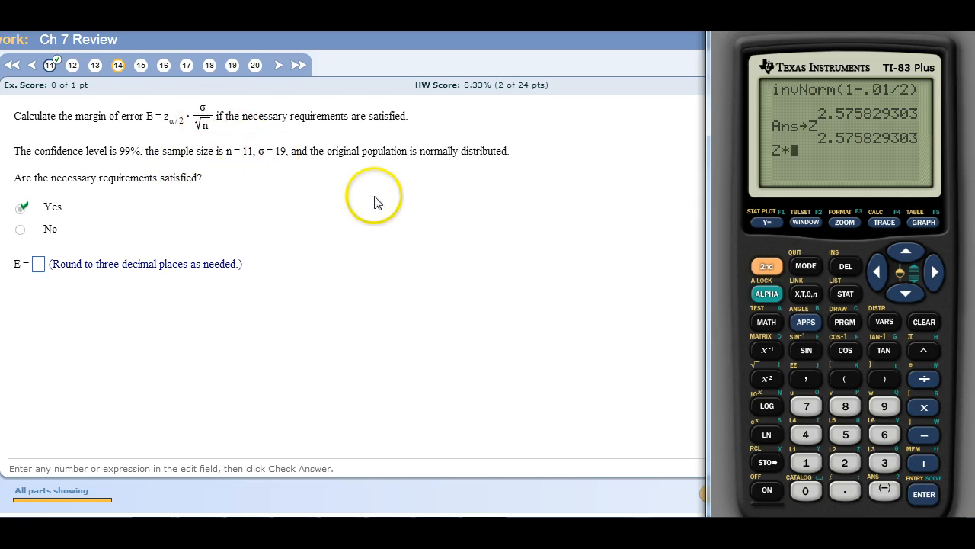
{"action": "type", "text": "19"}
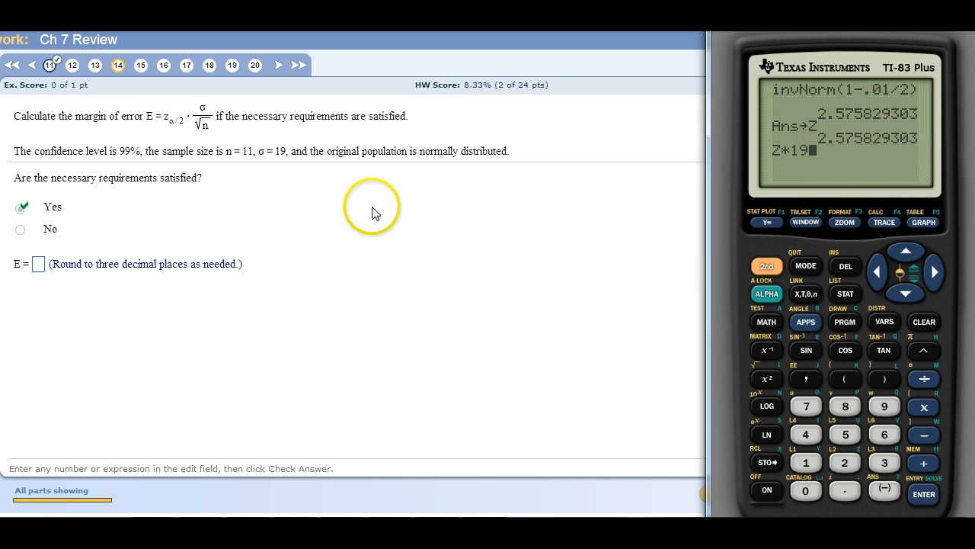
{"action": "left_click", "coordinate": [924, 378]}
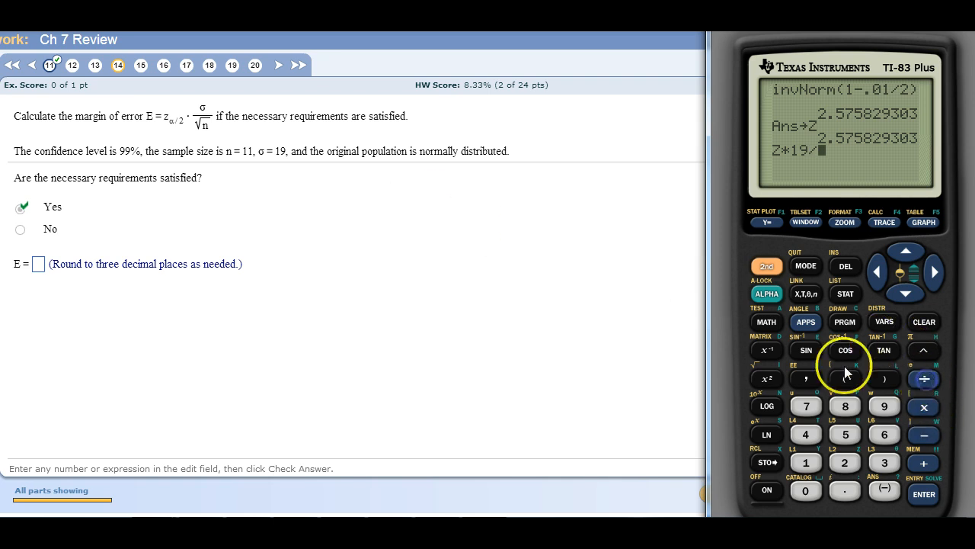
{"action": "left_click", "coordinate": [766, 379]}
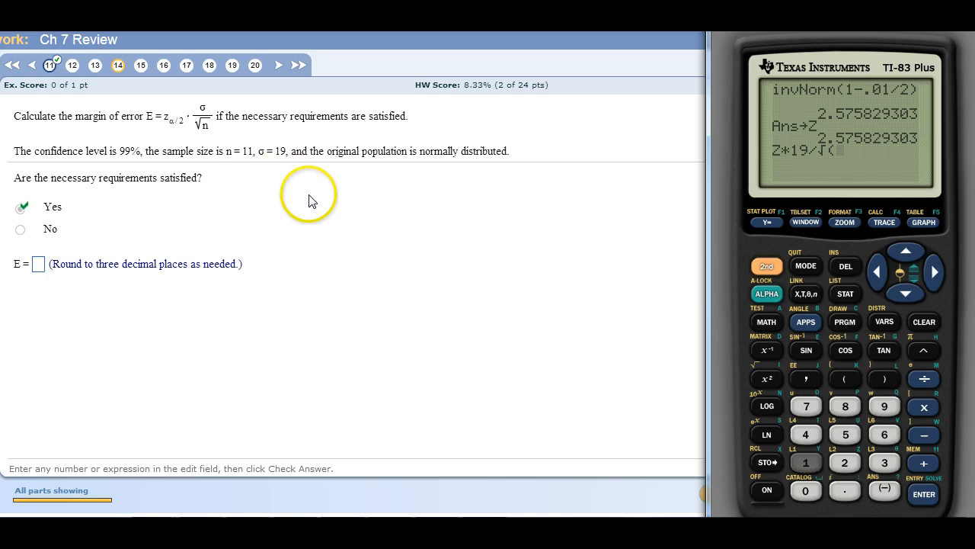
{"action": "left_click", "coordinate": [885, 379]}
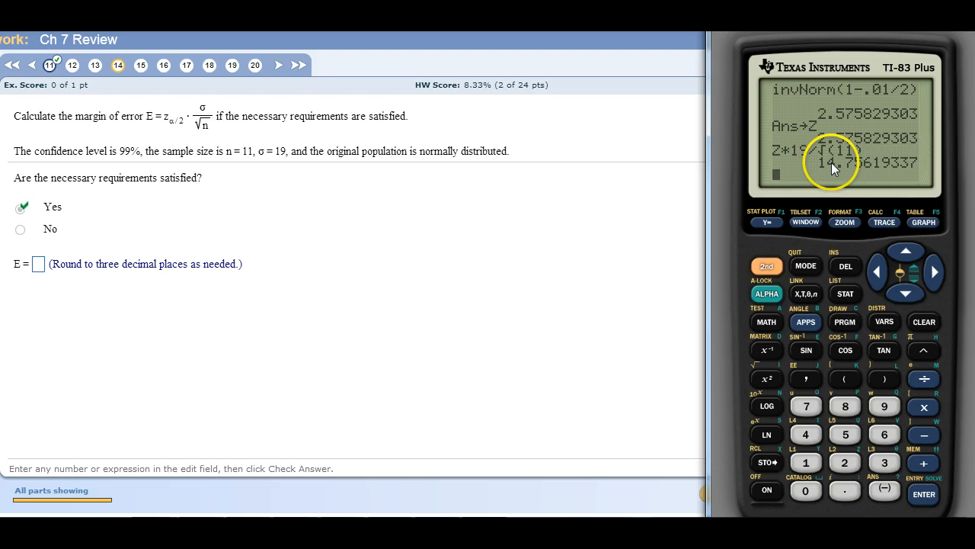
{"action": "mouse_move", "coordinate": [229, 278]}
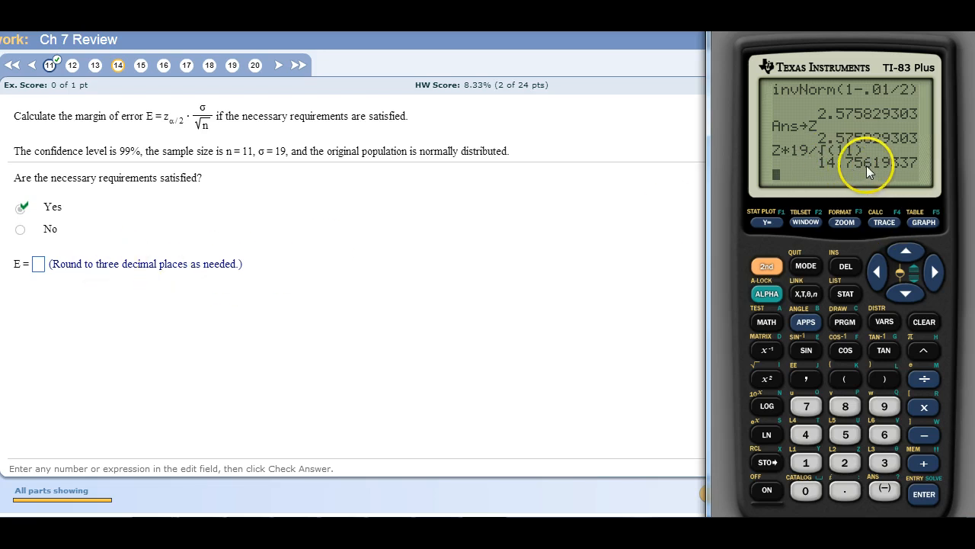
{"action": "left_click", "coordinate": [38, 264]}
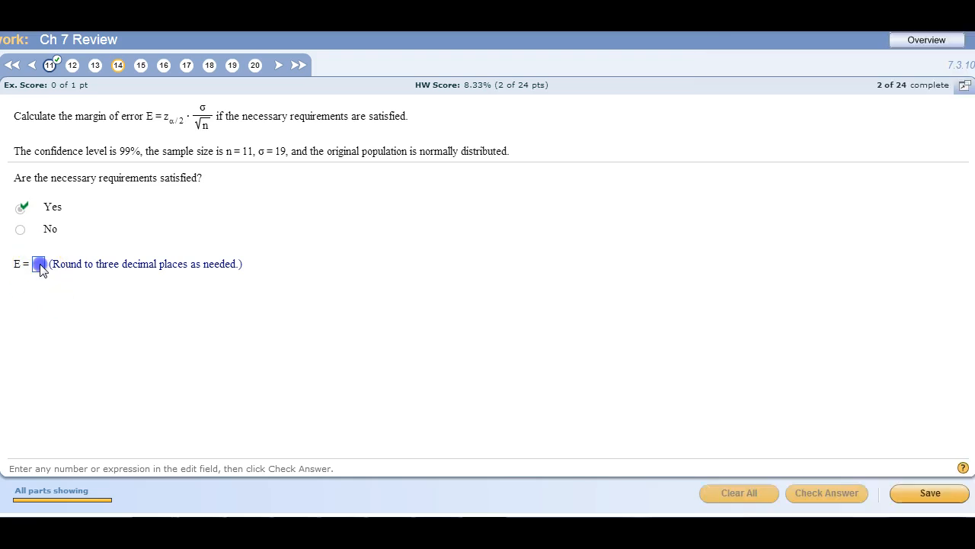
Enter 14.756 as E and check the answer
{"action": "type", "text": "14.7"}
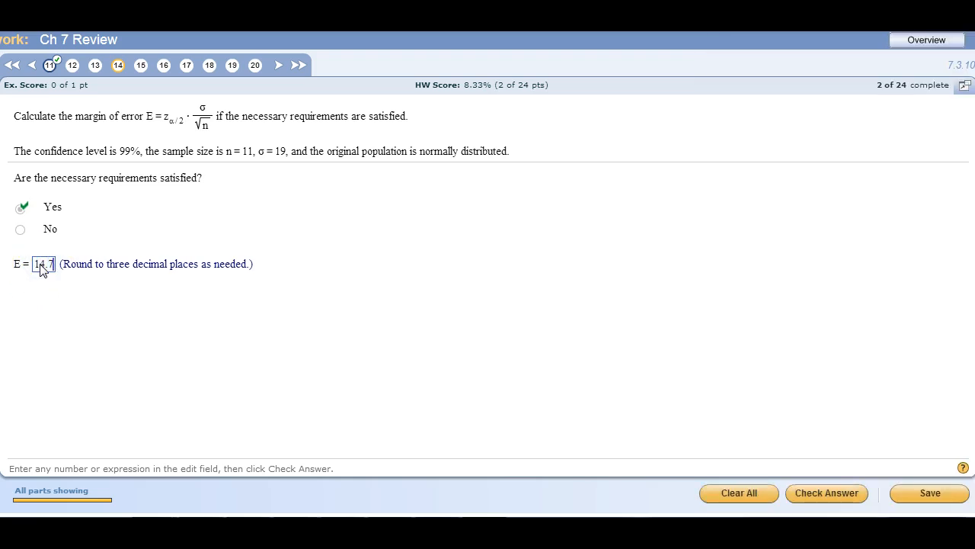
{"action": "left_click", "coordinate": [826, 493]}
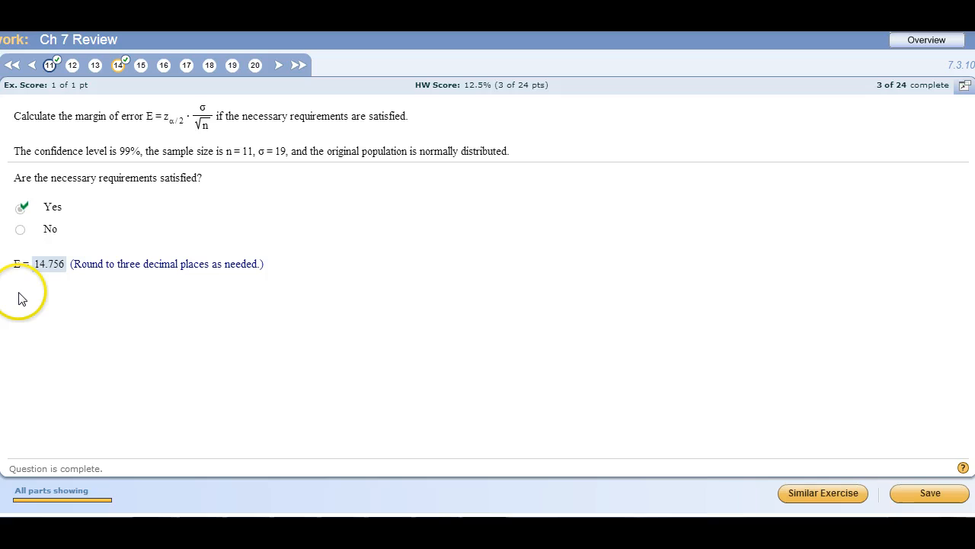
{"action": "mouse_move", "coordinate": [129, 166]}
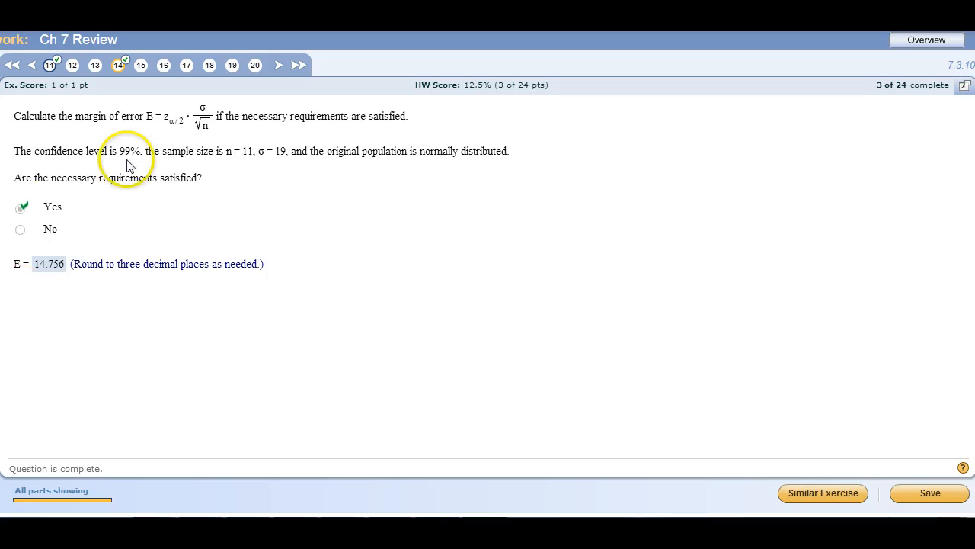
{"action": "mouse_move", "coordinate": [228, 122]}
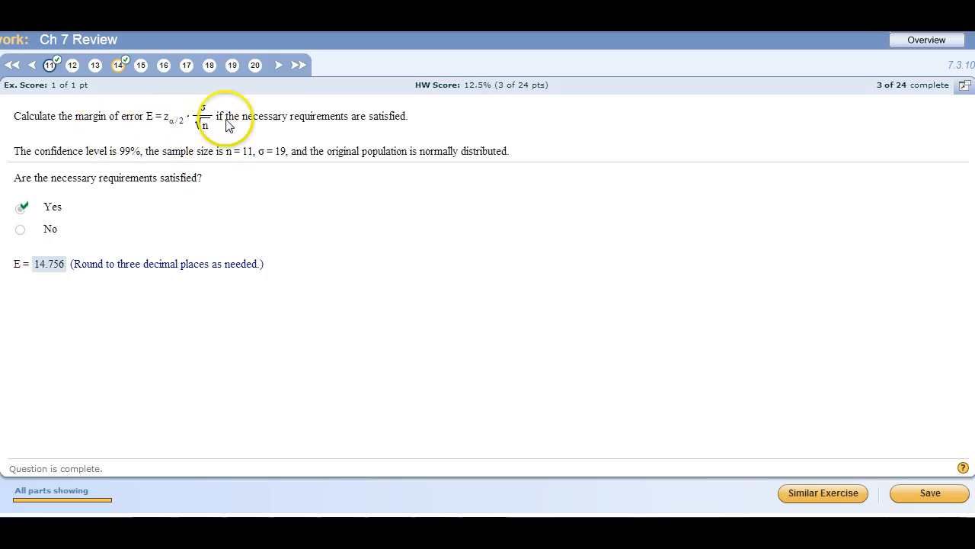
{"action": "mouse_move", "coordinate": [23, 188]}
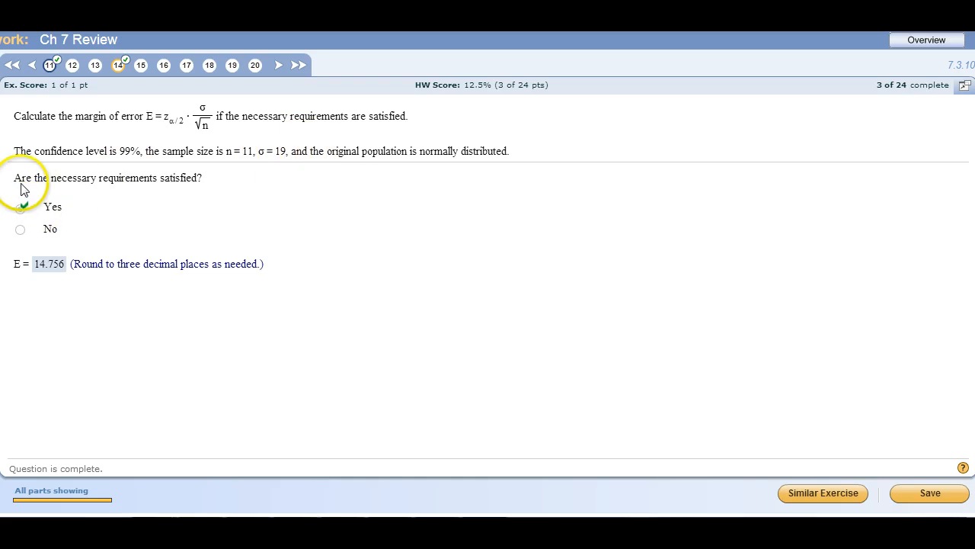
{"action": "mouse_move", "coordinate": [240, 156]}
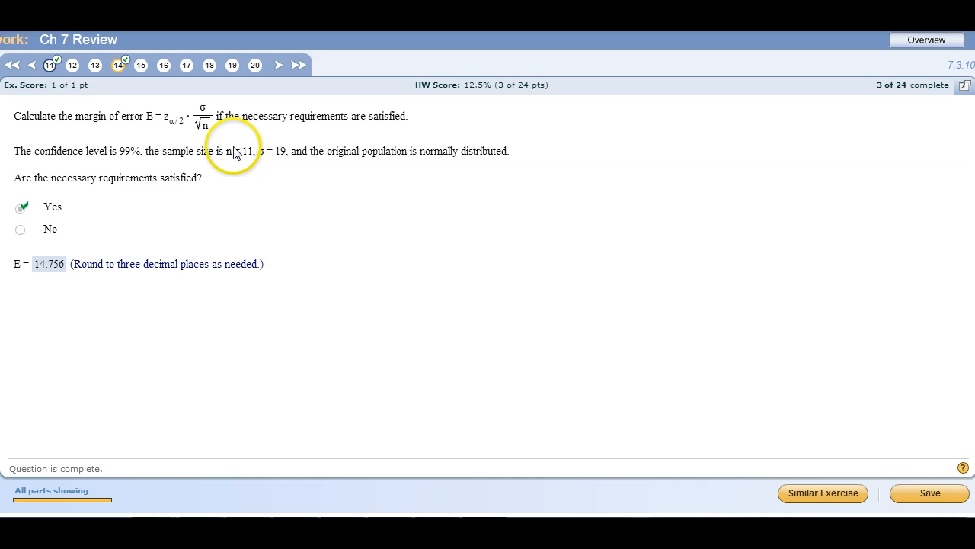
{"action": "mouse_move", "coordinate": [385, 149]}
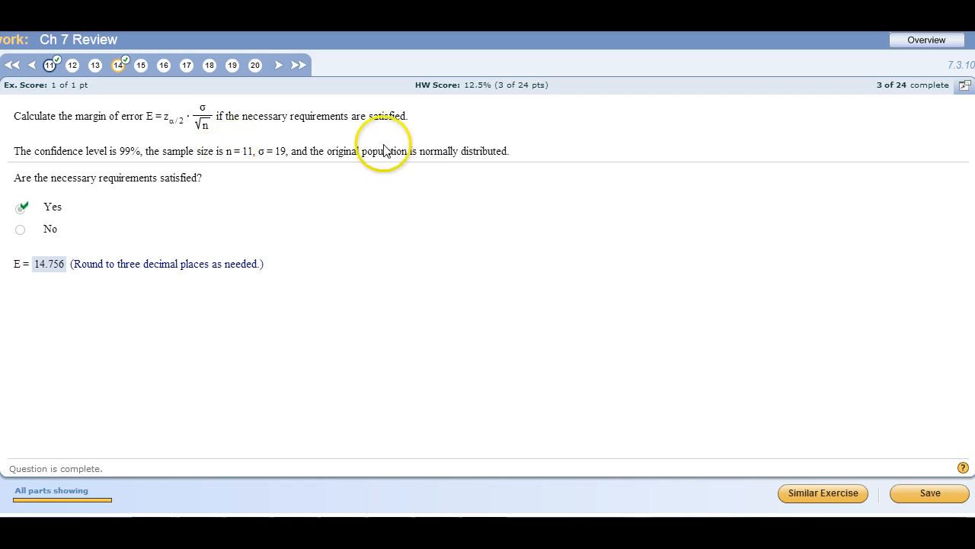
{"action": "mouse_move", "coordinate": [114, 339]}
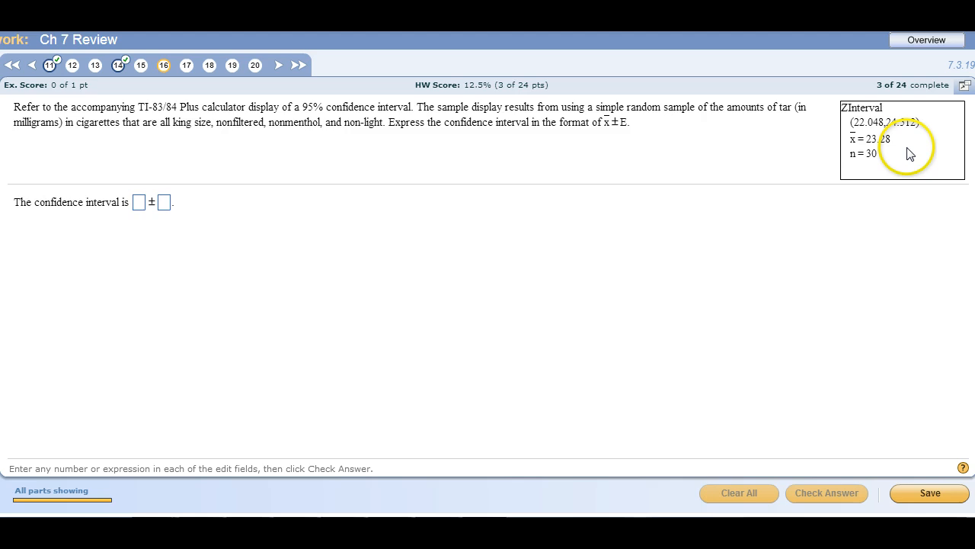
{"action": "mouse_move", "coordinate": [110, 206]}
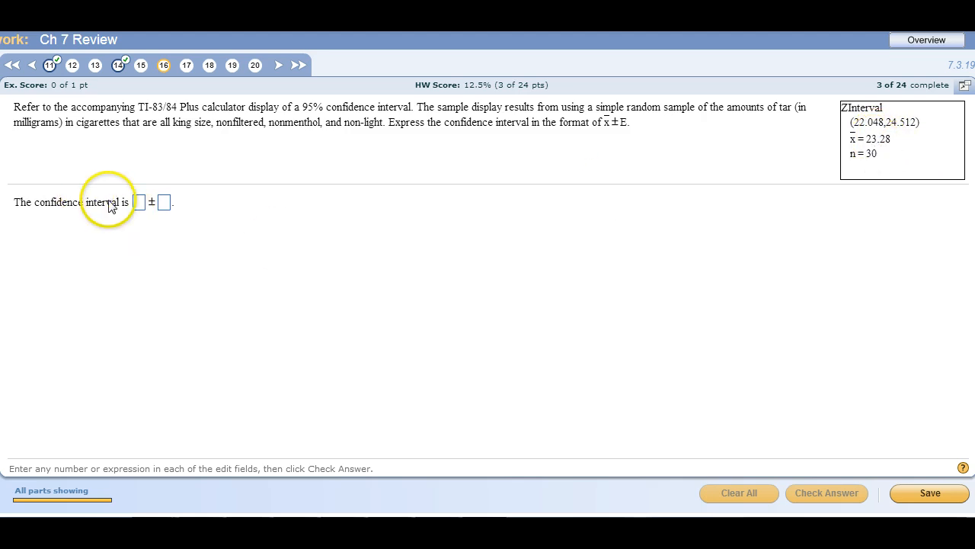
{"action": "mouse_move", "coordinate": [884, 147]}
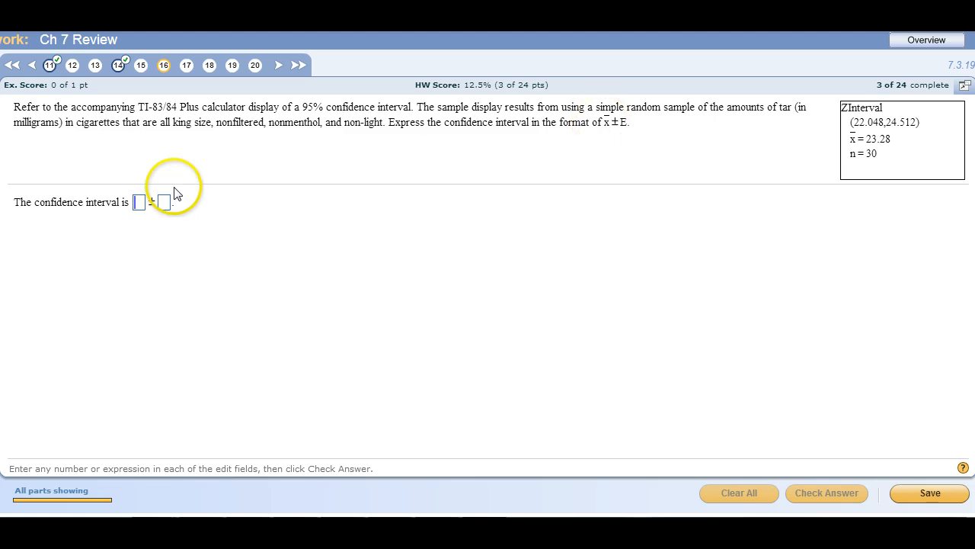
Type 23.28 as the interval's centre value
{"action": "type", "text": "23.28"}
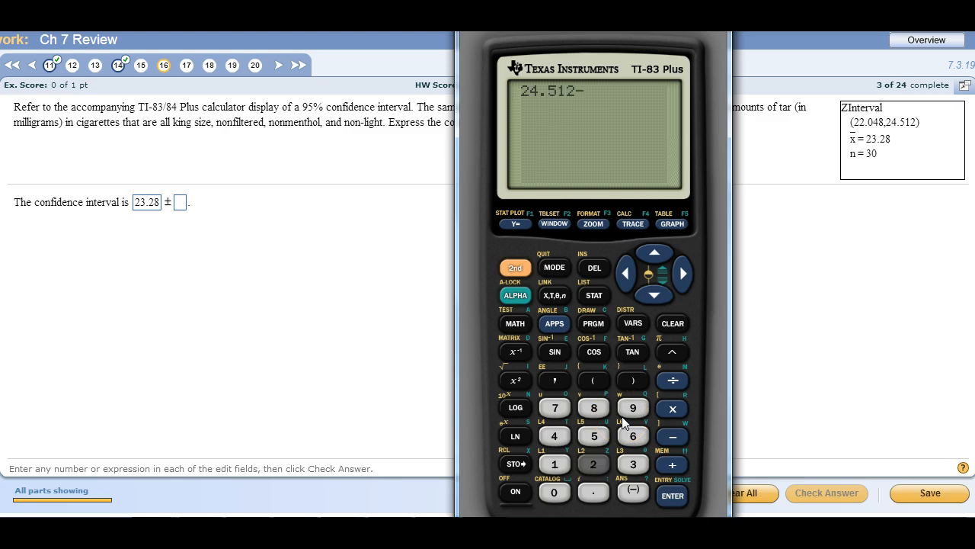
Subtract 23.28 from upper bound 24.512 on the calculator, giving 1.232
{"action": "left_click", "coordinate": [671, 495]}
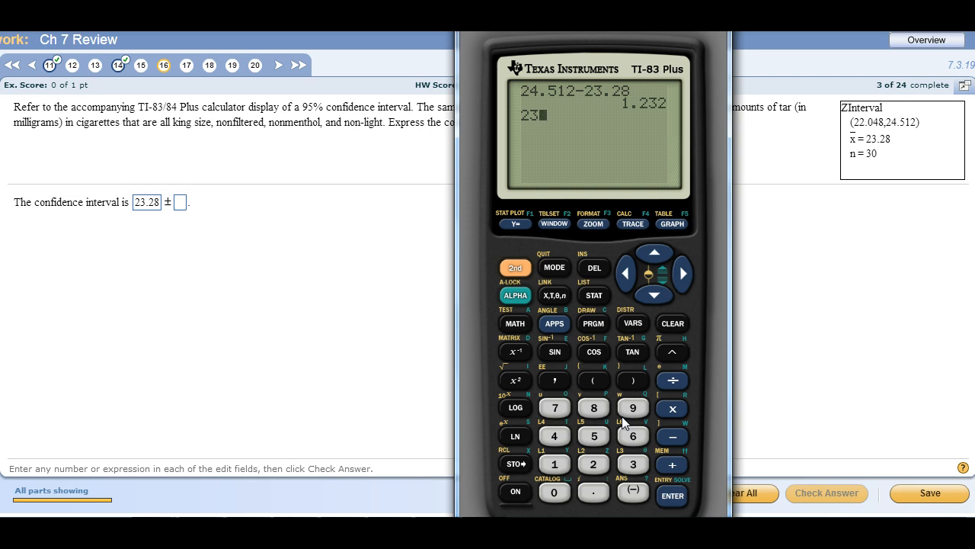
{"action": "left_click", "coordinate": [593, 464]}
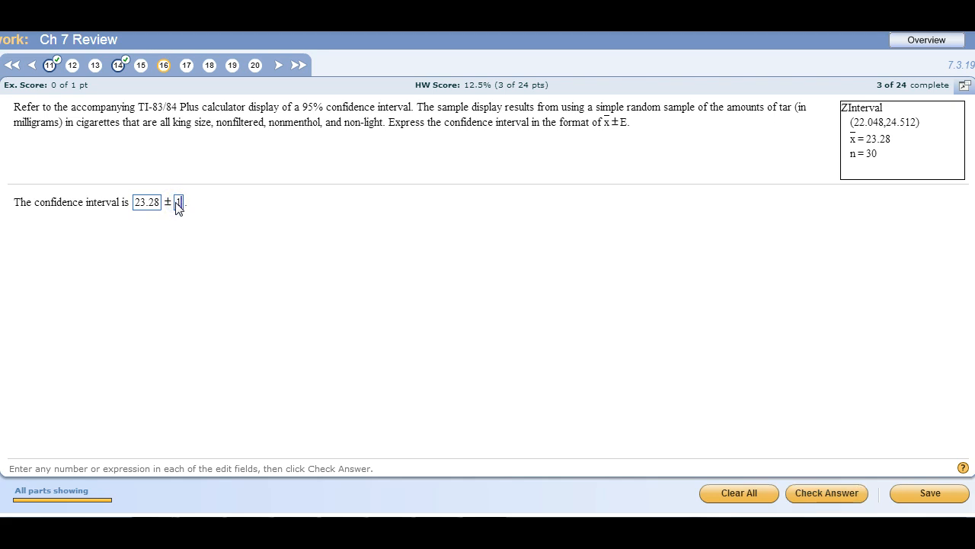
Submit the tar interval 23.28 ± 1.232 for checking
{"action": "left_click", "coordinate": [827, 493]}
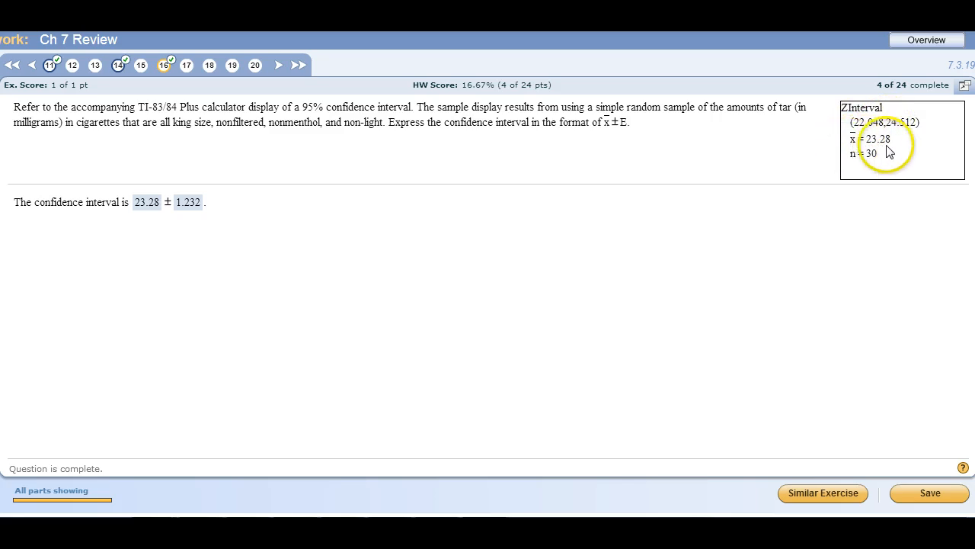
{"action": "mouse_move", "coordinate": [863, 141]}
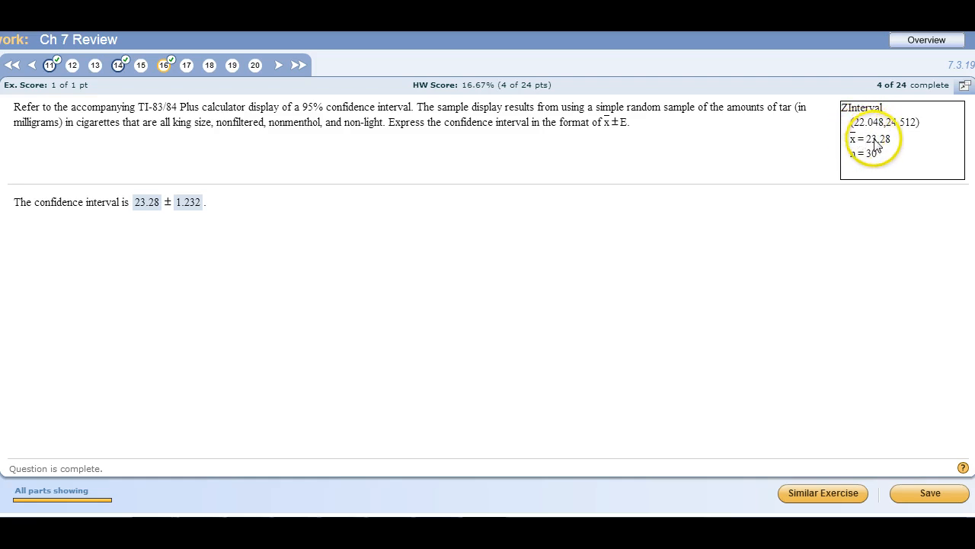
{"action": "mouse_move", "coordinate": [773, 152]}
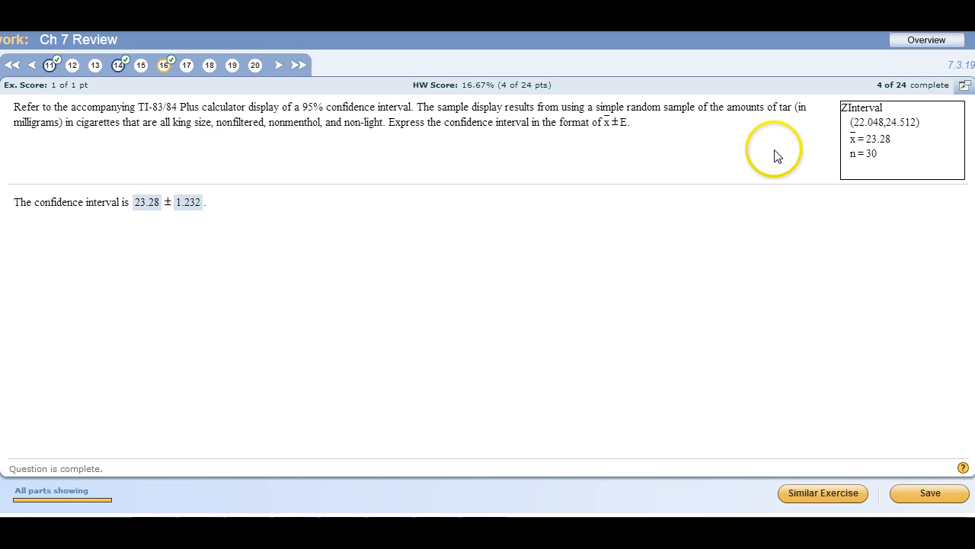
{"action": "mouse_move", "coordinate": [872, 151]}
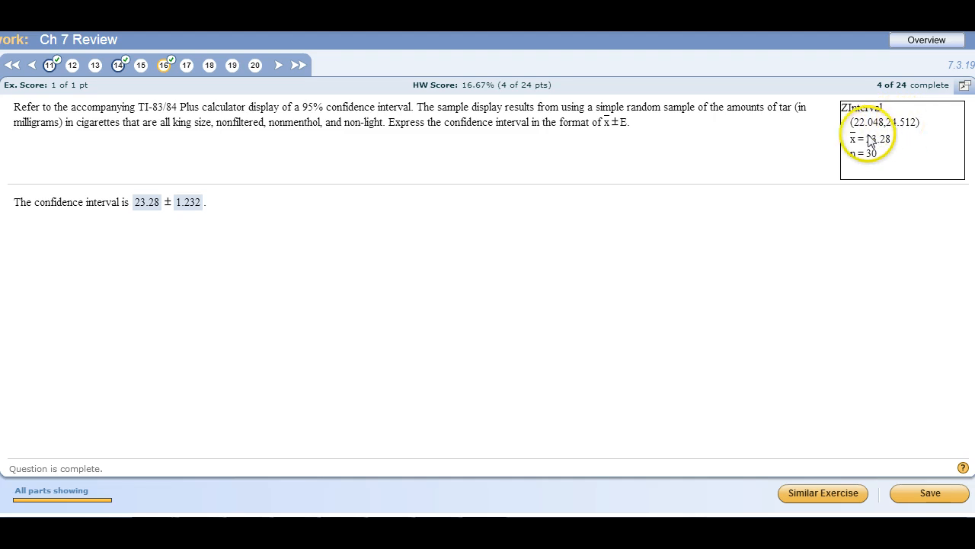
{"action": "mouse_move", "coordinate": [467, 92]}
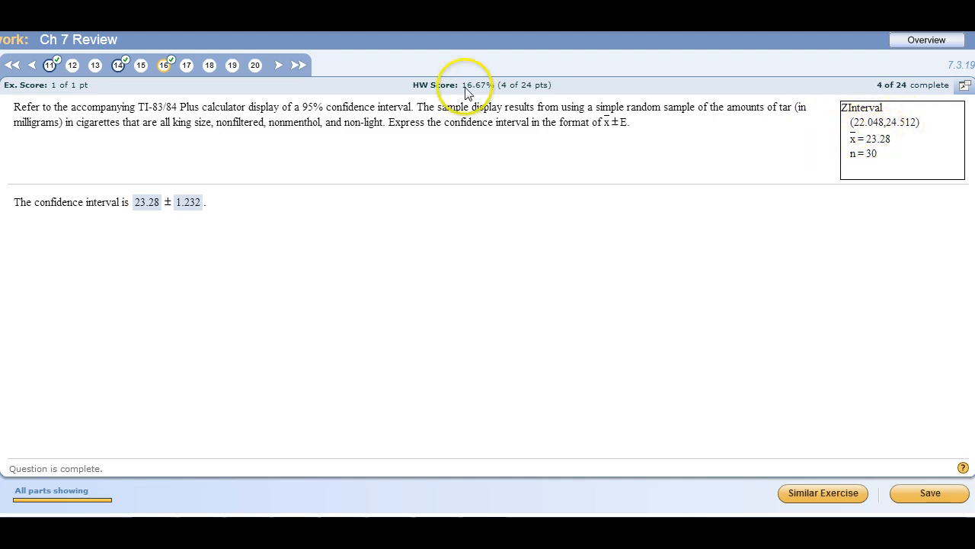
{"action": "mouse_move", "coordinate": [466, 93]}
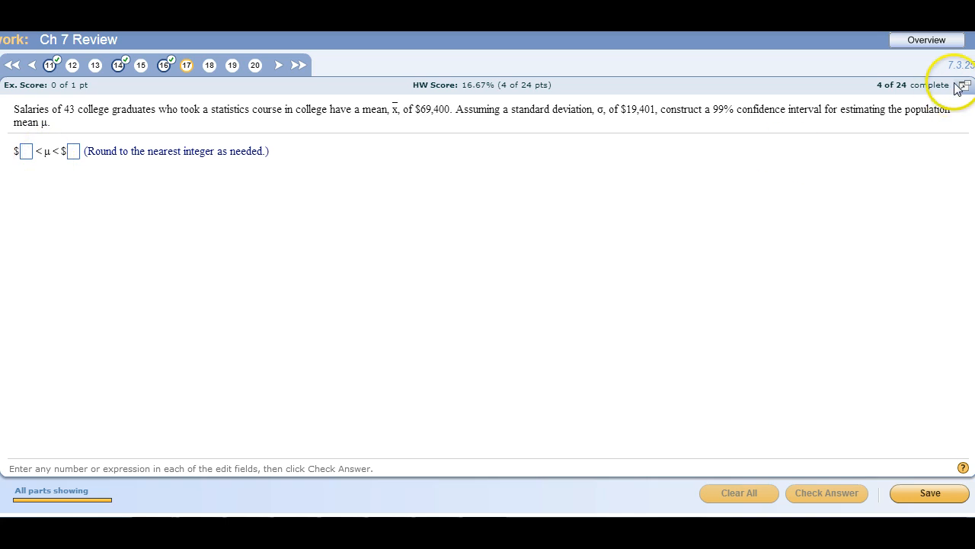
{"action": "mouse_move", "coordinate": [453, 453]}
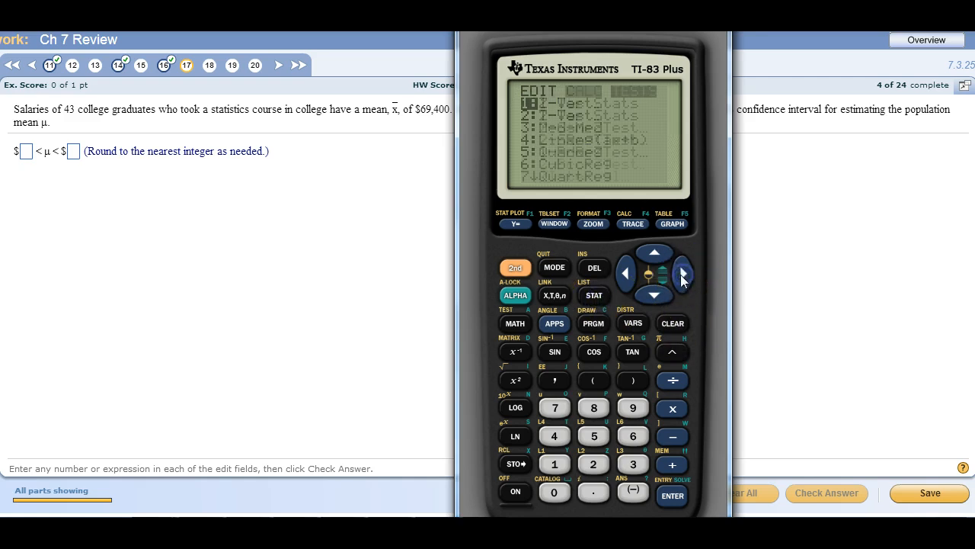
Run ZInterval with σ=19401, x̄=69400, n=43 at 99%, giving (61779, 77021)
{"action": "left_click", "coordinate": [654, 296]}
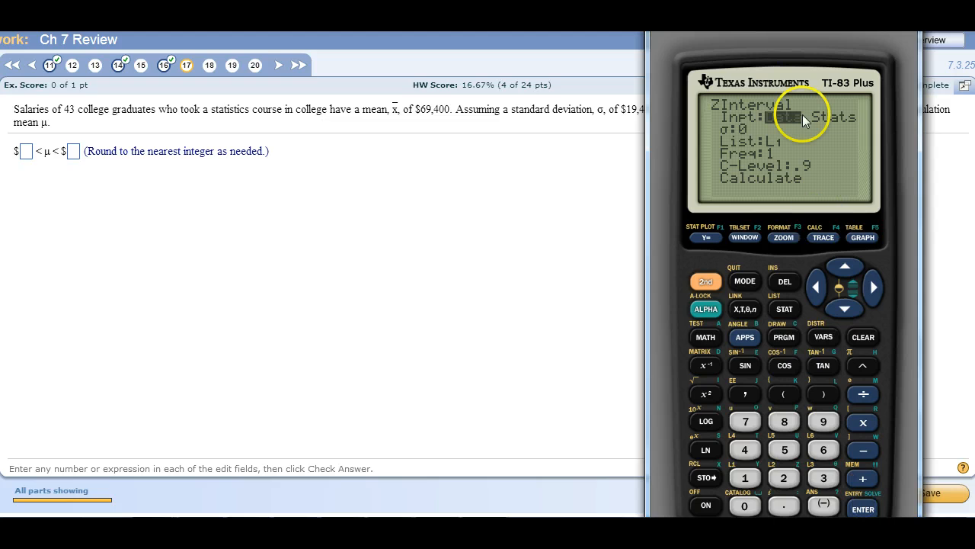
{"action": "mouse_move", "coordinate": [533, 229]}
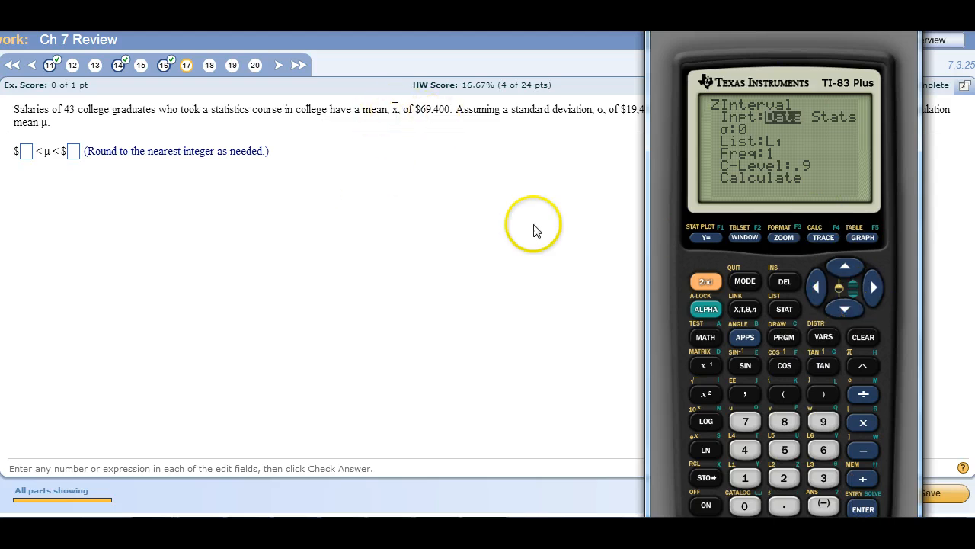
{"action": "left_click", "coordinate": [862, 508]}
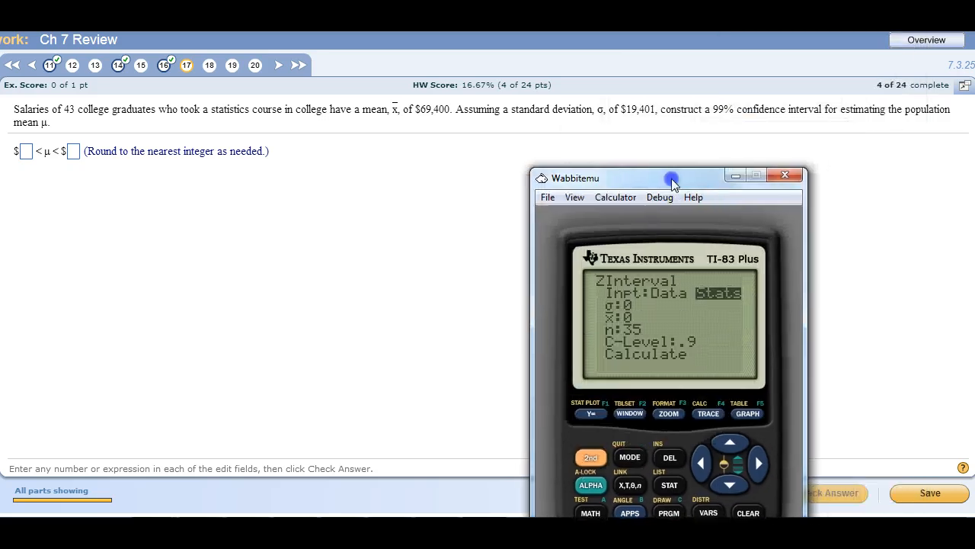
{"action": "left_click_drag", "start_coordinate": [670, 178], "coordinate": [628, 124]}
{"action": "type", "text": "194"}
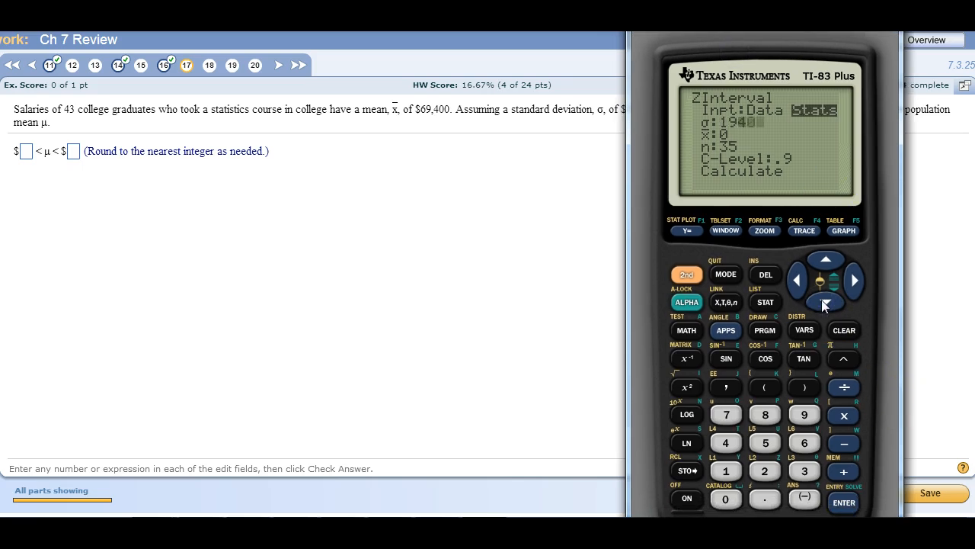
{"action": "left_click", "coordinate": [825, 302]}
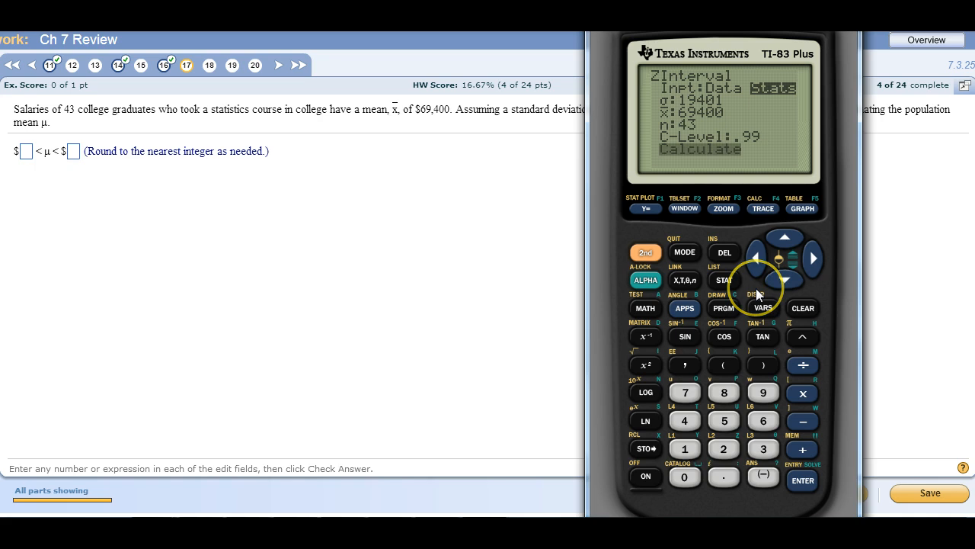
{"action": "left_click", "coordinate": [802, 480]}
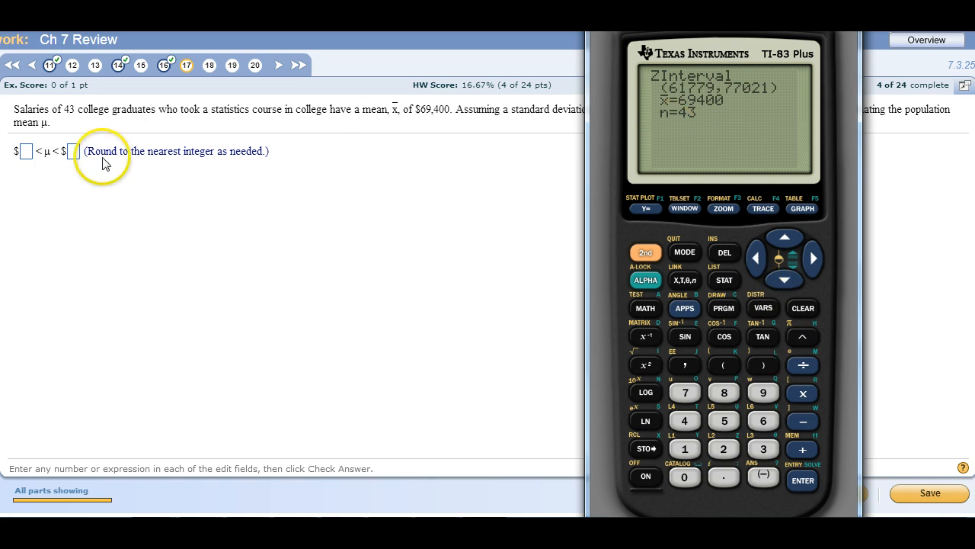
Enter bounds 61779 and 77021, check the answer, and move to question 20
{"action": "left_click", "coordinate": [26, 150]}
{"action": "type", "text": "6177"}
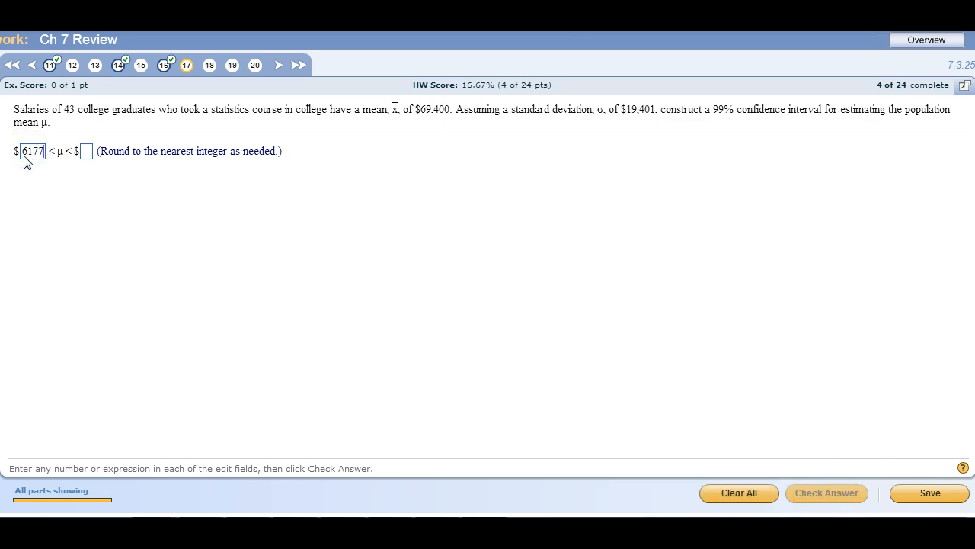
{"action": "left_click", "coordinate": [89, 151]}
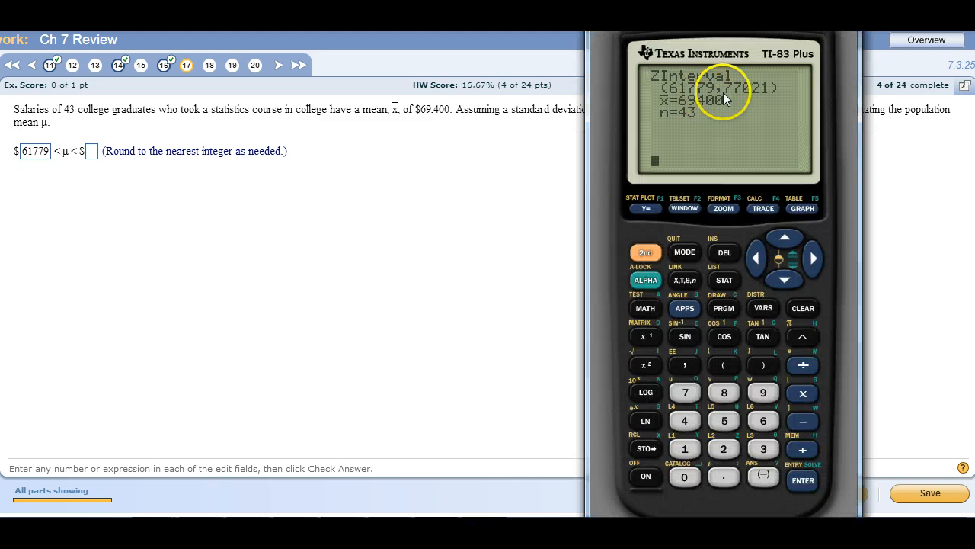
{"action": "left_click", "coordinate": [92, 151]}
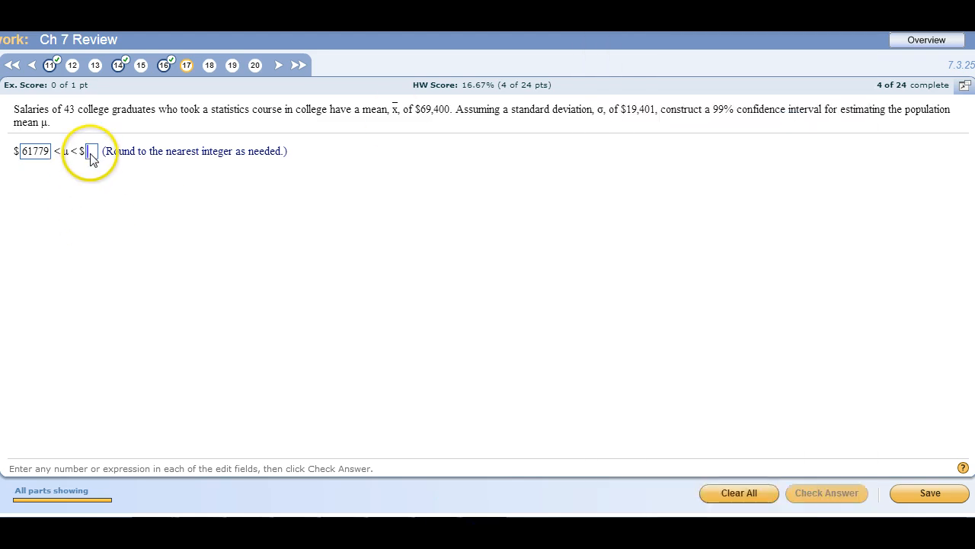
{"action": "type", "text": "77021"}
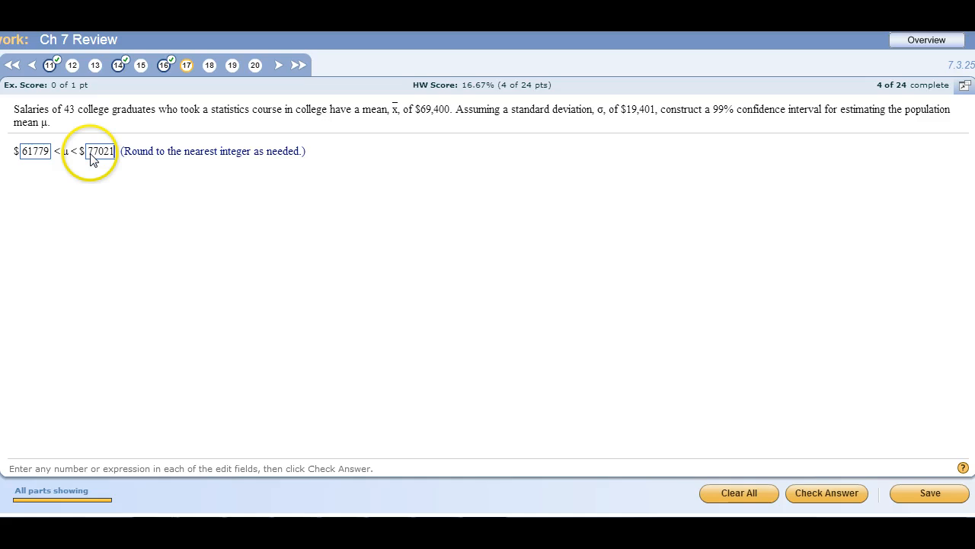
{"action": "left_click", "coordinate": [827, 492]}
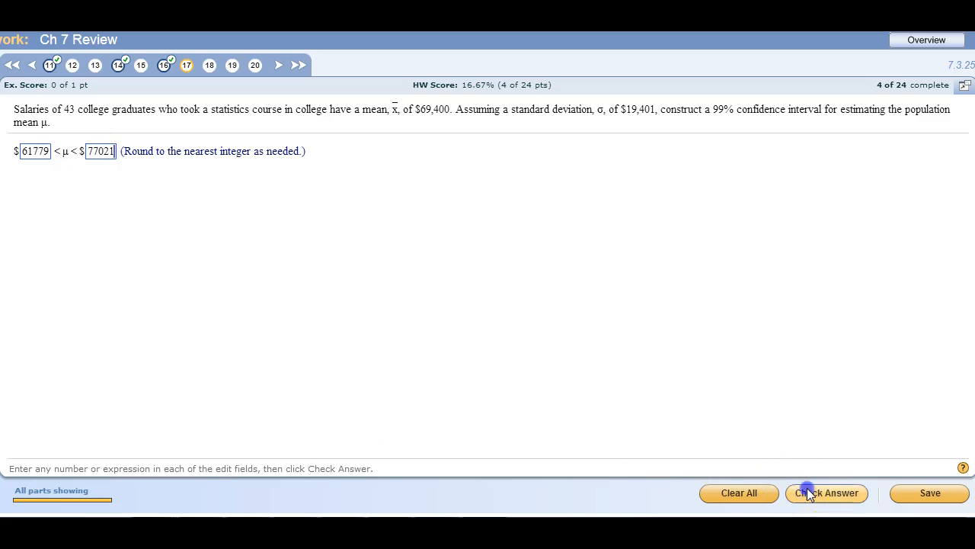
{"action": "left_click", "coordinate": [826, 493]}
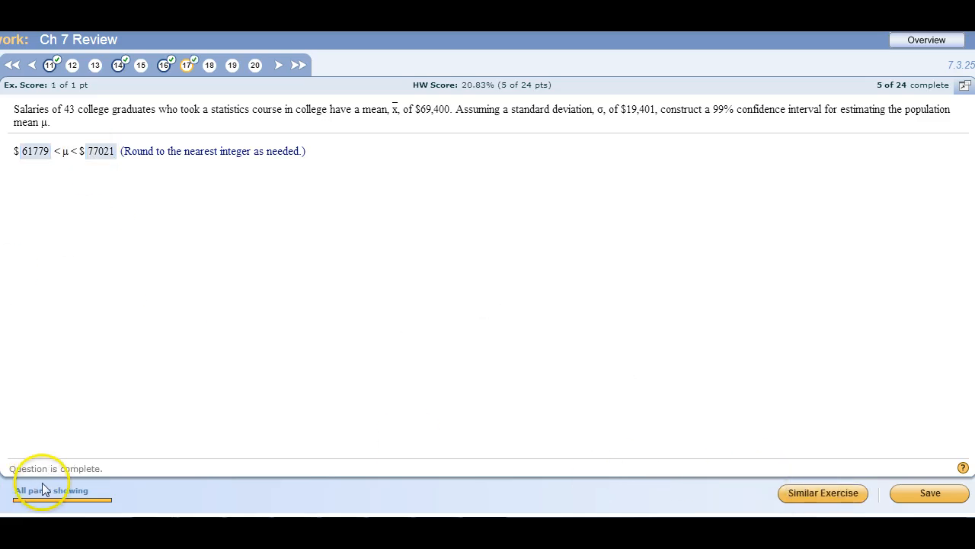
{"action": "mouse_move", "coordinate": [457, 168]}
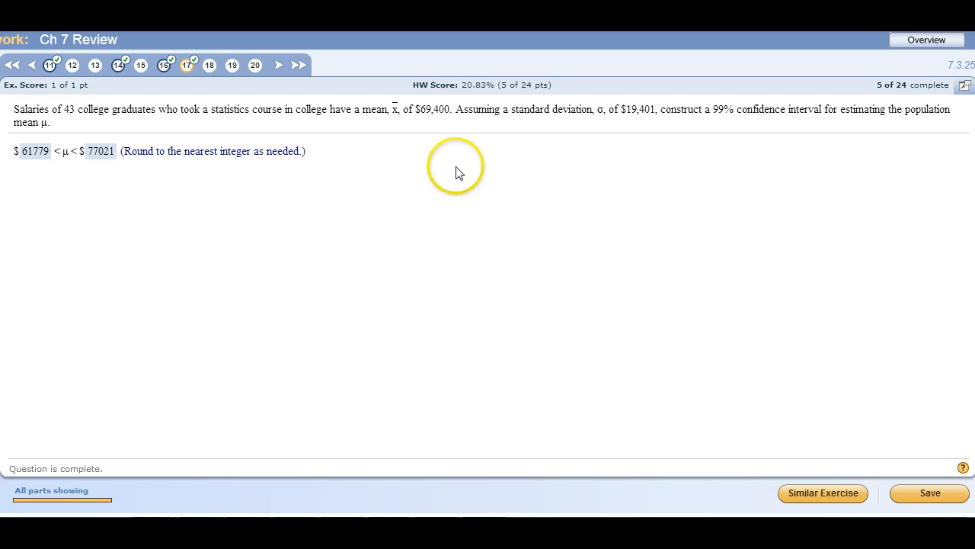
{"action": "mouse_move", "coordinate": [457, 171]}
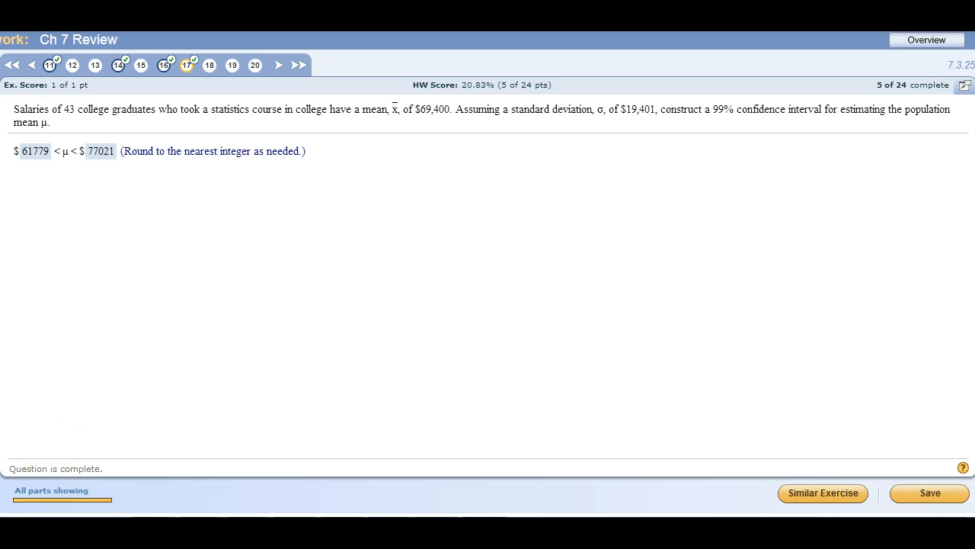
{"action": "left_click", "coordinate": [252, 57]}
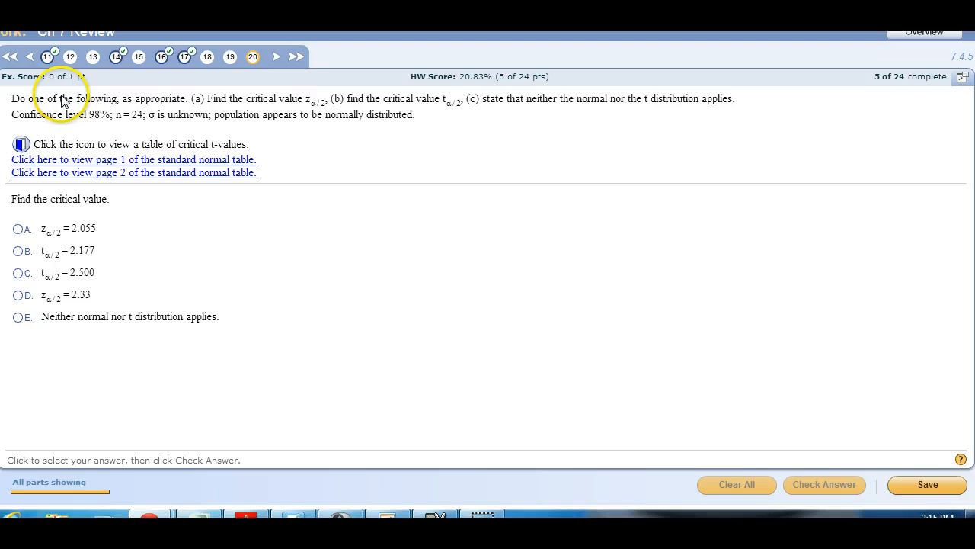
{"action": "mouse_move", "coordinate": [964, 61]}
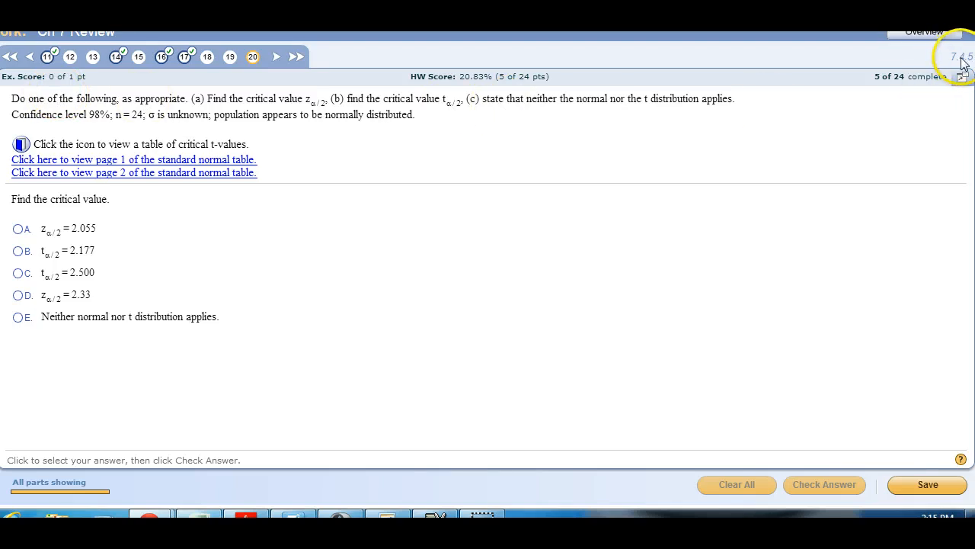
{"action": "mouse_move", "coordinate": [311, 107]}
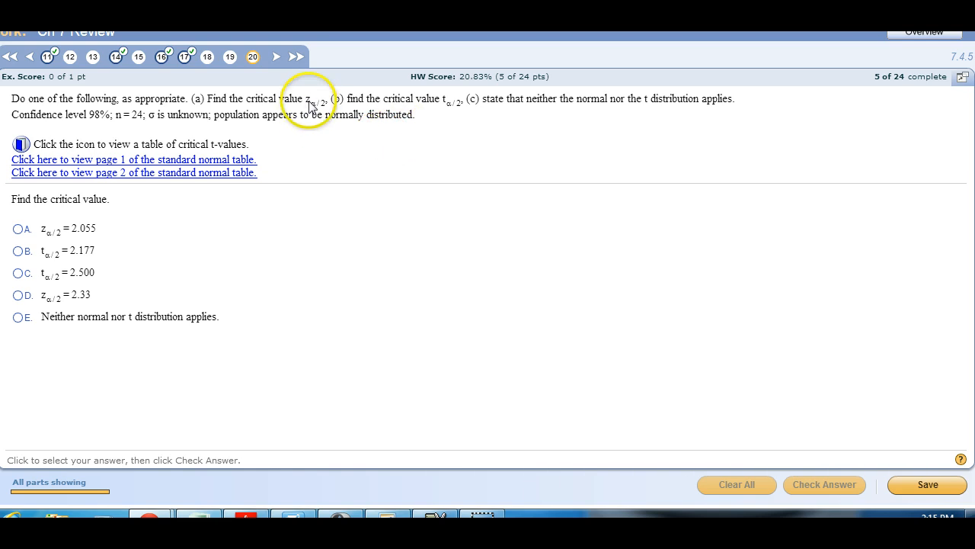
{"action": "mouse_move", "coordinate": [372, 128]}
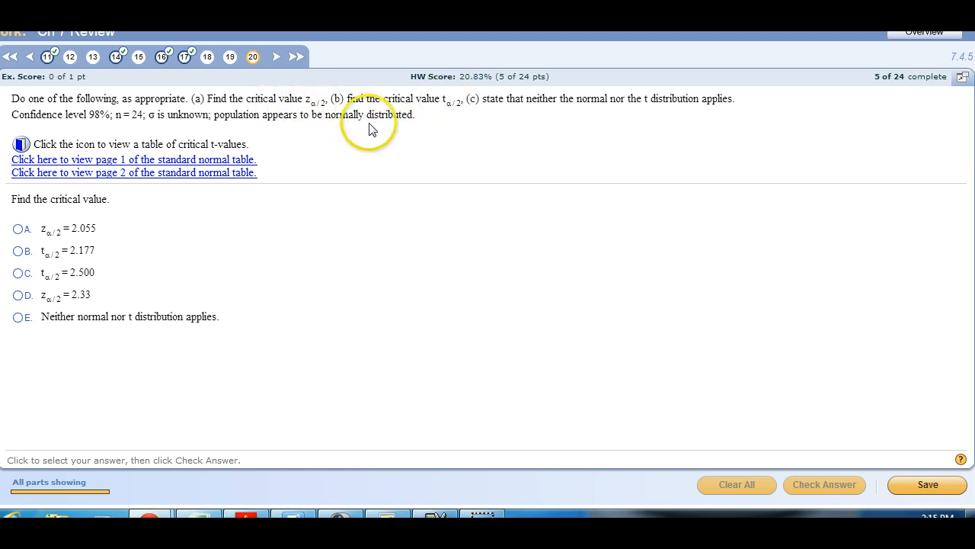
{"action": "mouse_move", "coordinate": [296, 121]}
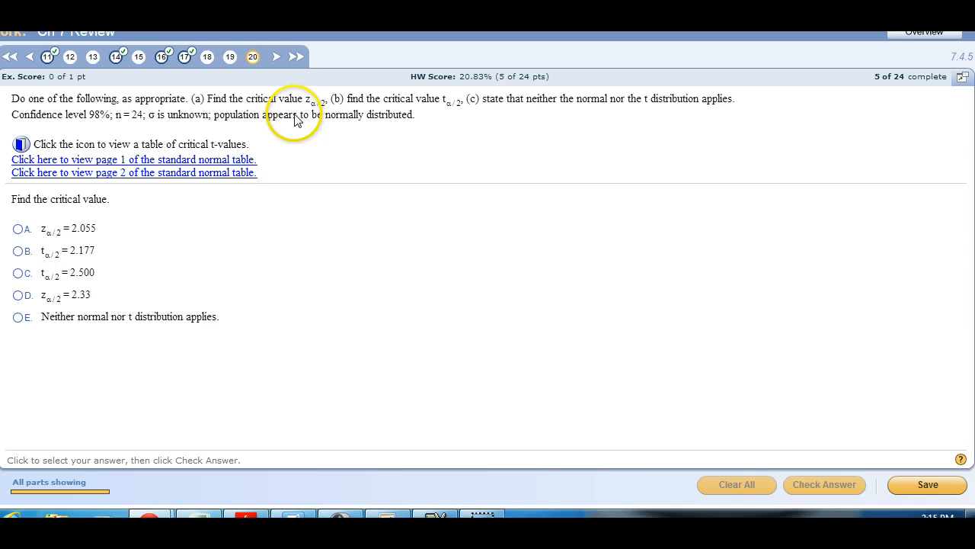
{"action": "mouse_move", "coordinate": [118, 124]}
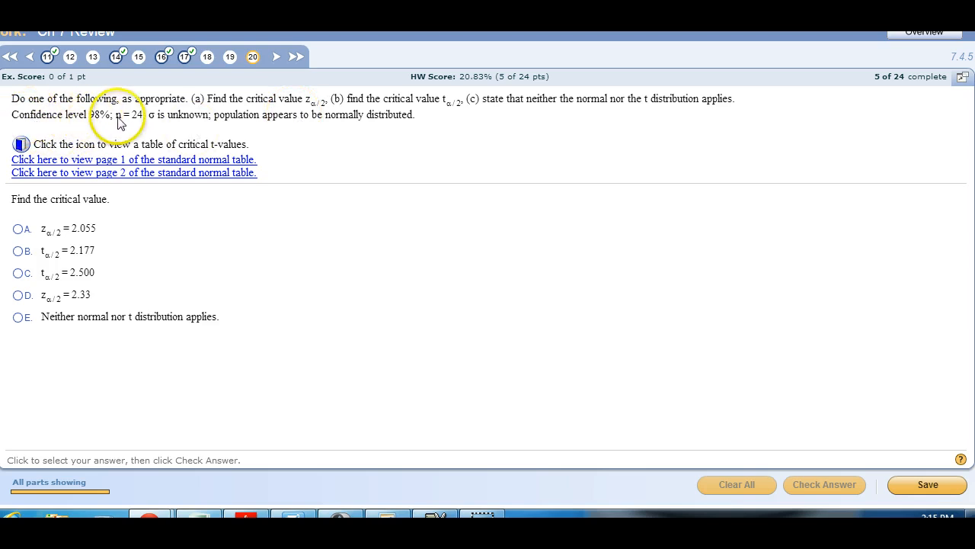
{"action": "mouse_move", "coordinate": [152, 122]}
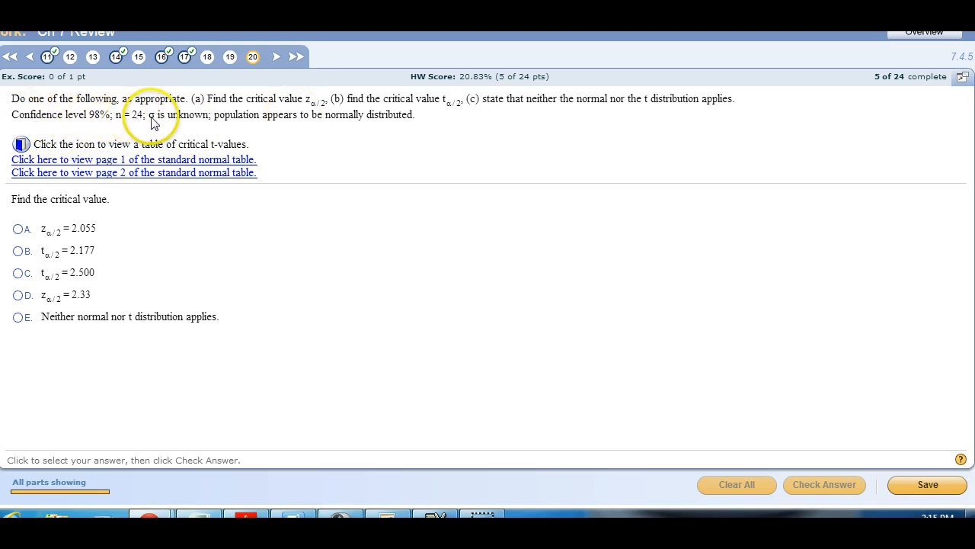
{"action": "mouse_move", "coordinate": [187, 122]}
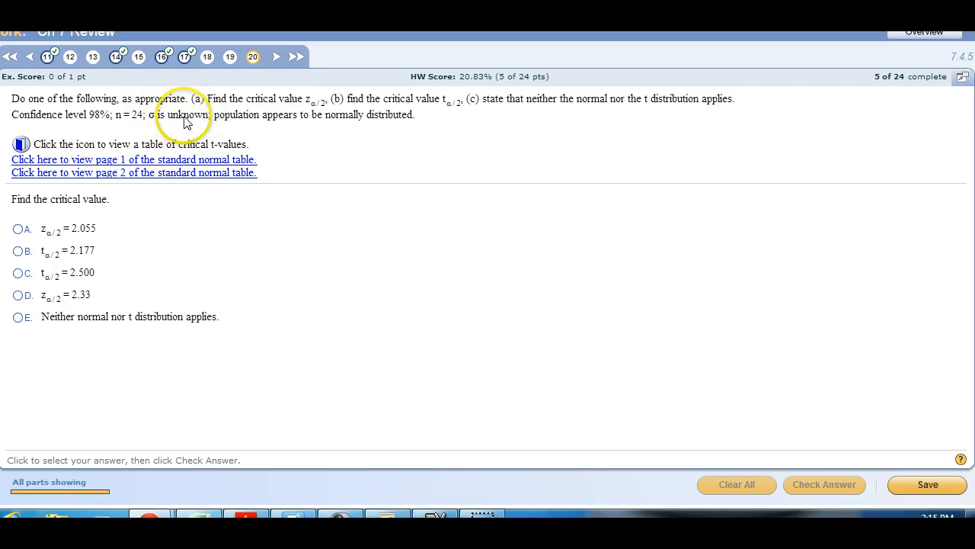
{"action": "mouse_move", "coordinate": [344, 122]}
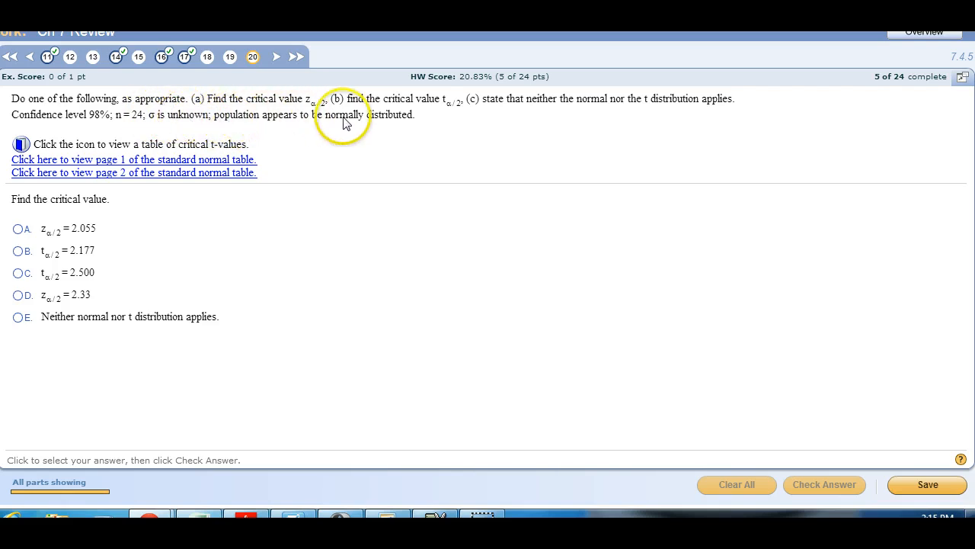
{"action": "mouse_move", "coordinate": [407, 126]}
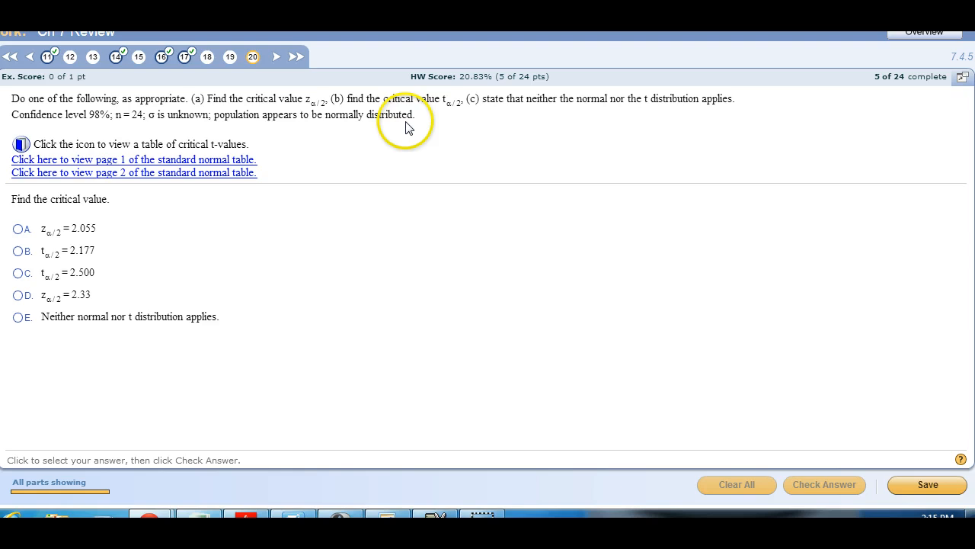
{"action": "mouse_move", "coordinate": [124, 122]}
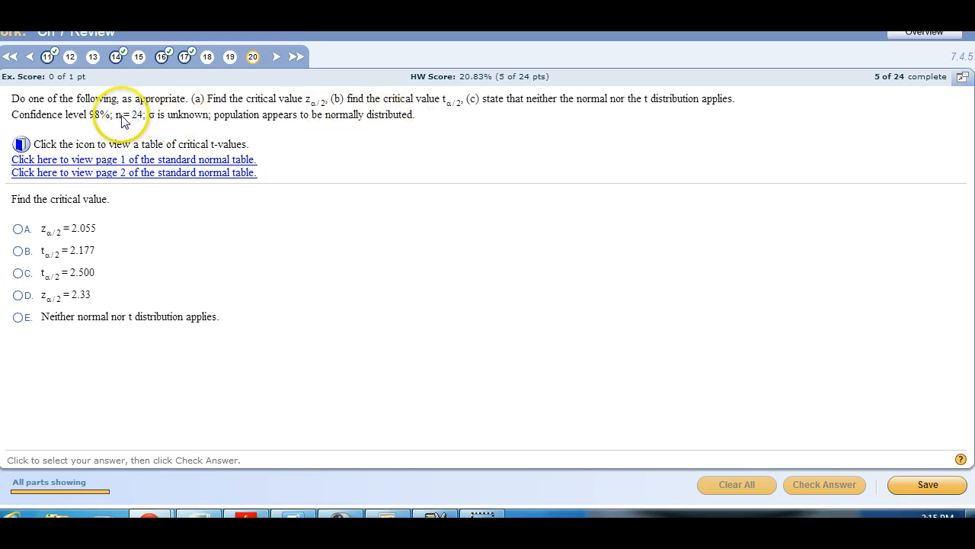
{"action": "mouse_move", "coordinate": [146, 118]}
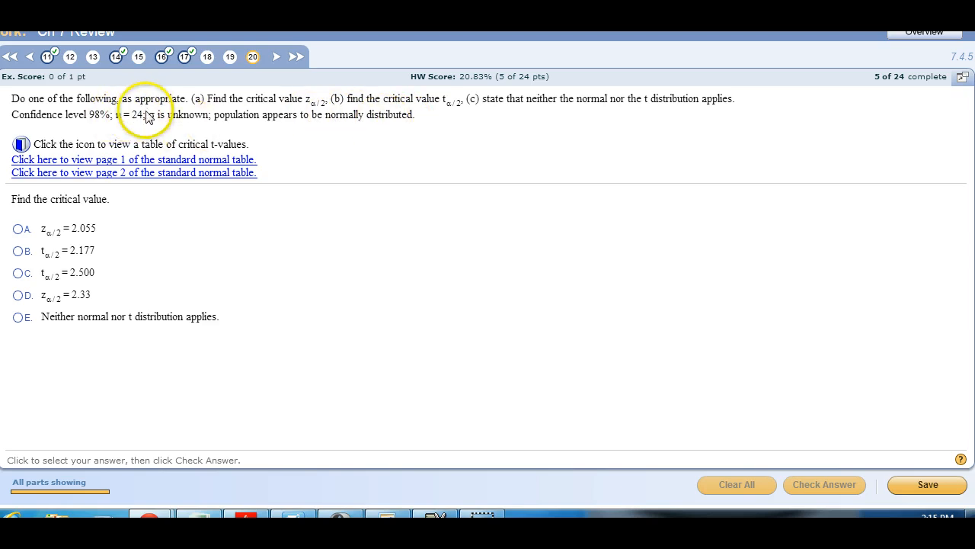
{"action": "mouse_move", "coordinate": [217, 128]}
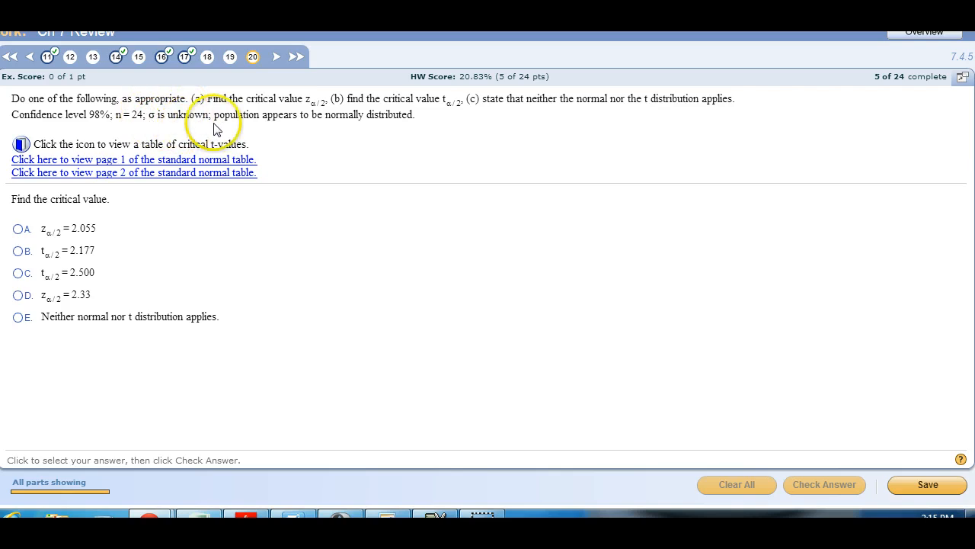
{"action": "mouse_move", "coordinate": [333, 101]}
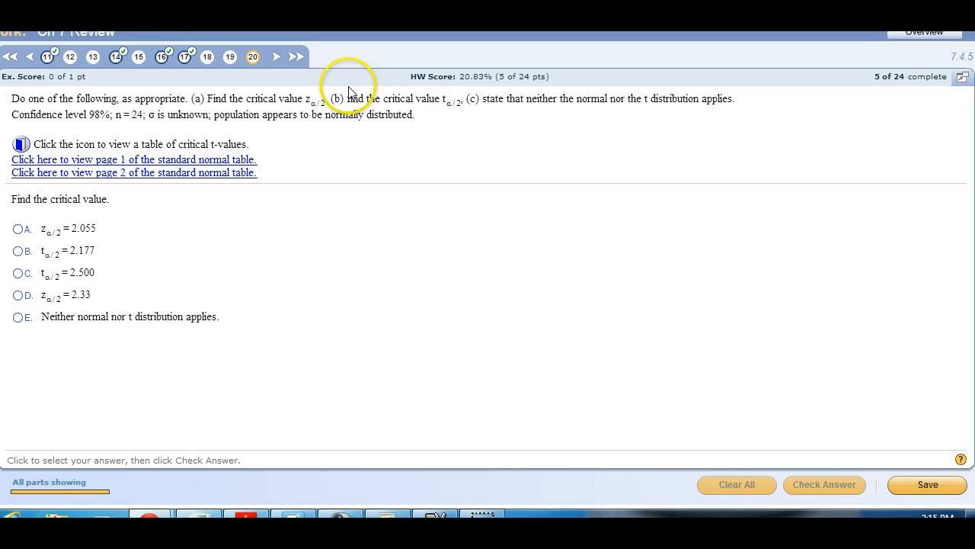
{"action": "mouse_move", "coordinate": [377, 107]}
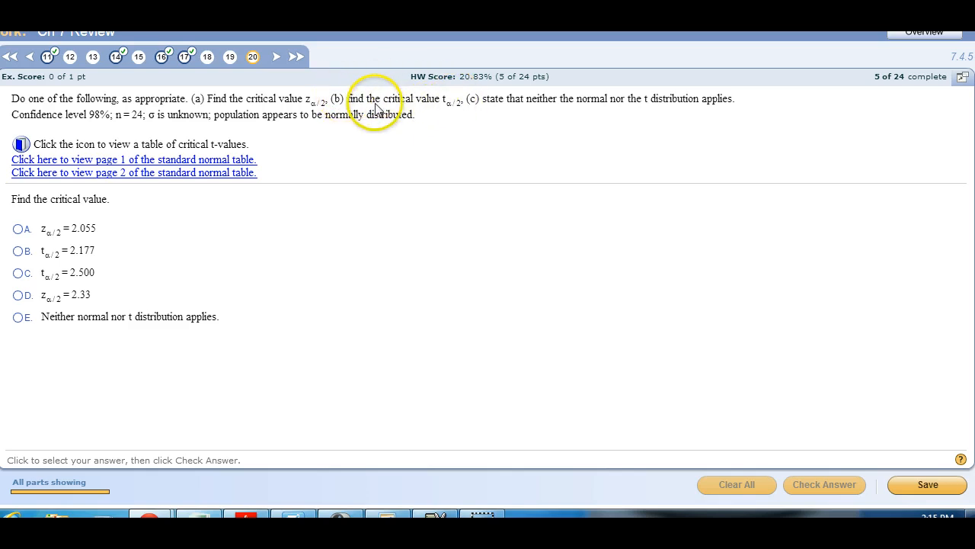
{"action": "mouse_move", "coordinate": [145, 160]}
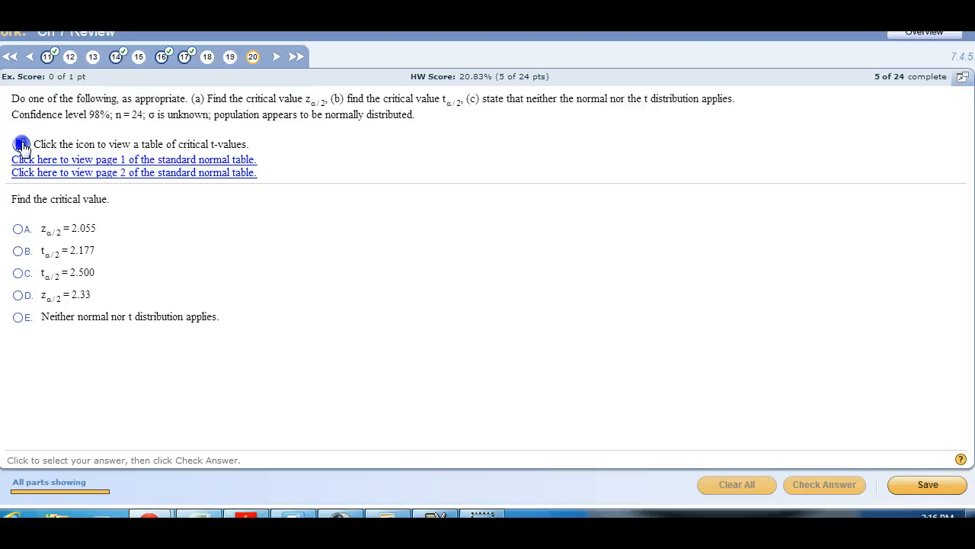
{"action": "left_click", "coordinate": [21, 144]}
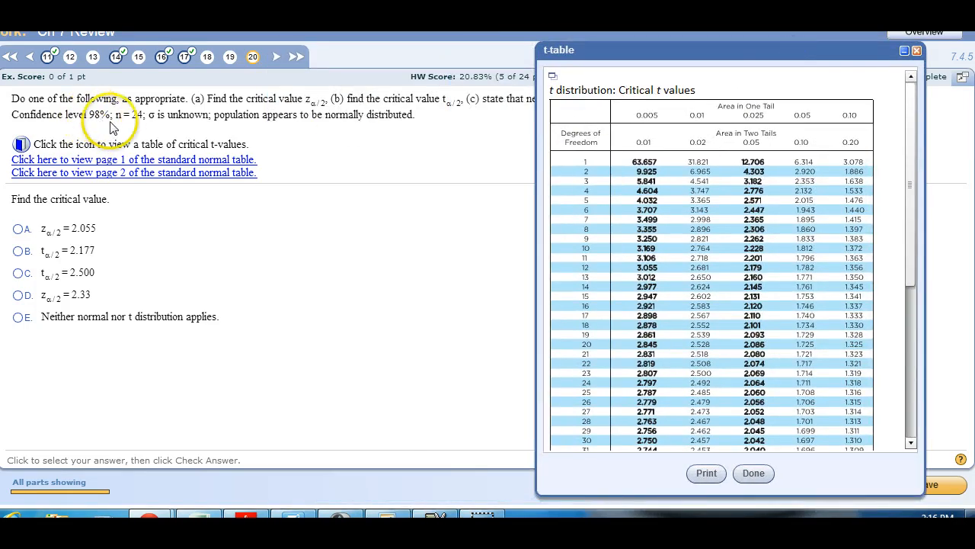
{"action": "mouse_move", "coordinate": [709, 162]}
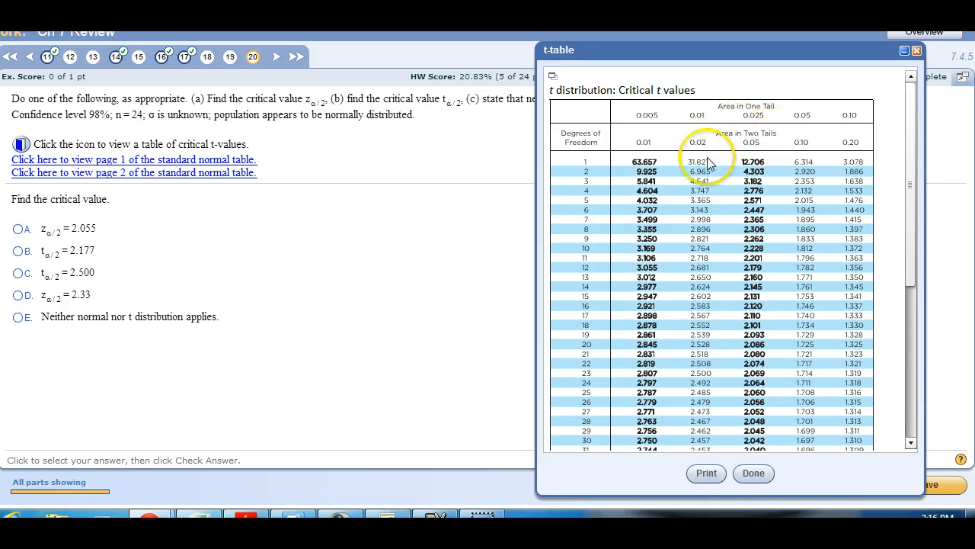
{"action": "mouse_move", "coordinate": [695, 170]}
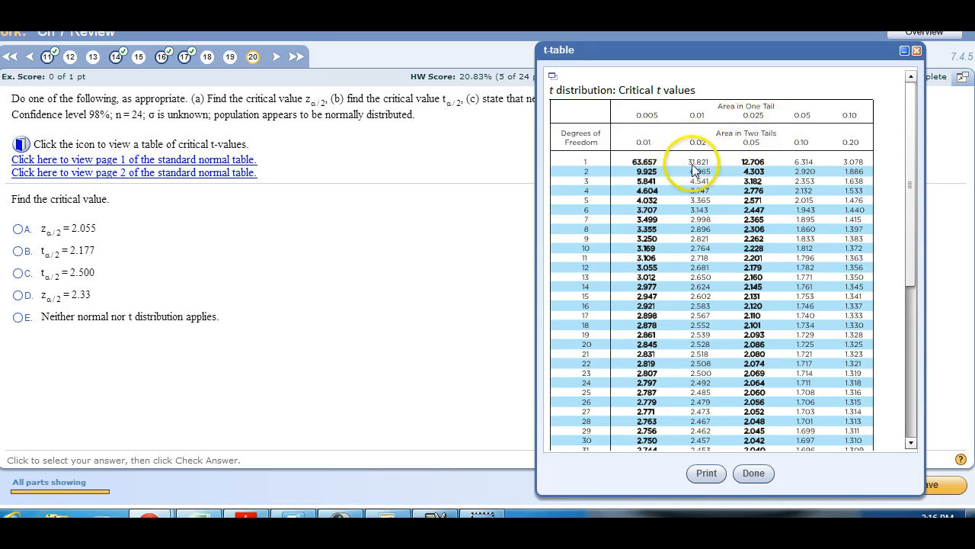
{"action": "mouse_move", "coordinate": [621, 297]}
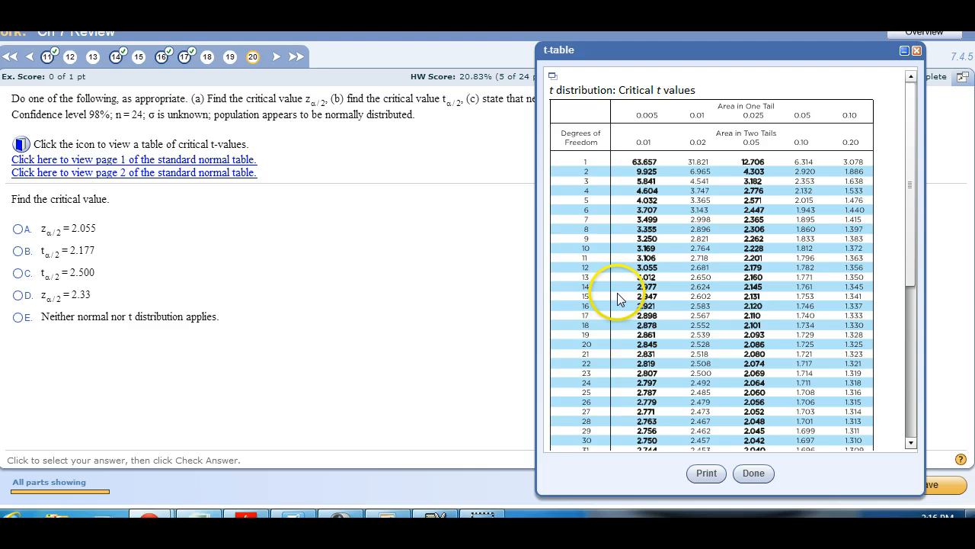
{"action": "mouse_move", "coordinate": [448, 203]}
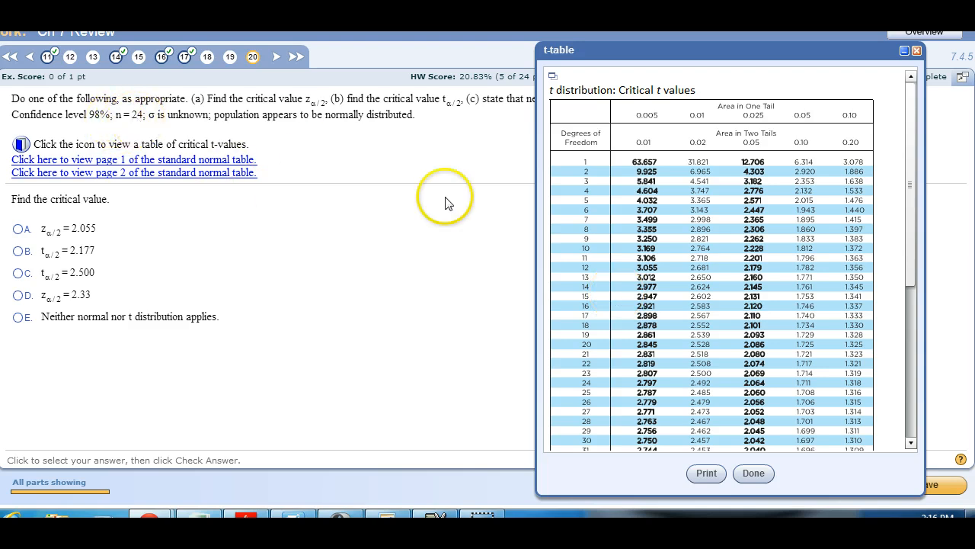
{"action": "mouse_move", "coordinate": [263, 170]}
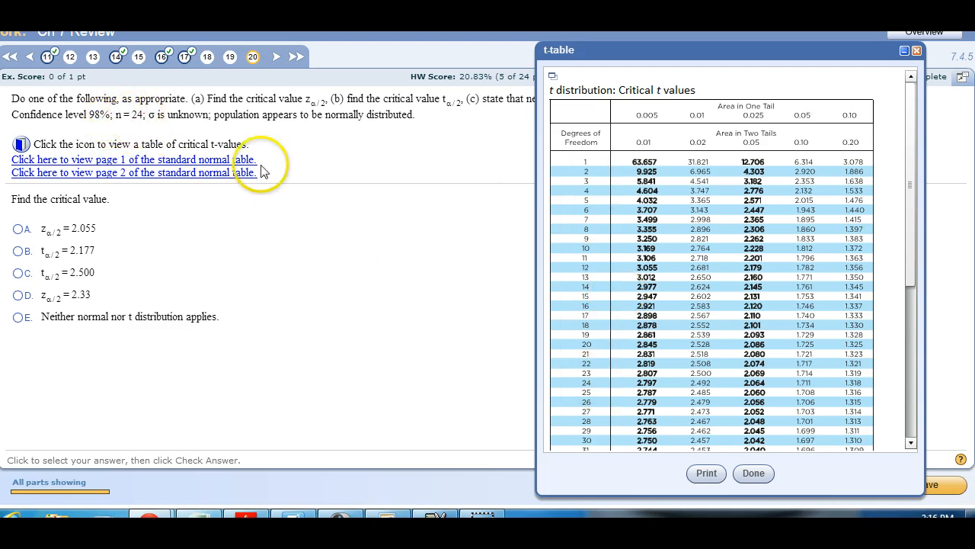
{"action": "mouse_move", "coordinate": [583, 374]}
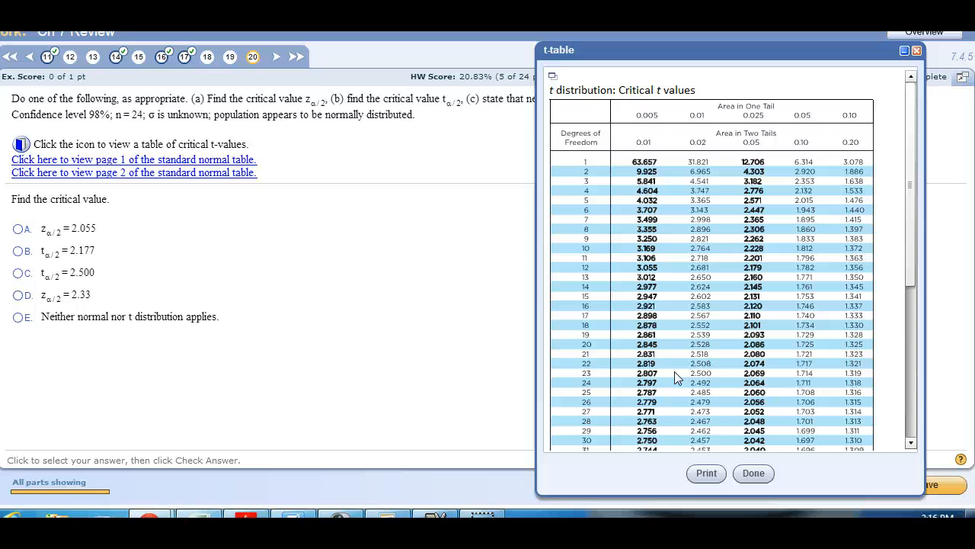
Select t = 2.500 as the critical value, close the t-table, and dismiss the confirmation
{"action": "left_click", "coordinate": [18, 272]}
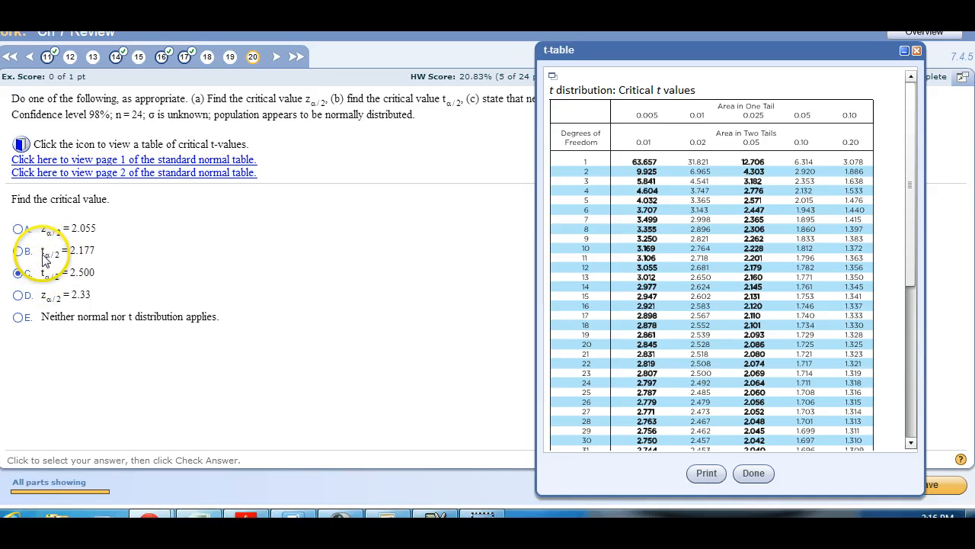
{"action": "mouse_move", "coordinate": [106, 308]}
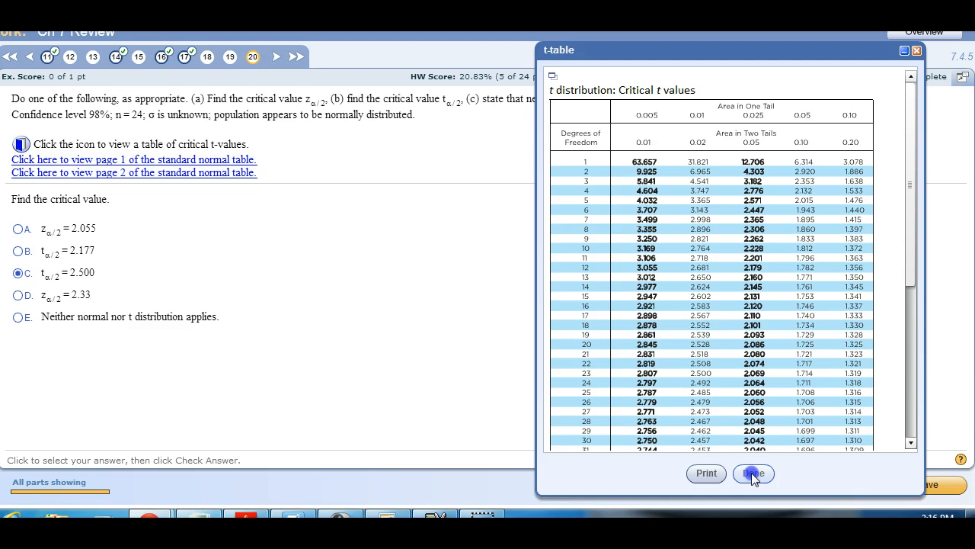
{"action": "left_click", "coordinate": [753, 472]}
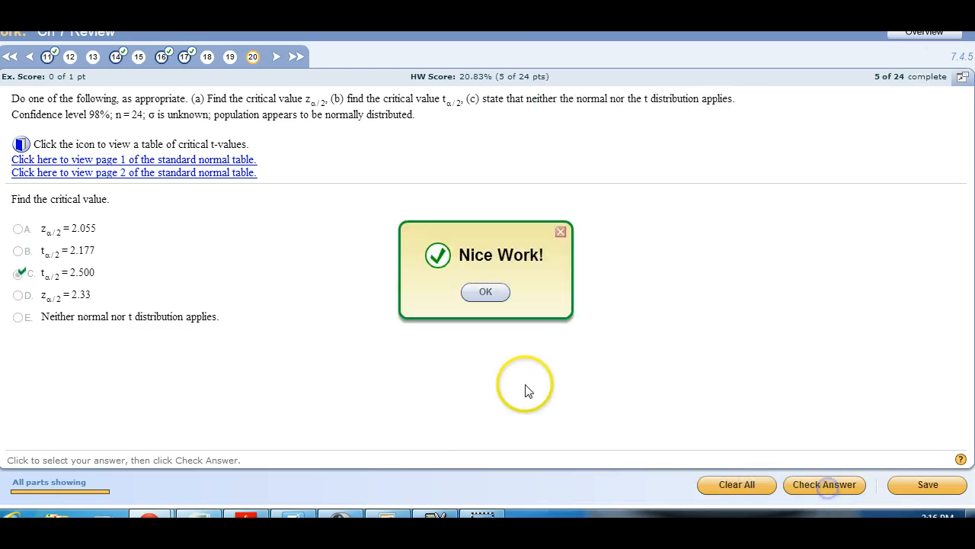
{"action": "left_click", "coordinate": [485, 292]}
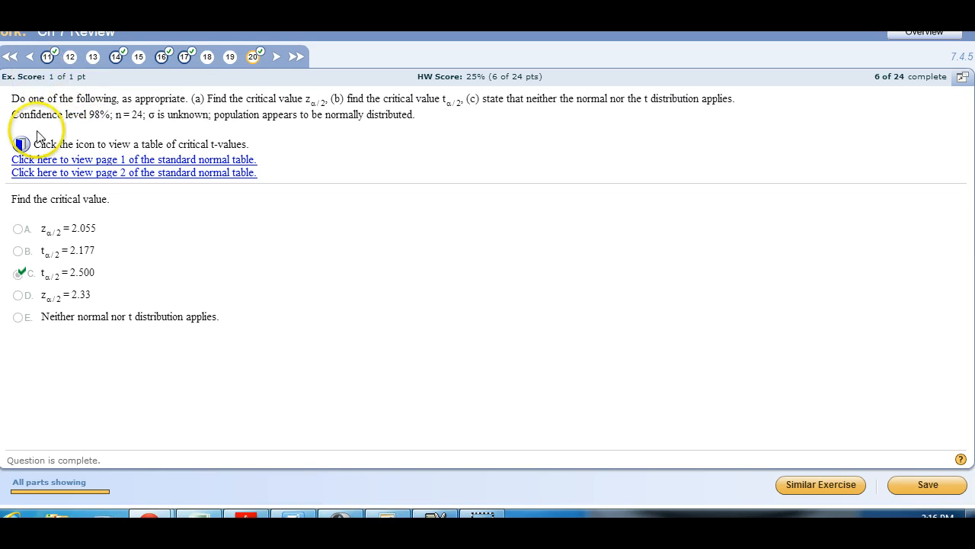
{"action": "mouse_move", "coordinate": [126, 122]}
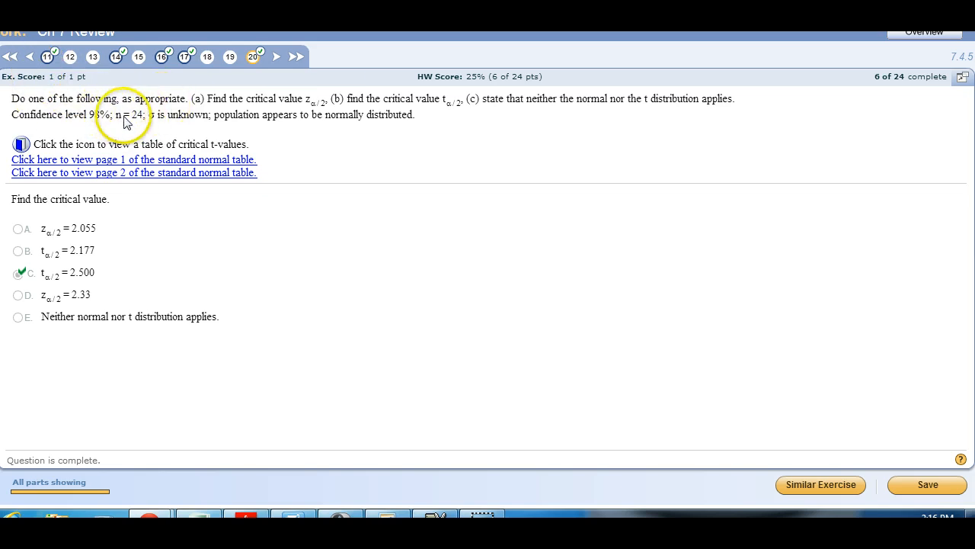
{"action": "mouse_move", "coordinate": [259, 117]}
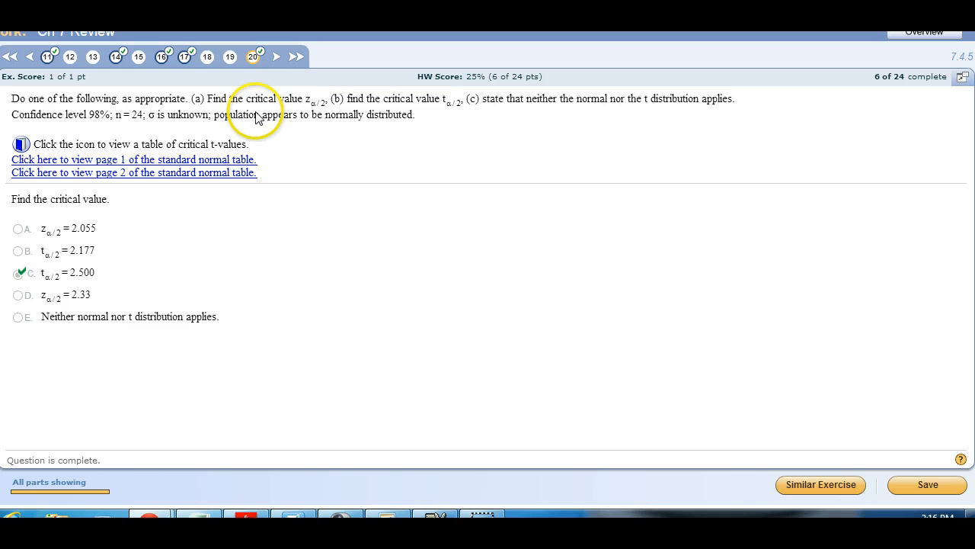
{"action": "mouse_move", "coordinate": [137, 114]}
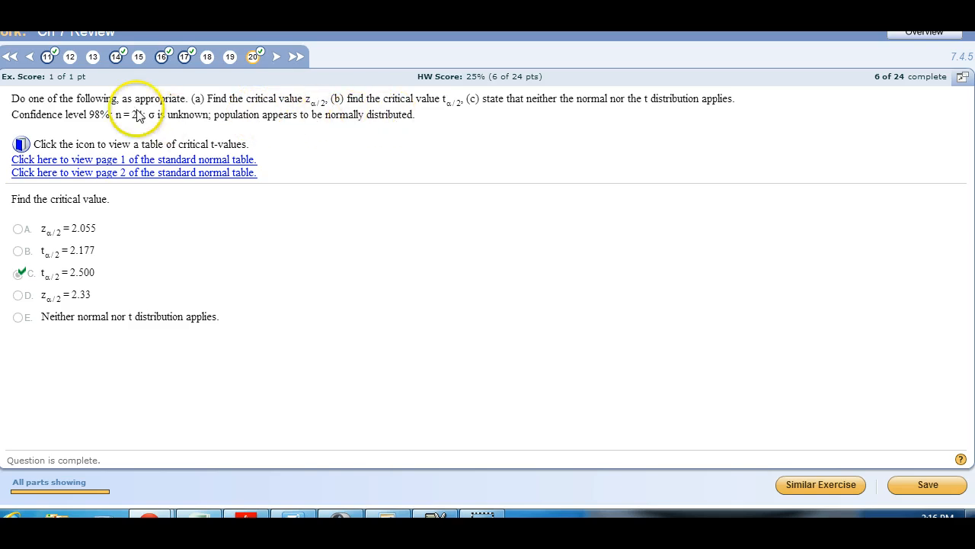
{"action": "mouse_move", "coordinate": [189, 131]}
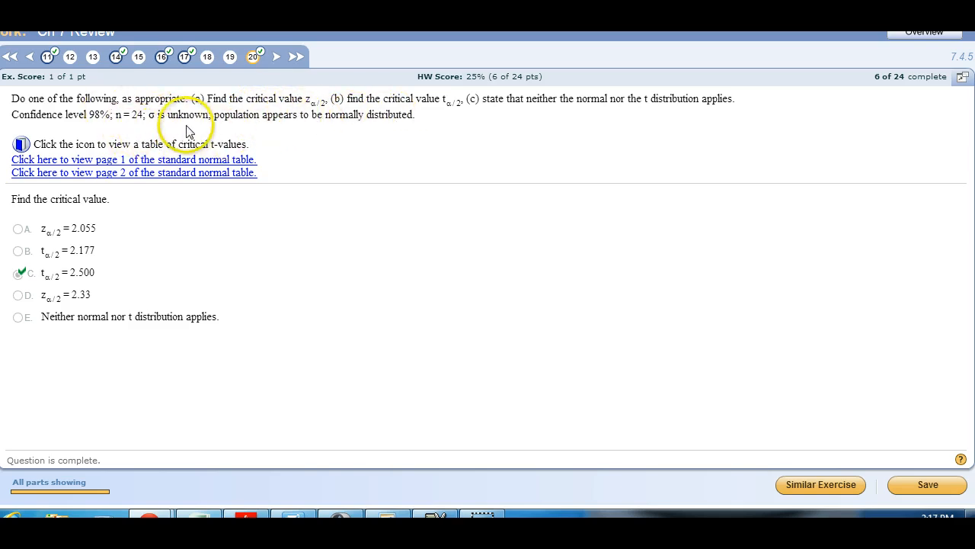
{"action": "mouse_move", "coordinate": [197, 122]}
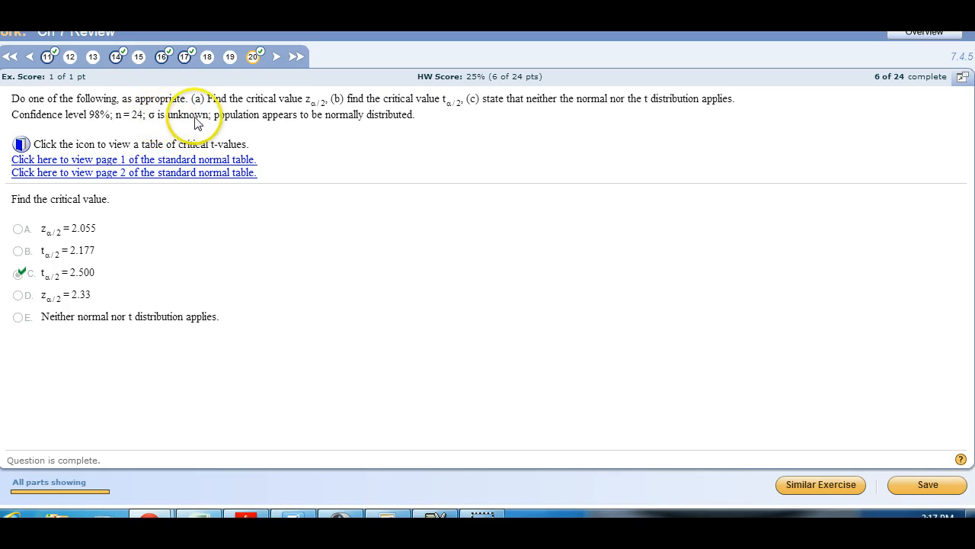
{"action": "mouse_move", "coordinate": [363, 105]}
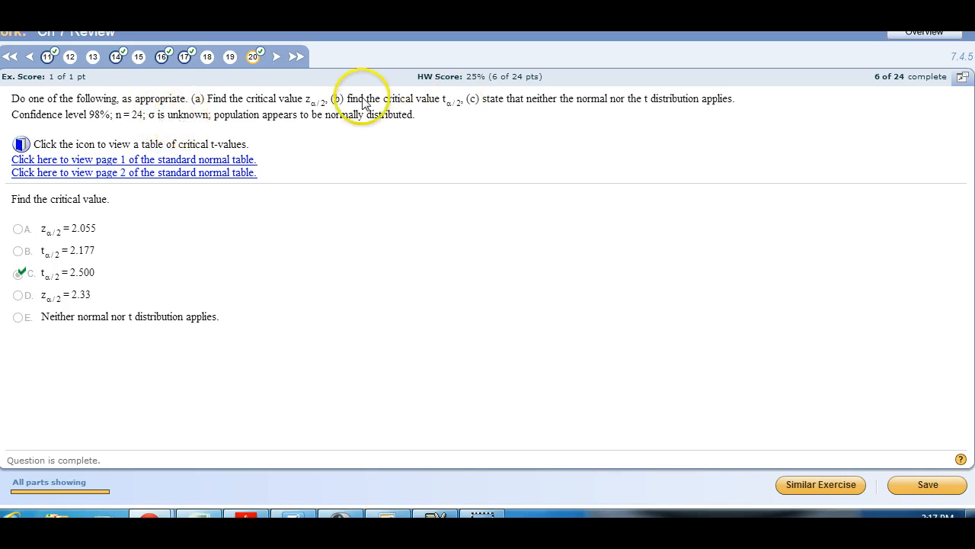
{"action": "mouse_move", "coordinate": [289, 107]}
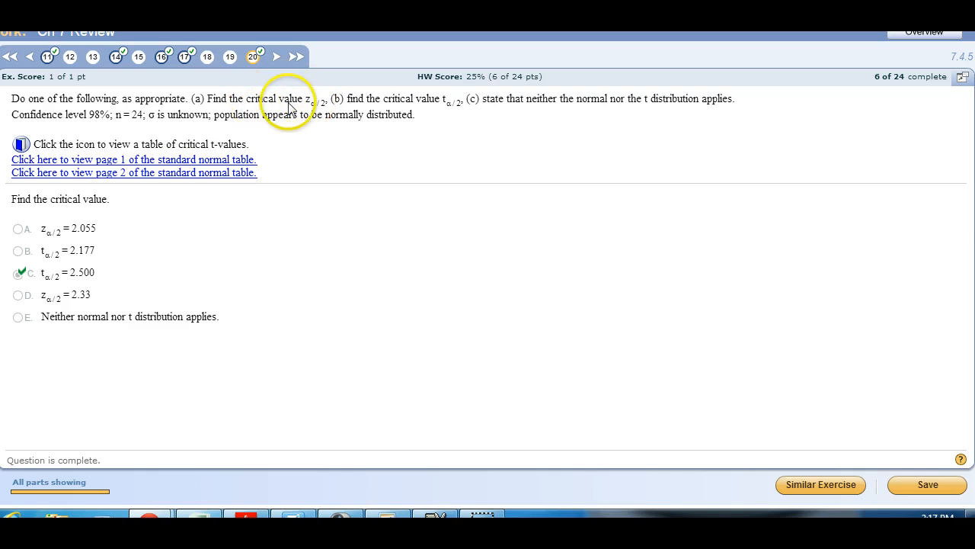
{"action": "left_click", "coordinate": [295, 56]}
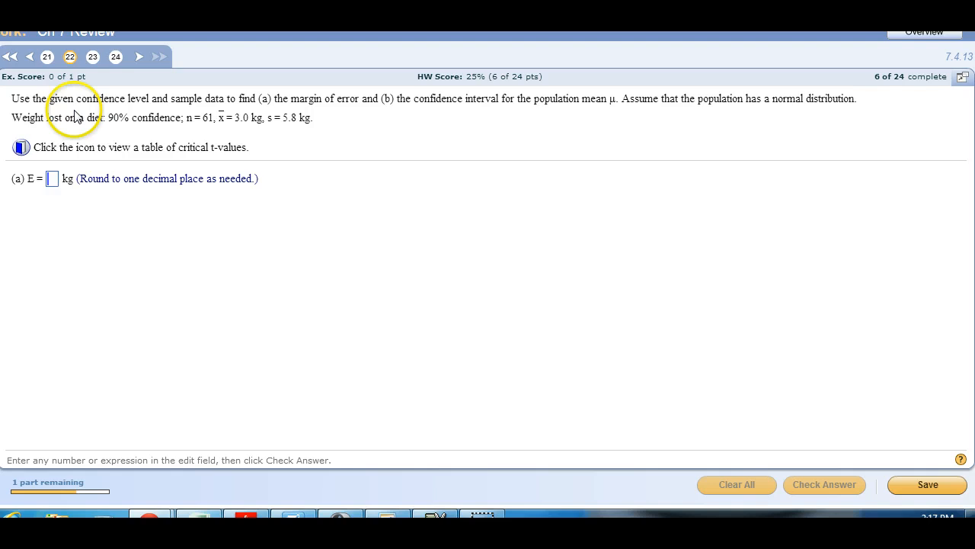
{"action": "mouse_move", "coordinate": [196, 125]}
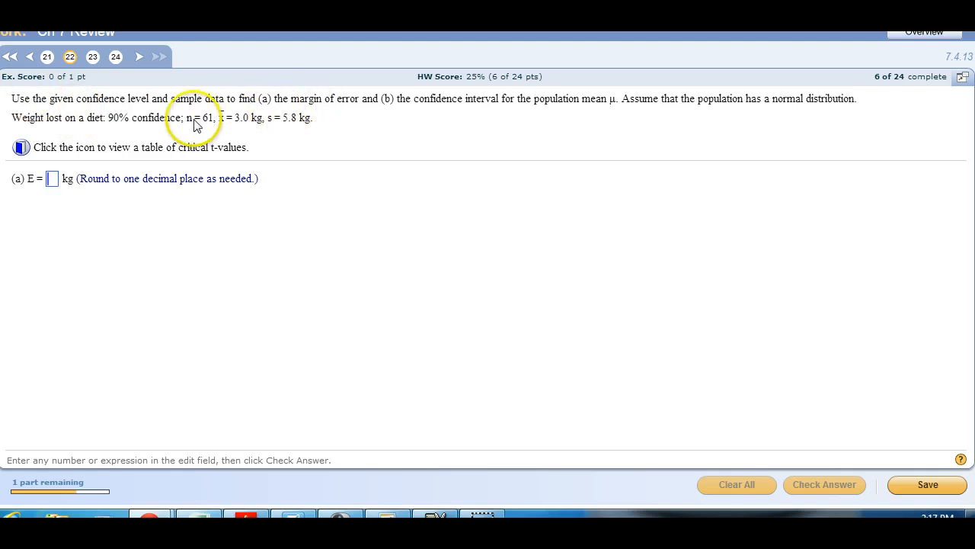
{"action": "mouse_move", "coordinate": [156, 133]}
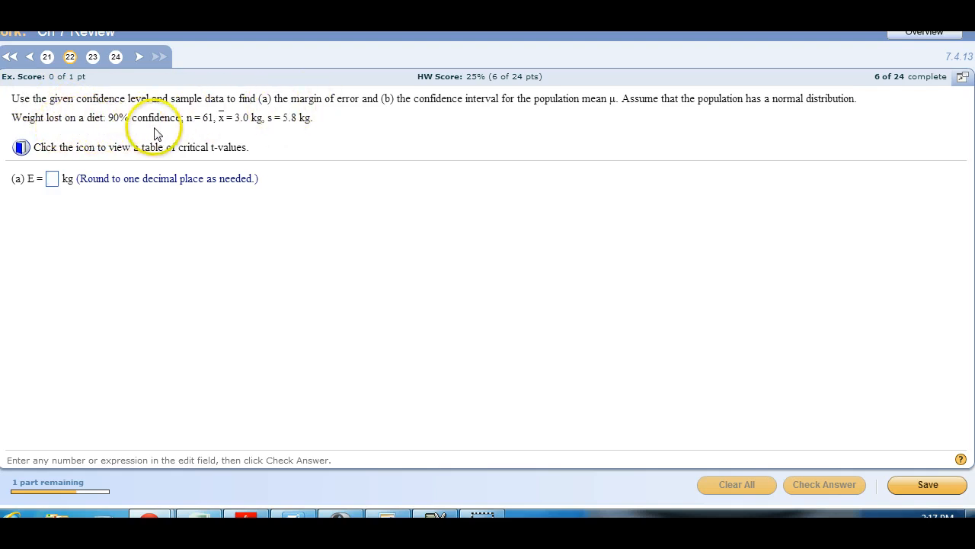
{"action": "mouse_move", "coordinate": [842, 105]}
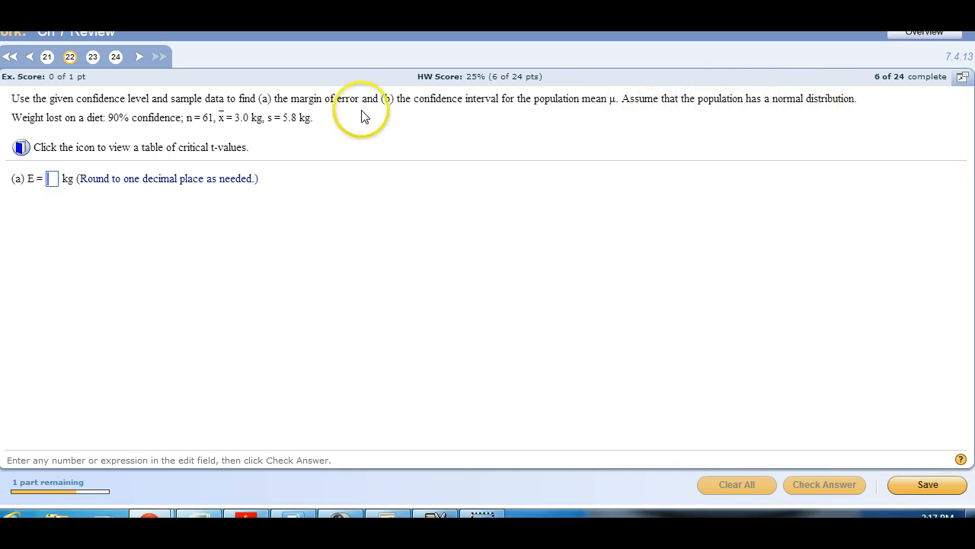
{"action": "mouse_move", "coordinate": [196, 125]}
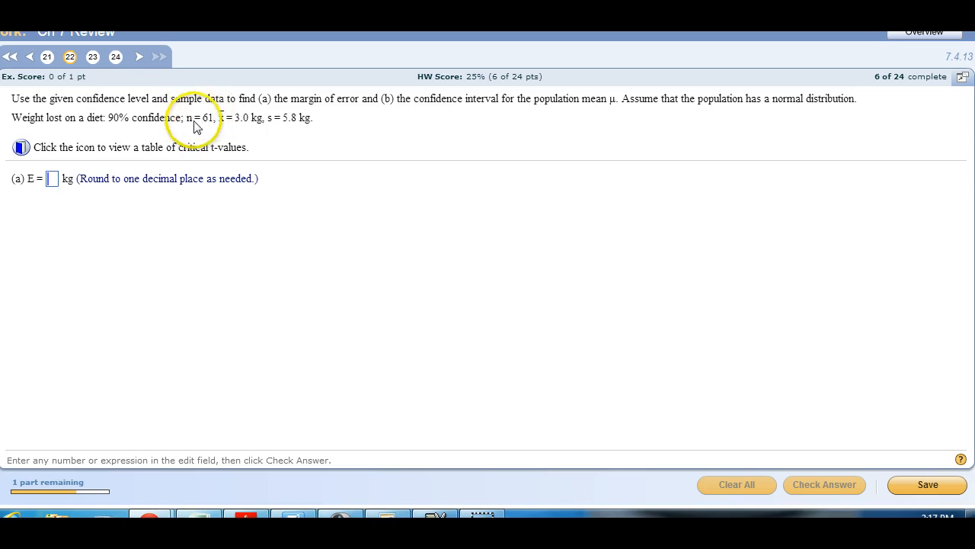
{"action": "mouse_move", "coordinate": [260, 122]}
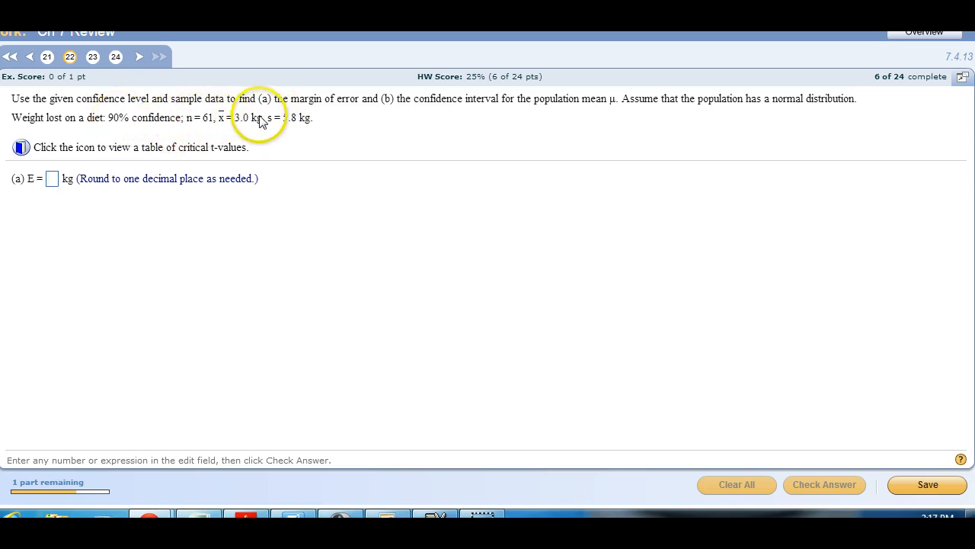
{"action": "mouse_move", "coordinate": [300, 135]}
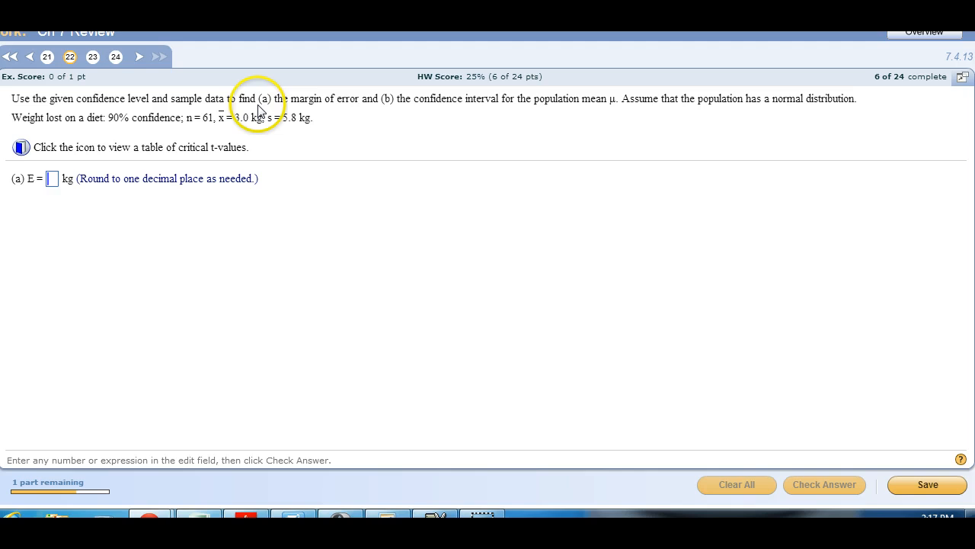
{"action": "mouse_move", "coordinate": [288, 134]}
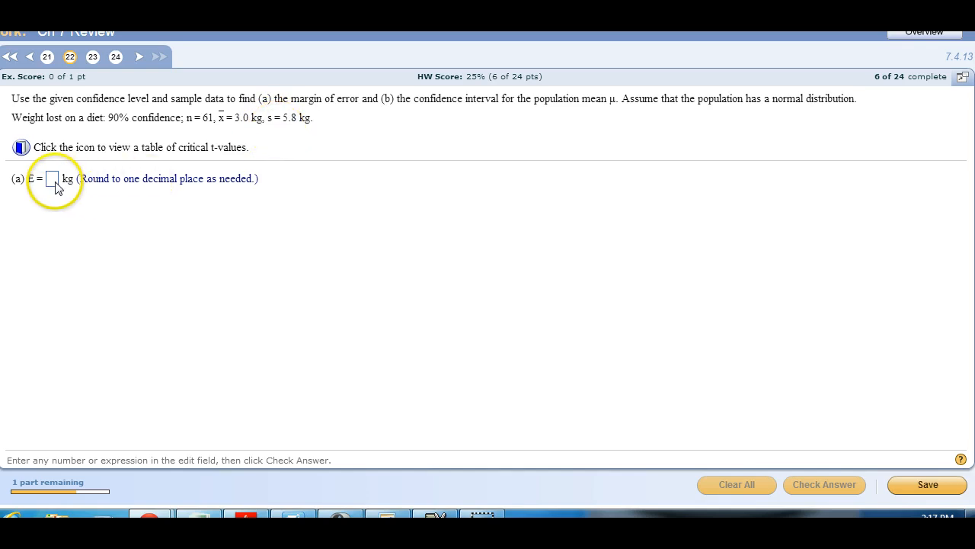
{"action": "mouse_move", "coordinate": [212, 365]}
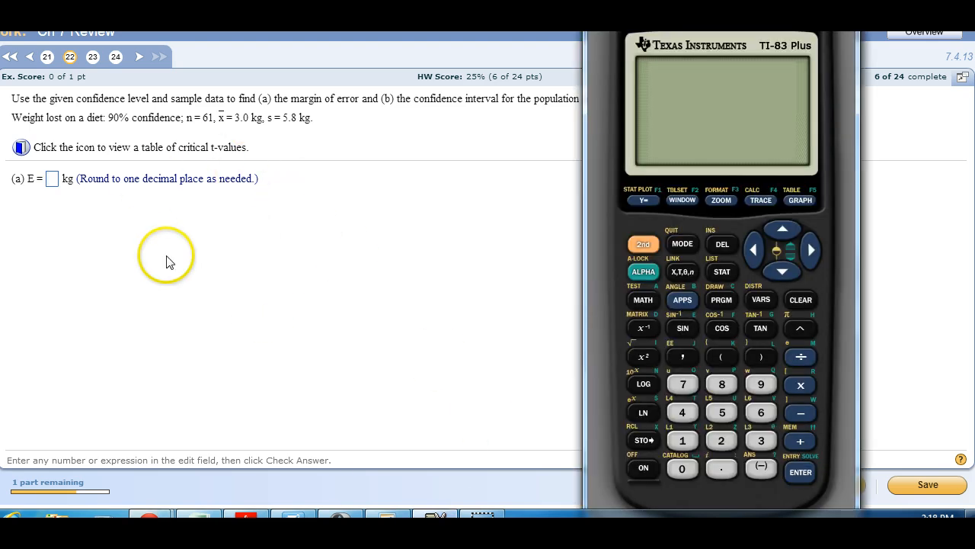
{"action": "mouse_move", "coordinate": [834, 303]}
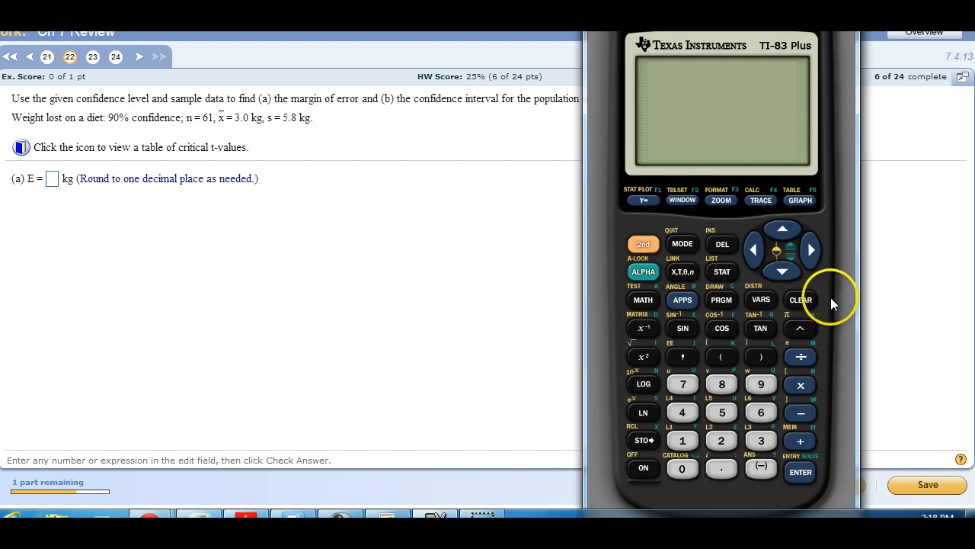
{"action": "mouse_move", "coordinate": [722, 272]}
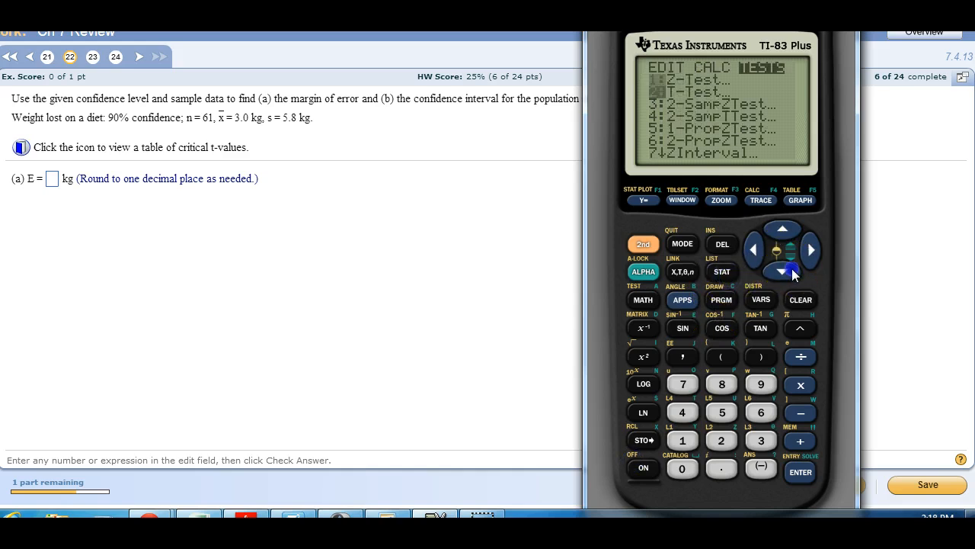
Move down the STAT TESTS list toward TInterval
{"action": "left_click", "coordinate": [782, 272]}
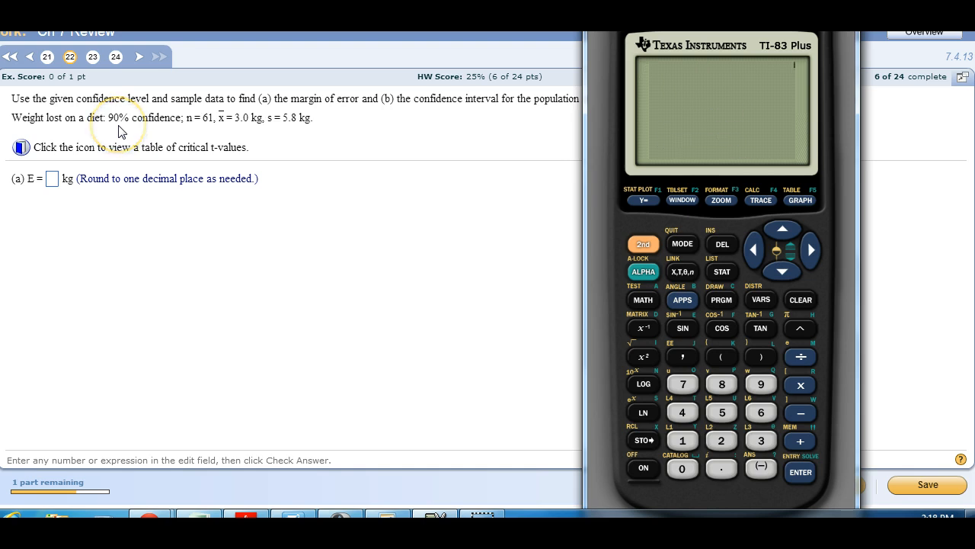
{"action": "mouse_move", "coordinate": [339, 196]}
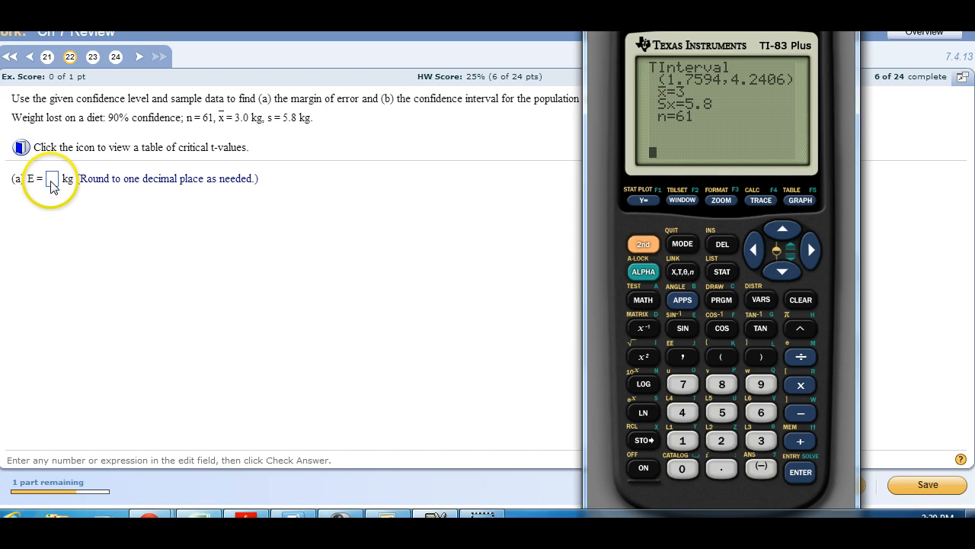
{"action": "mouse_move", "coordinate": [749, 79]}
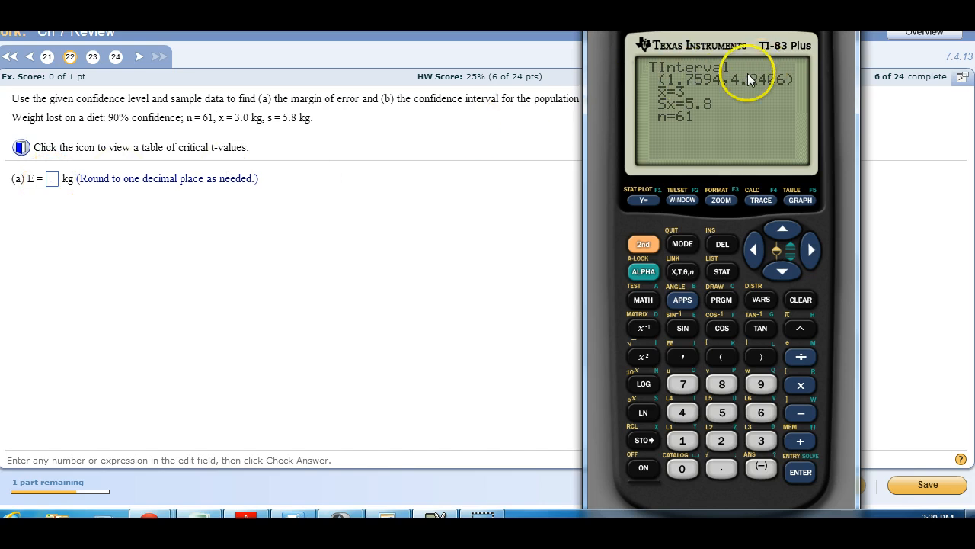
{"action": "mouse_move", "coordinate": [701, 86]}
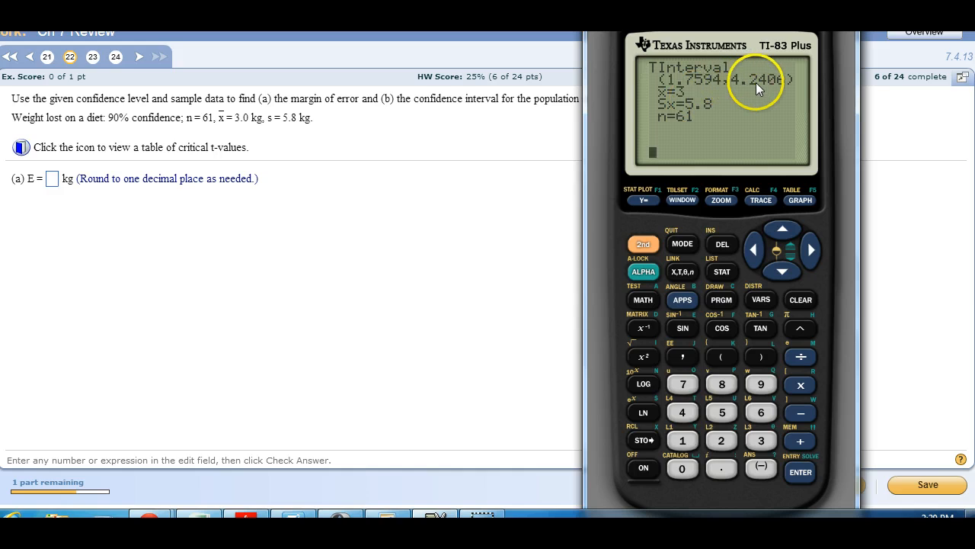
{"action": "mouse_move", "coordinate": [743, 94]}
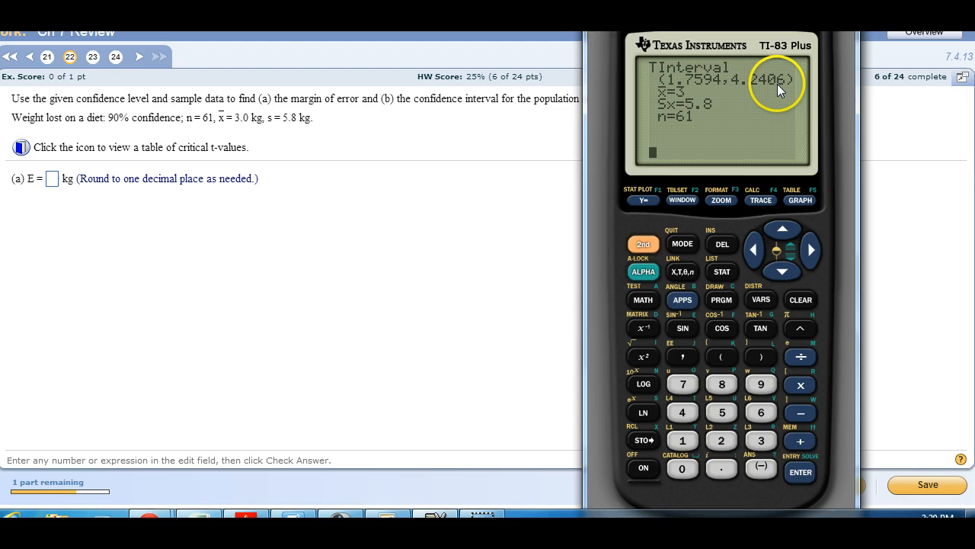
{"action": "mouse_move", "coordinate": [147, 181]}
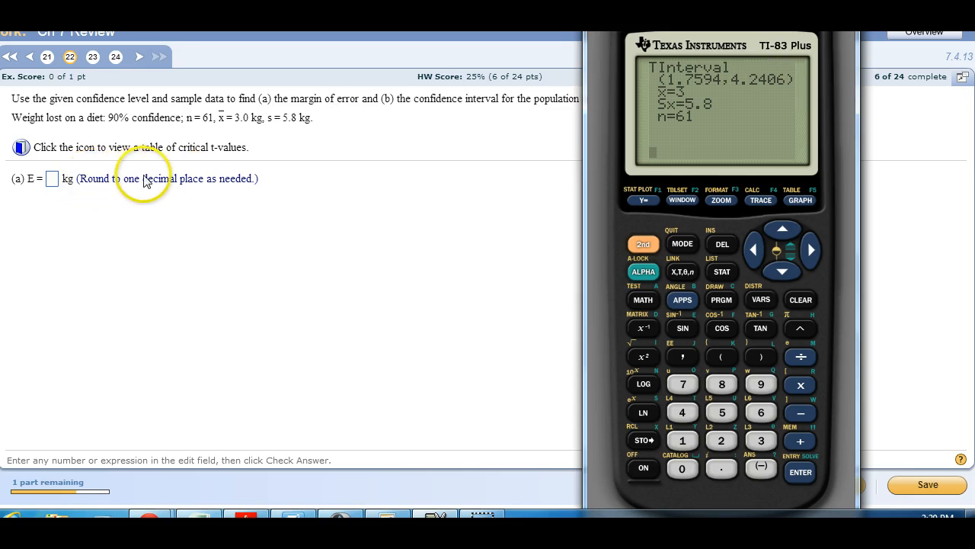
{"action": "mouse_move", "coordinate": [743, 84]}
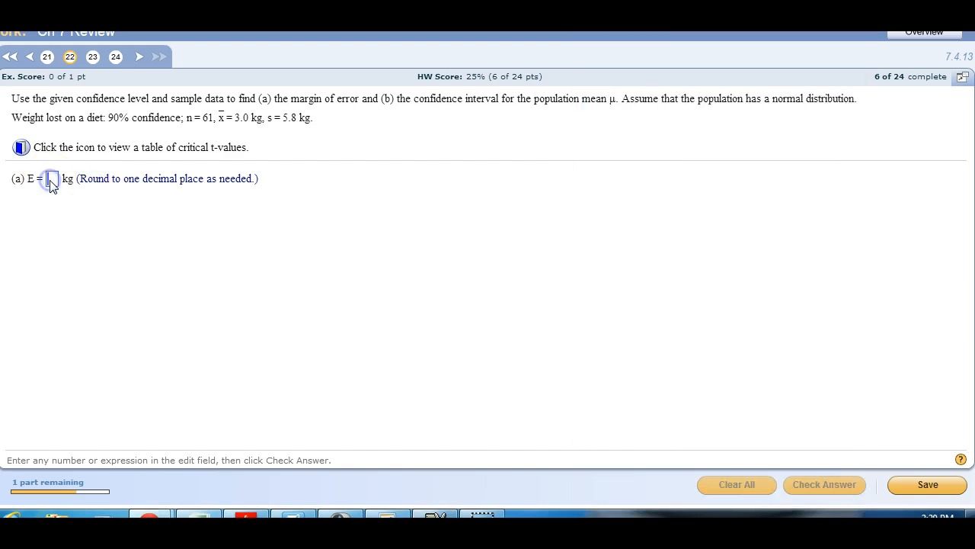
Check the 1.2 kg margin of error and acknowledge the correct-answer message
{"action": "left_click", "coordinate": [824, 483]}
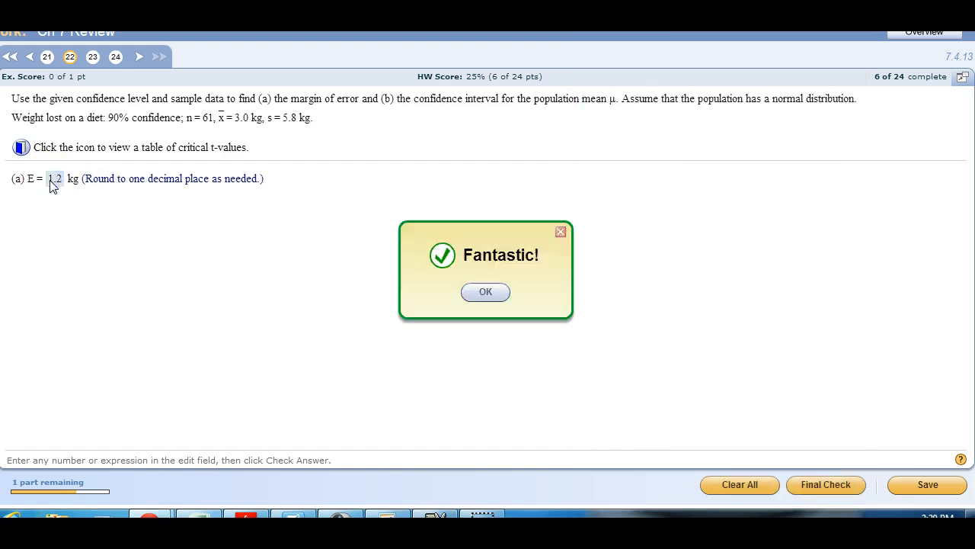
{"action": "left_click", "coordinate": [485, 291]}
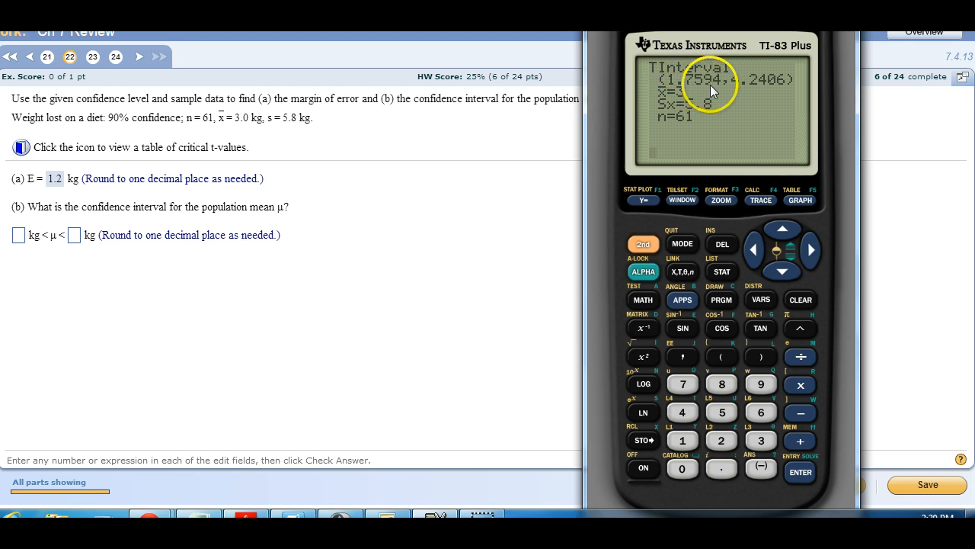
{"action": "mouse_move", "coordinate": [316, 171]}
{"action": "type", "text": "1.8"}
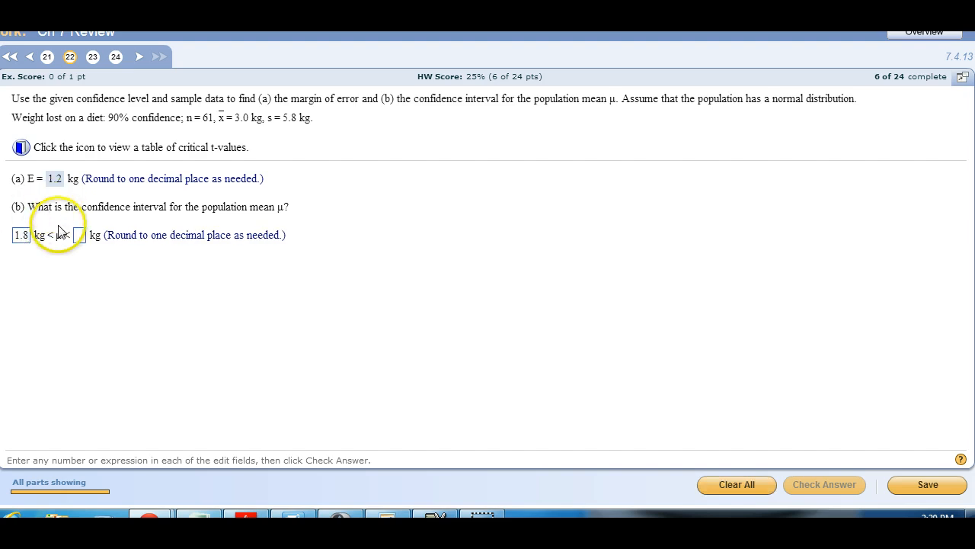
Enter 4.2 as the upper bound to submit the diet interval 1.8 kg < μ < 4.2 kg
{"action": "type", "text": "4"}
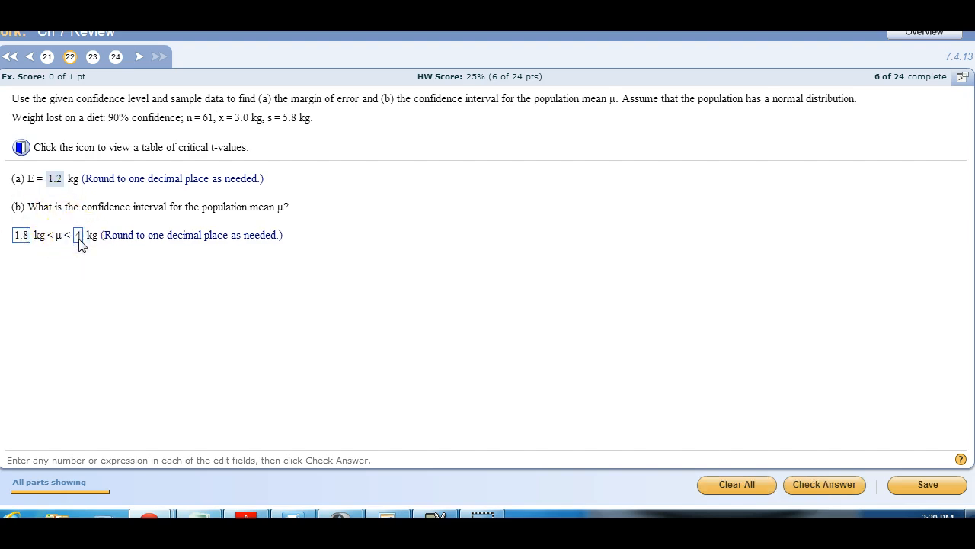
{"action": "left_click", "coordinate": [824, 484]}
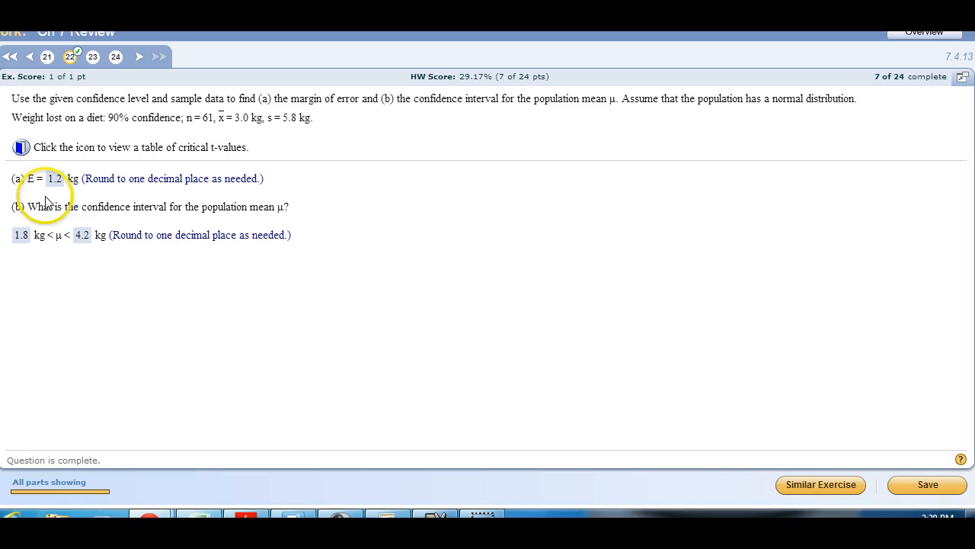
{"action": "mouse_move", "coordinate": [47, 185]}
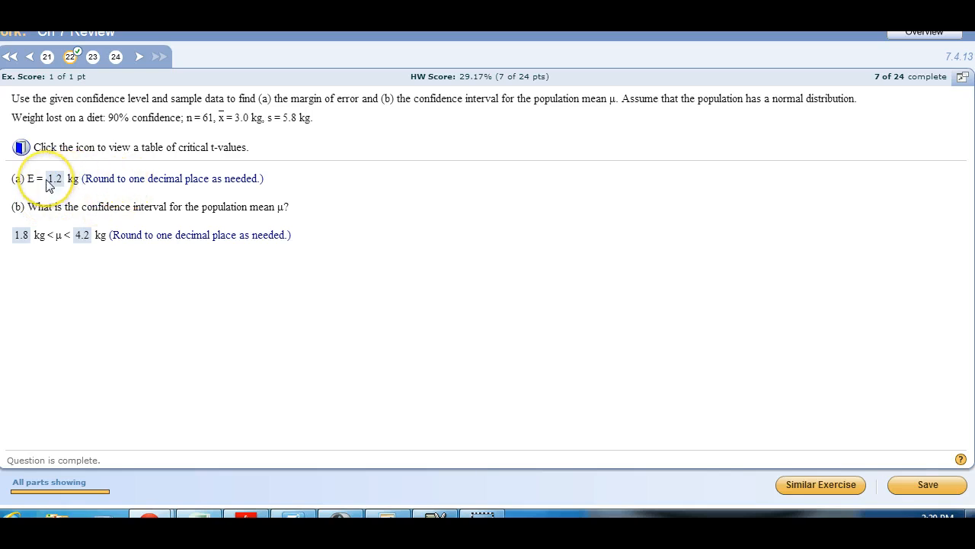
{"action": "mouse_move", "coordinate": [190, 144]}
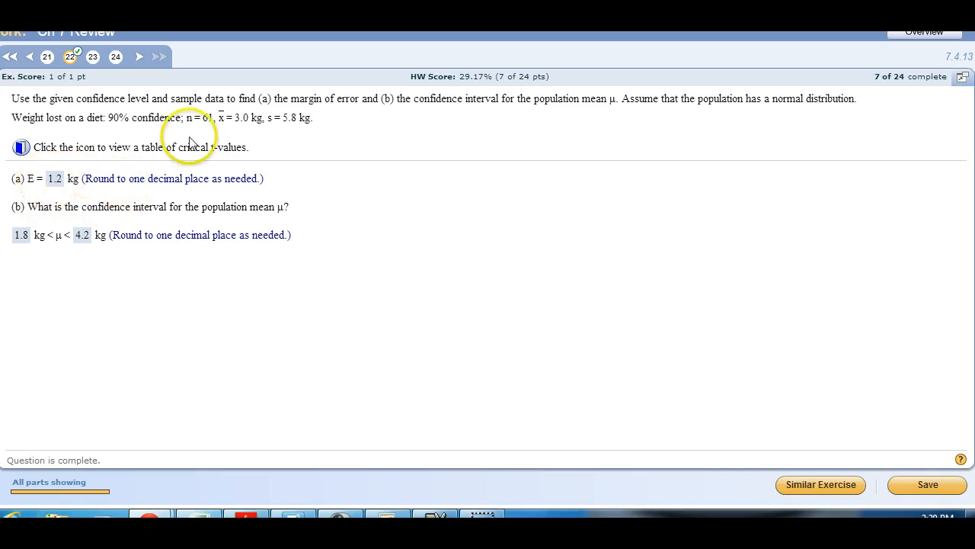
{"action": "mouse_move", "coordinate": [162, 169]}
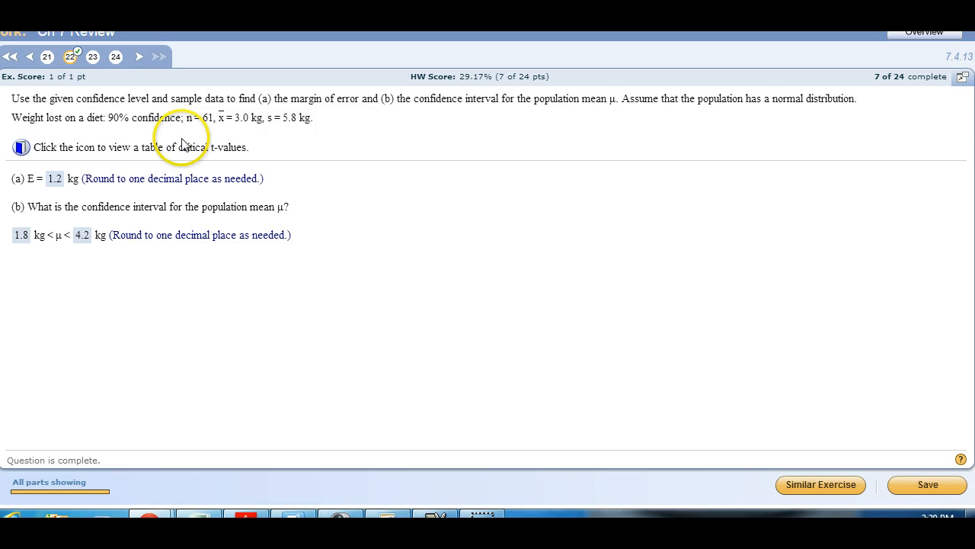
{"action": "mouse_move", "coordinate": [198, 236]}
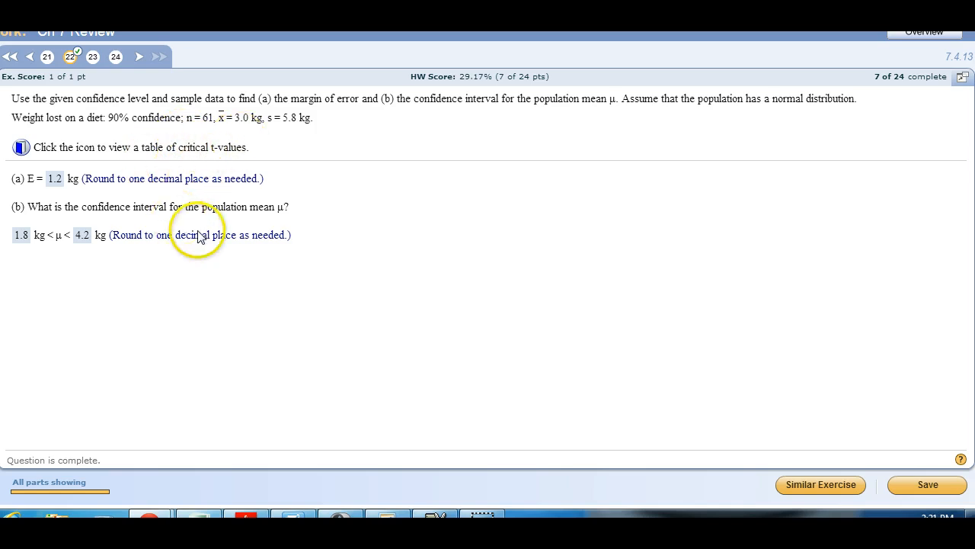
{"action": "mouse_move", "coordinate": [202, 179]}
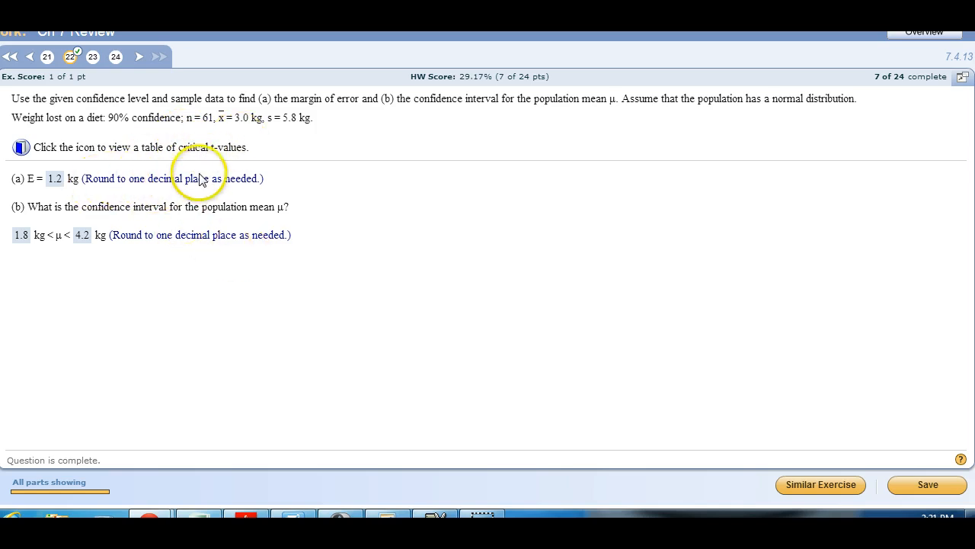
{"action": "mouse_move", "coordinate": [150, 182]}
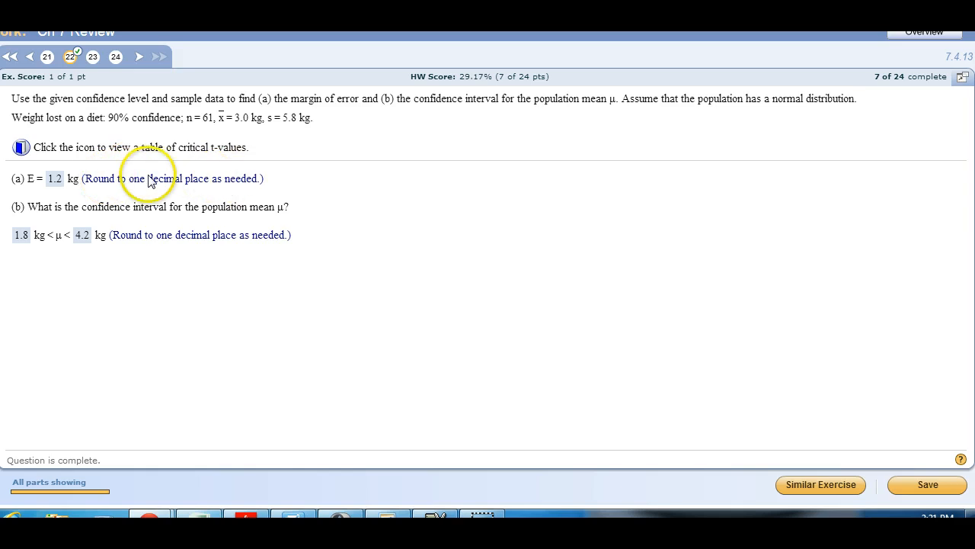
{"action": "mouse_move", "coordinate": [122, 200]}
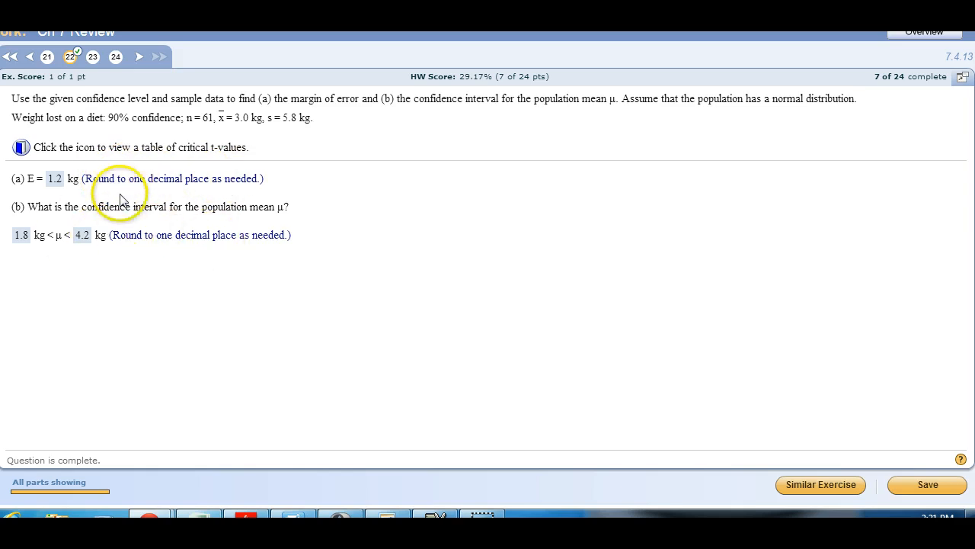
{"action": "mouse_move", "coordinate": [285, 316]}
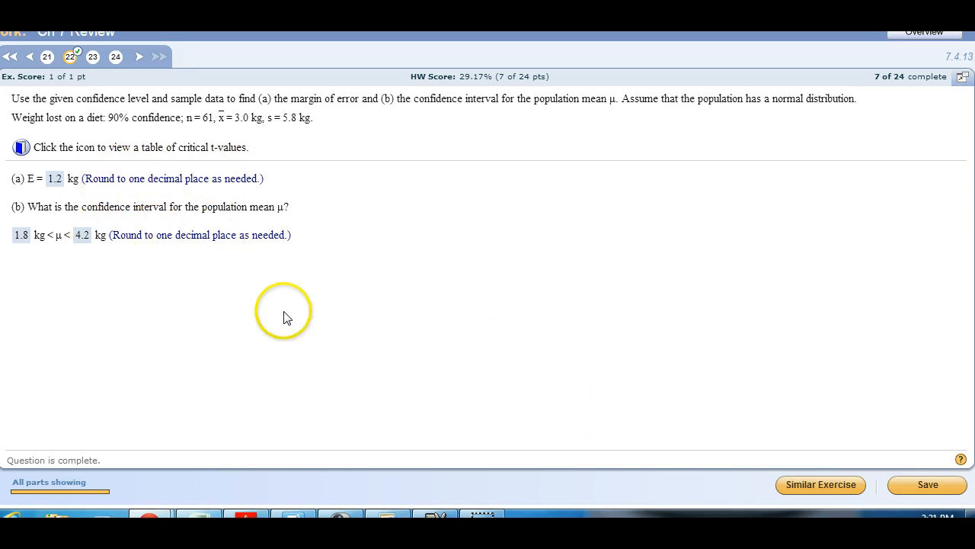